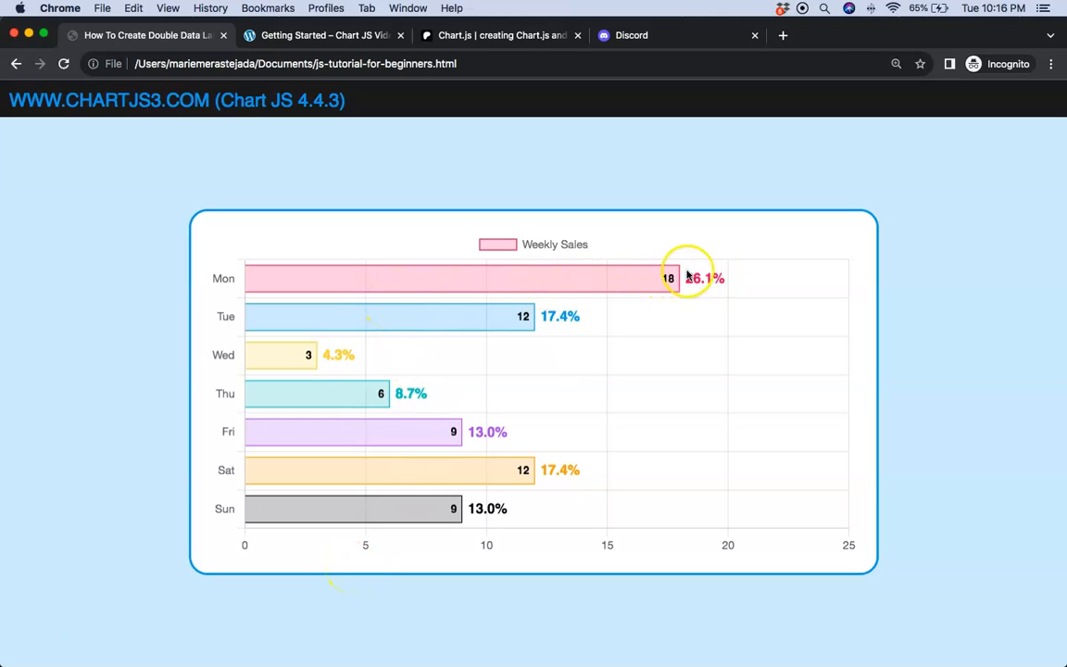
{"action": "mouse_move", "coordinate": [473, 274]}
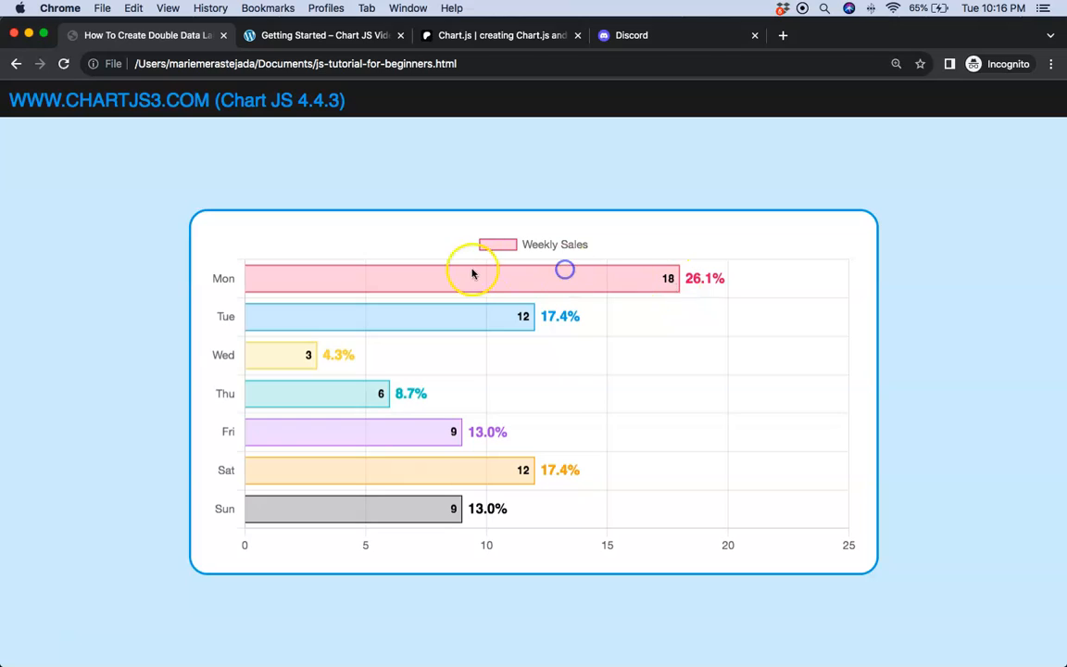
{"action": "mouse_move", "coordinate": [716, 282]}
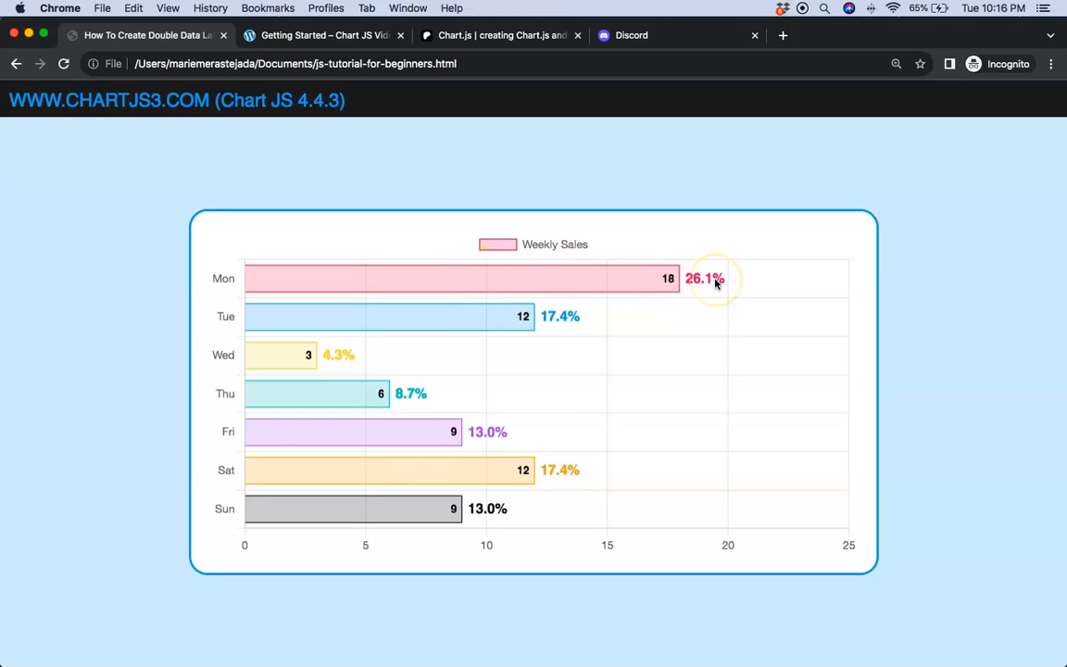
{"action": "mouse_move", "coordinate": [649, 278]}
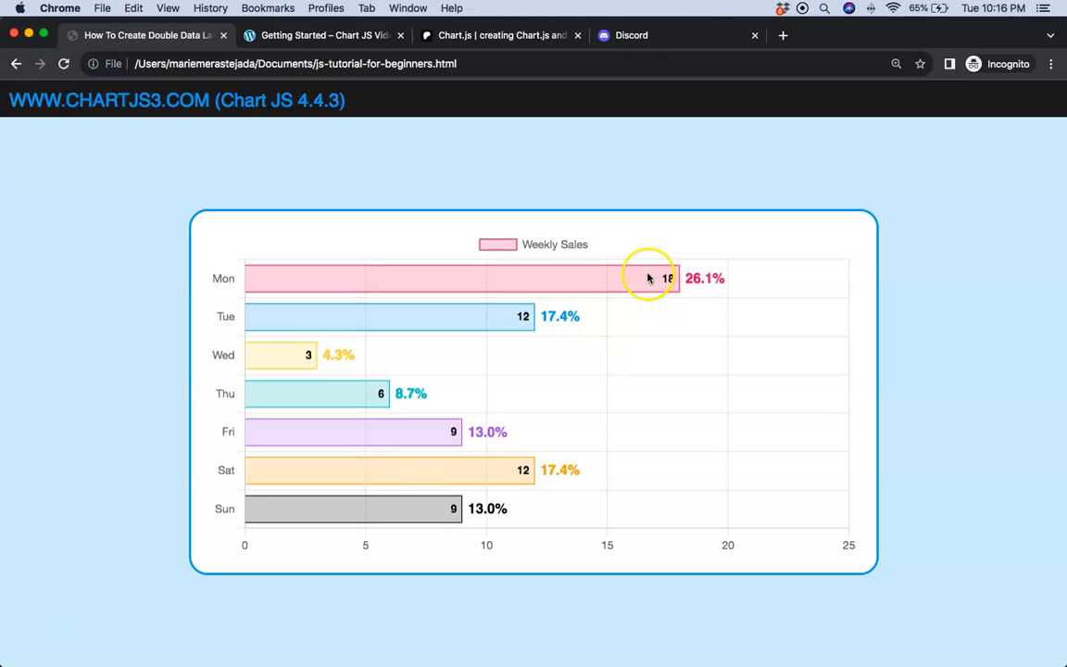
{"action": "mouse_move", "coordinate": [489, 434]}
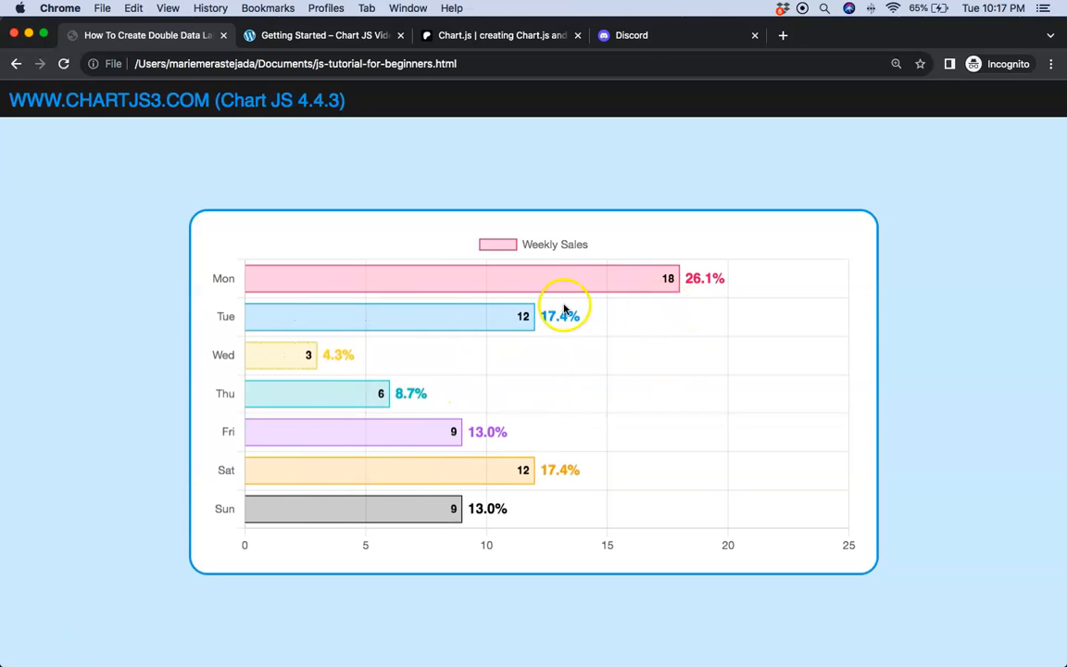
{"action": "mouse_move", "coordinate": [669, 285]}
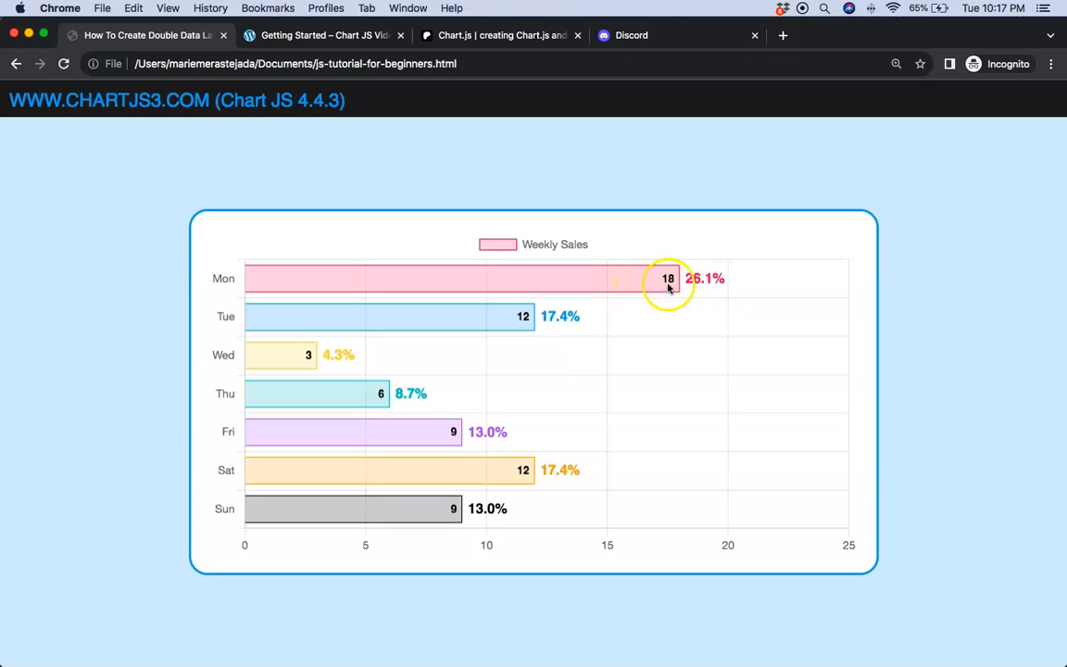
{"action": "mouse_move", "coordinate": [14, 634]}
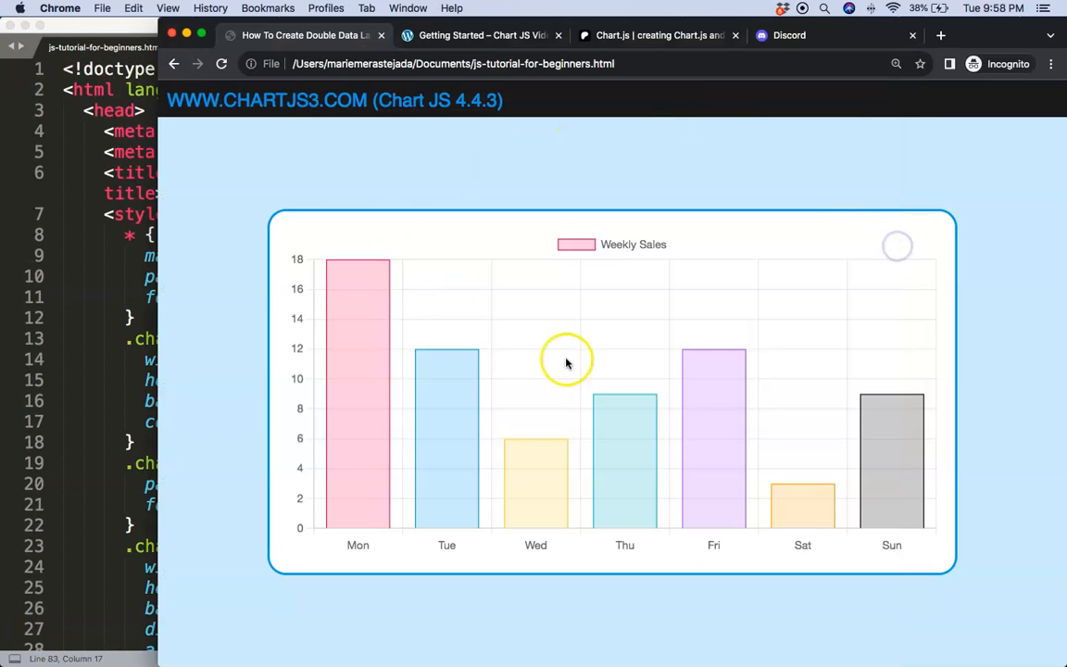
Visit the Chart.js Getting Started, Patreon and Discord invitation pages in Chrome.
{"action": "left_click", "coordinate": [482, 35]}
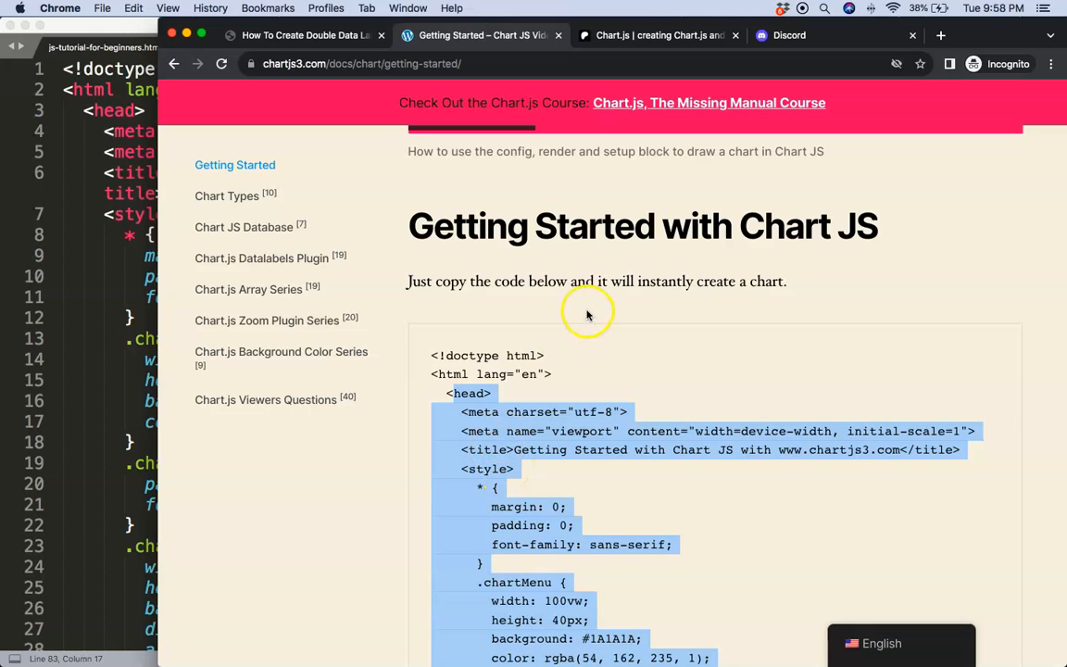
{"action": "left_click", "coordinate": [658, 36]}
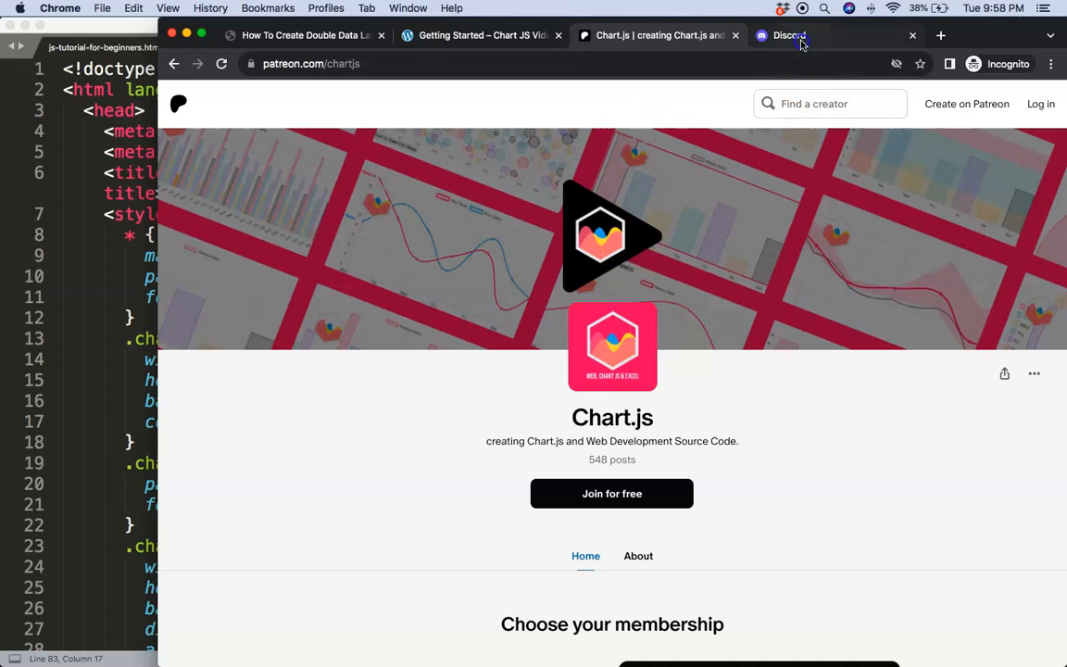
{"action": "left_click", "coordinate": [788, 35]}
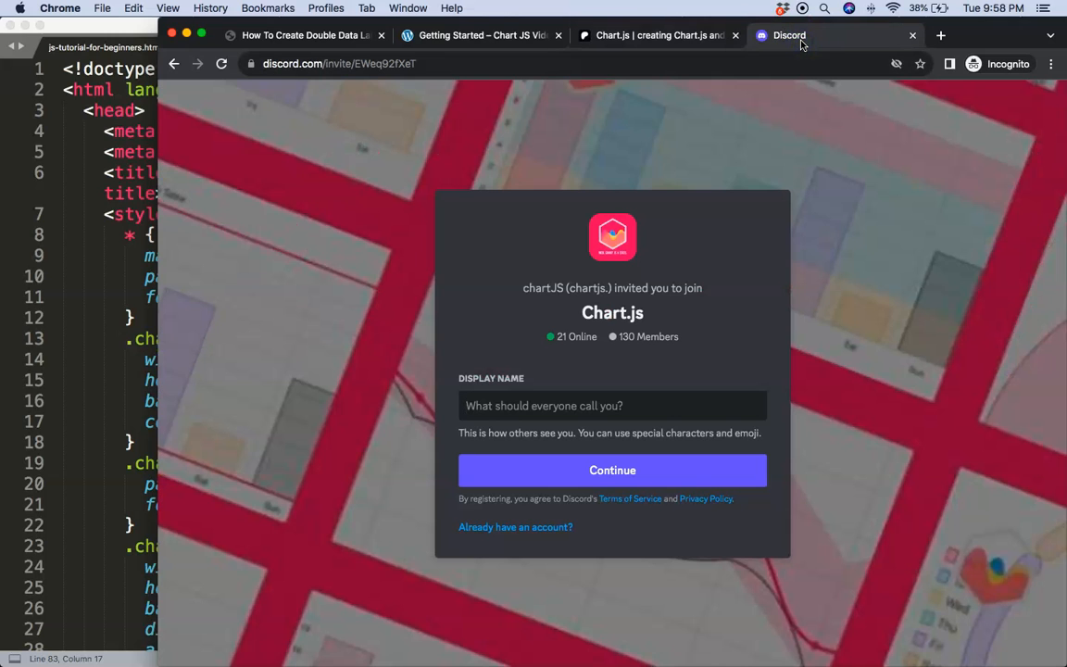
{"action": "left_click", "coordinate": [299, 36]}
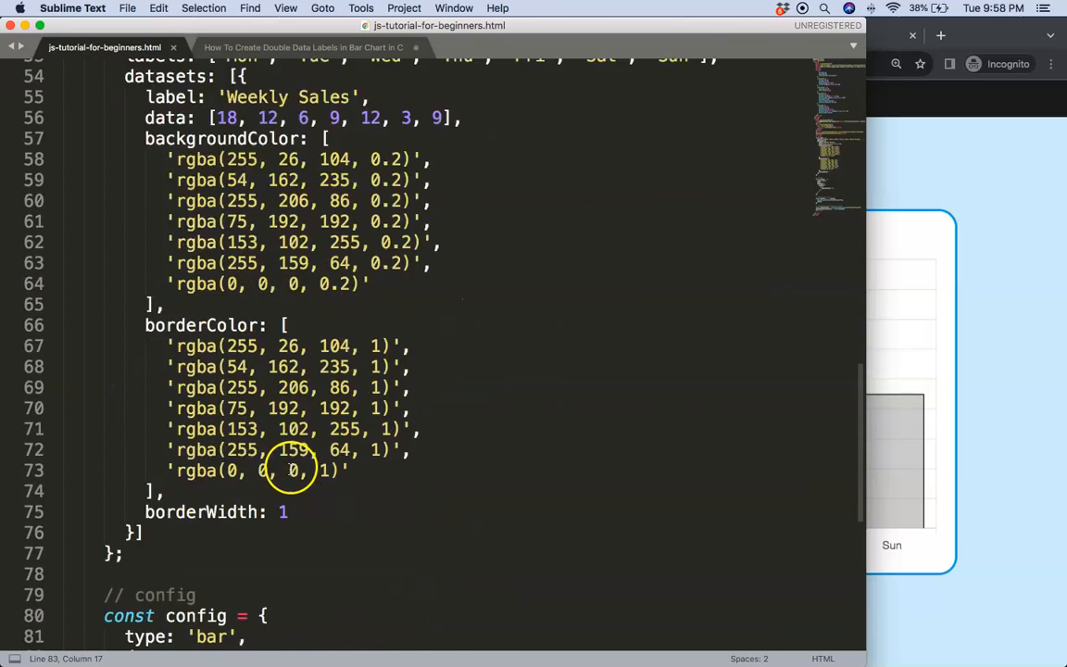
Add indexAxis: 'y' to the chart config options.
{"action": "scroll", "scroll_direction": "down", "scroll_amount": 3}
{"action": "type", "text": "i"}
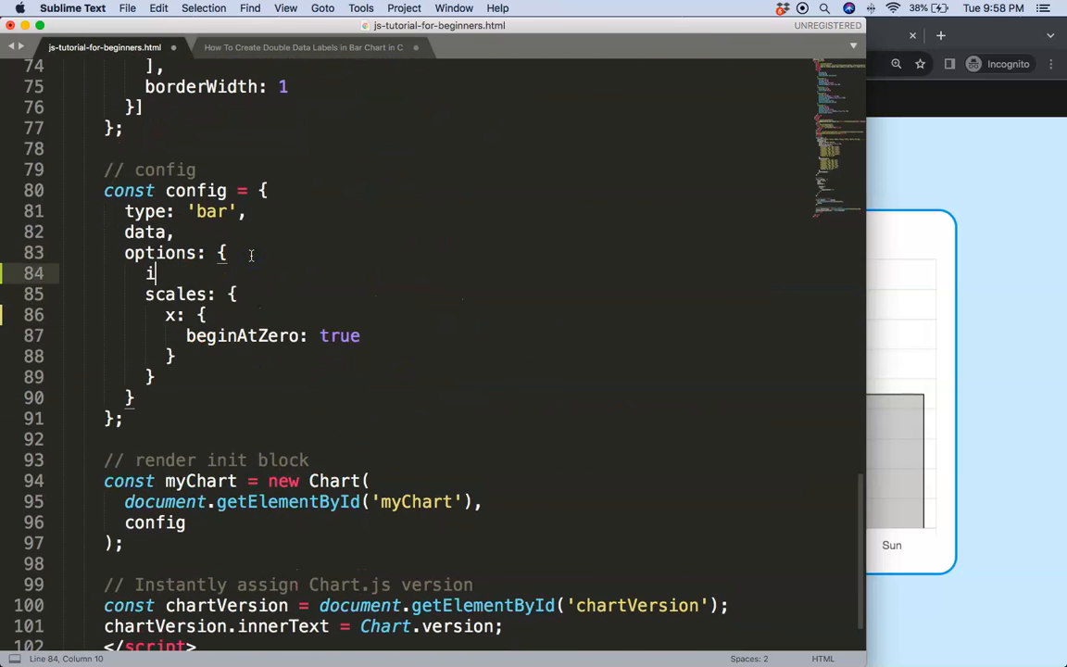
{"action": "type", "text": "ndexAxis: '"}
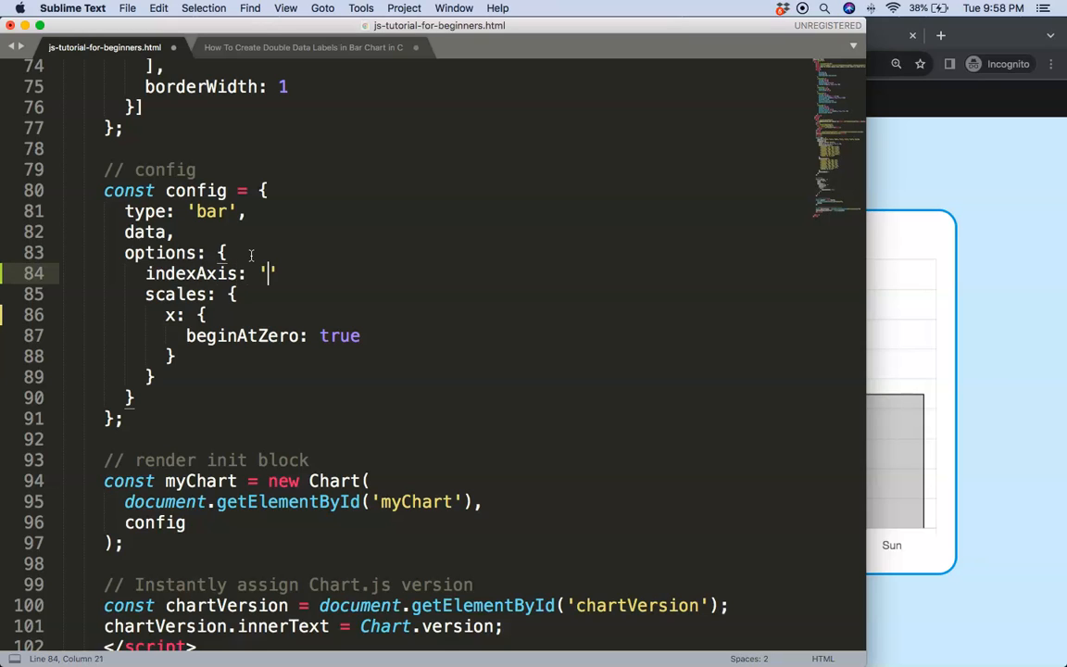
{"action": "type", "text": "y,"}
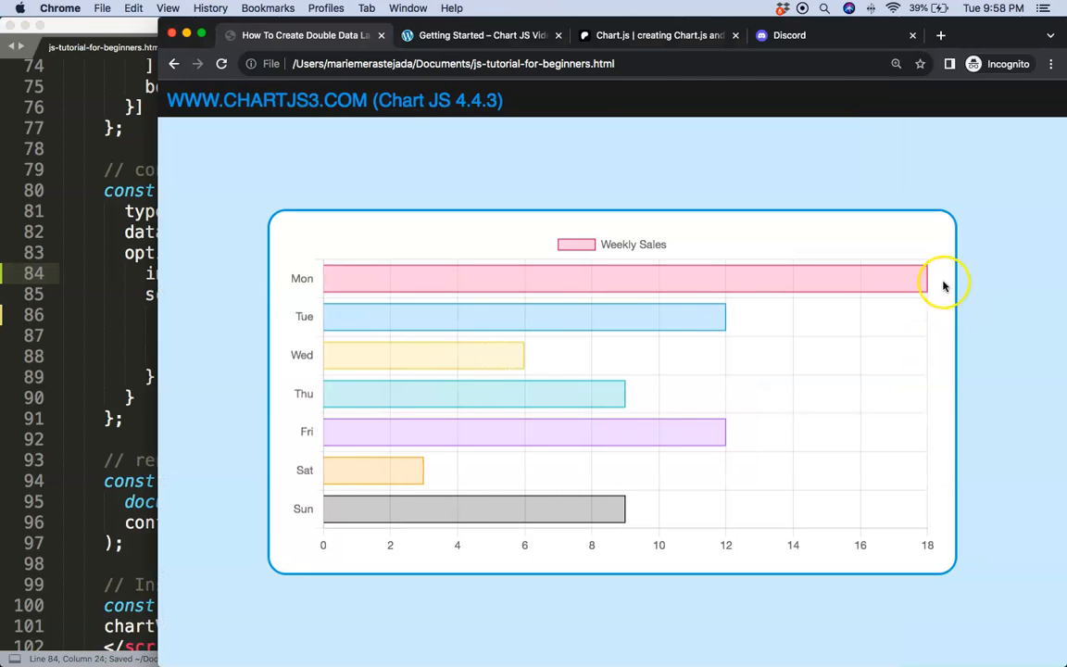
{"action": "mouse_move", "coordinate": [940, 285]}
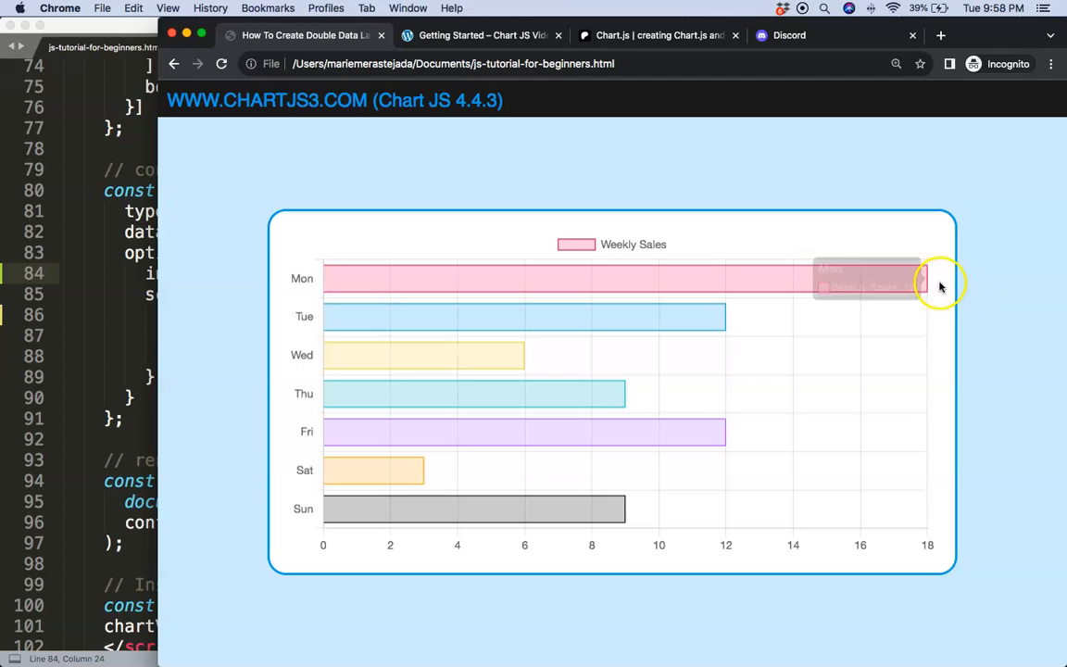
{"action": "mouse_move", "coordinate": [970, 280]}
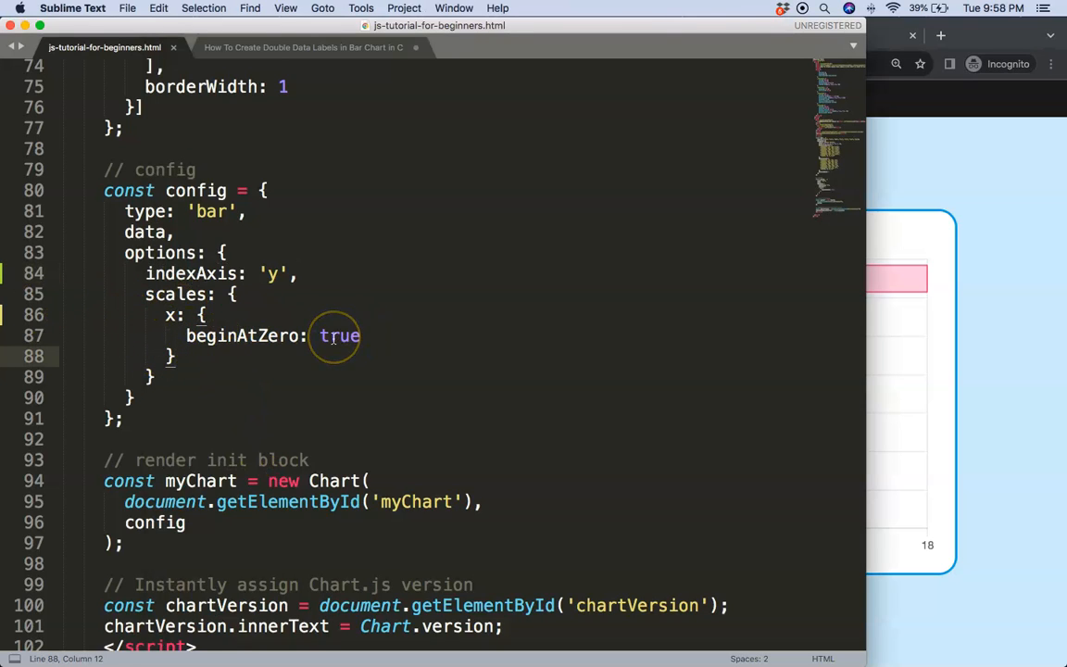
Add grace: 5 to the x scale after beginAtZero: true.
{"action": "type", "text": ","}
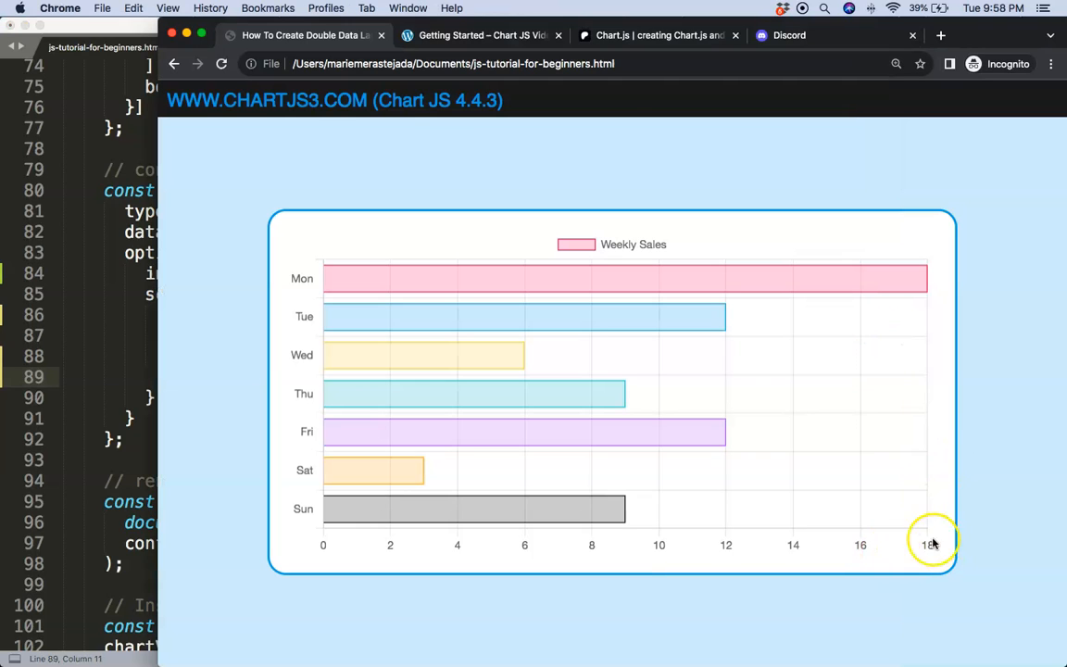
{"action": "mouse_move", "coordinate": [299, 347]}
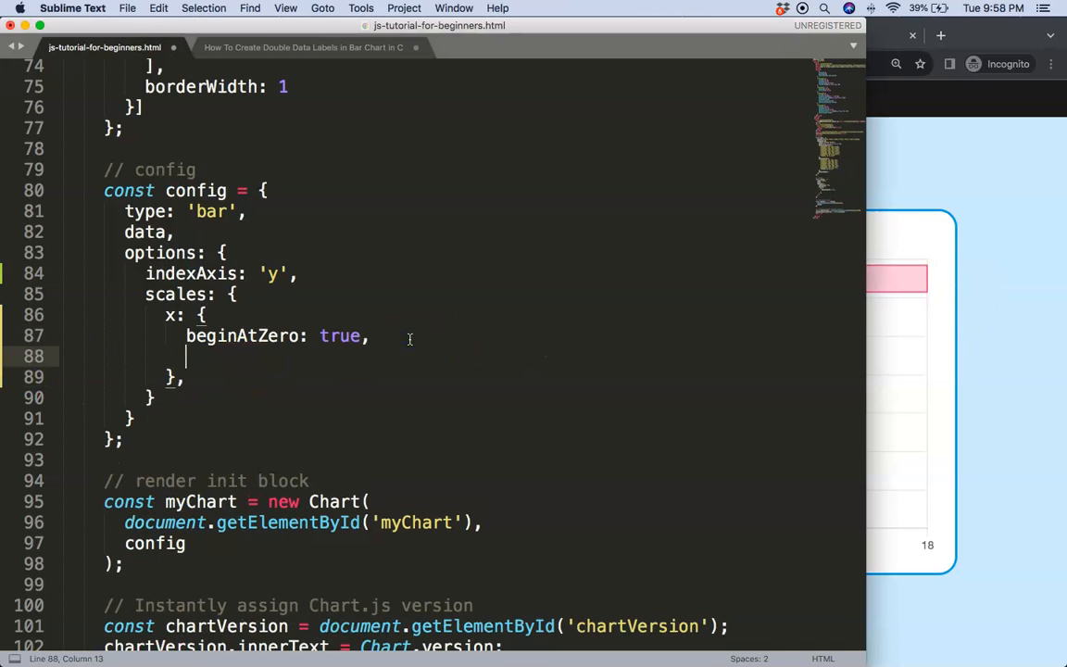
{"action": "type", "text": "grace:"}
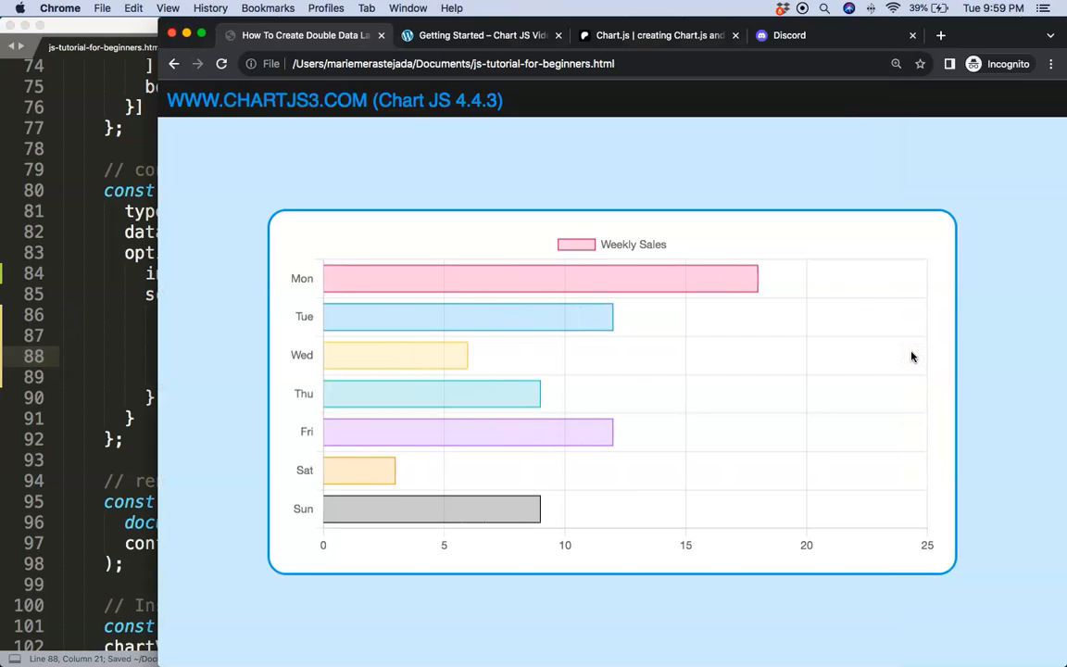
{"action": "mouse_move", "coordinate": [848, 335]}
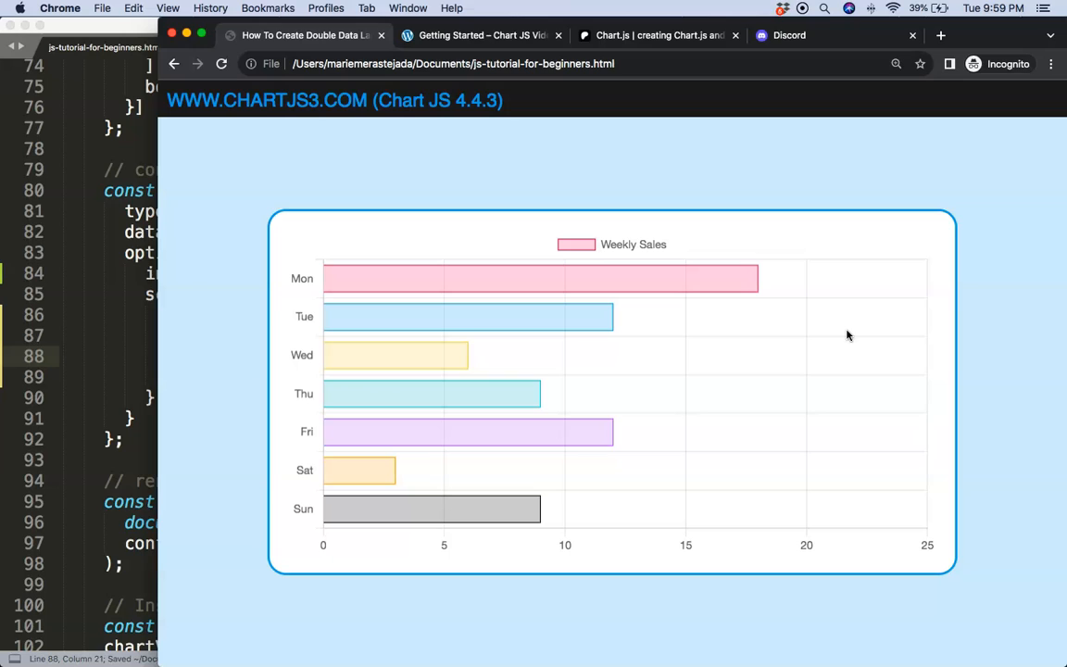
{"action": "mouse_move", "coordinate": [783, 281]}
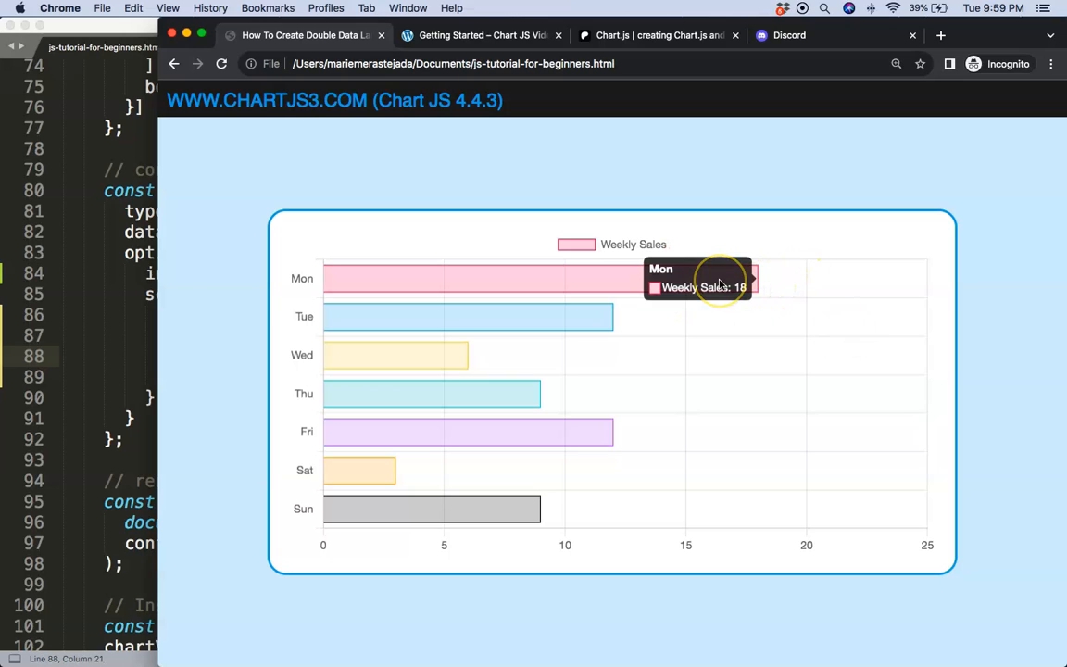
{"action": "mouse_move", "coordinate": [793, 283]}
{"action": "type", "text": ","}
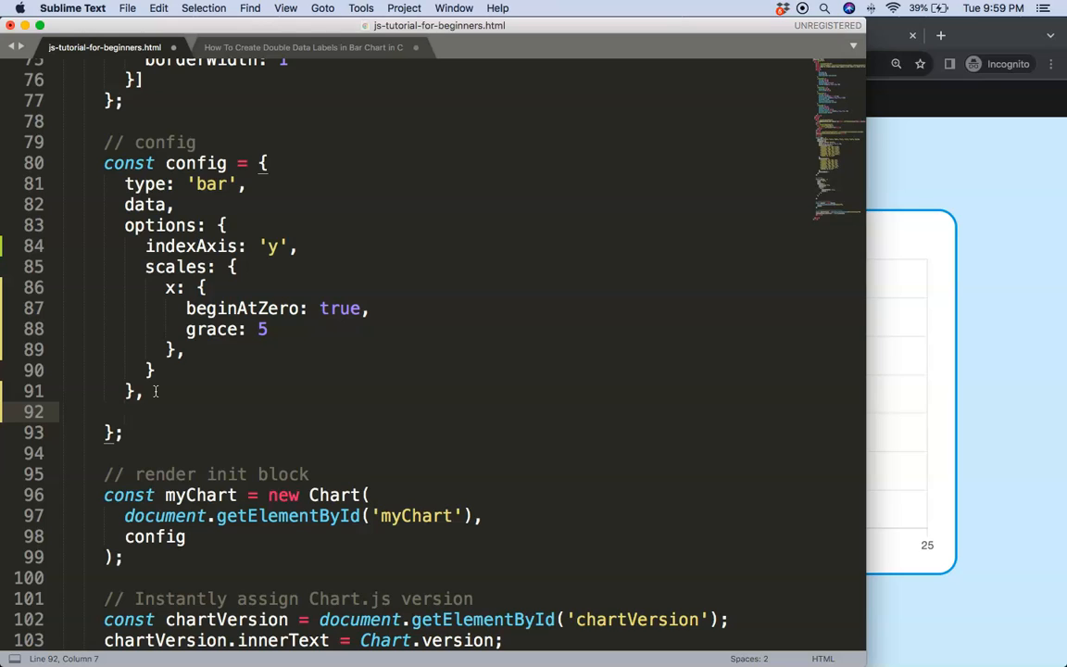
Register plugins: [doubleLabels] and declare the const doubleLabels plugin object.
{"action": "type", "text": "plugins: []"}
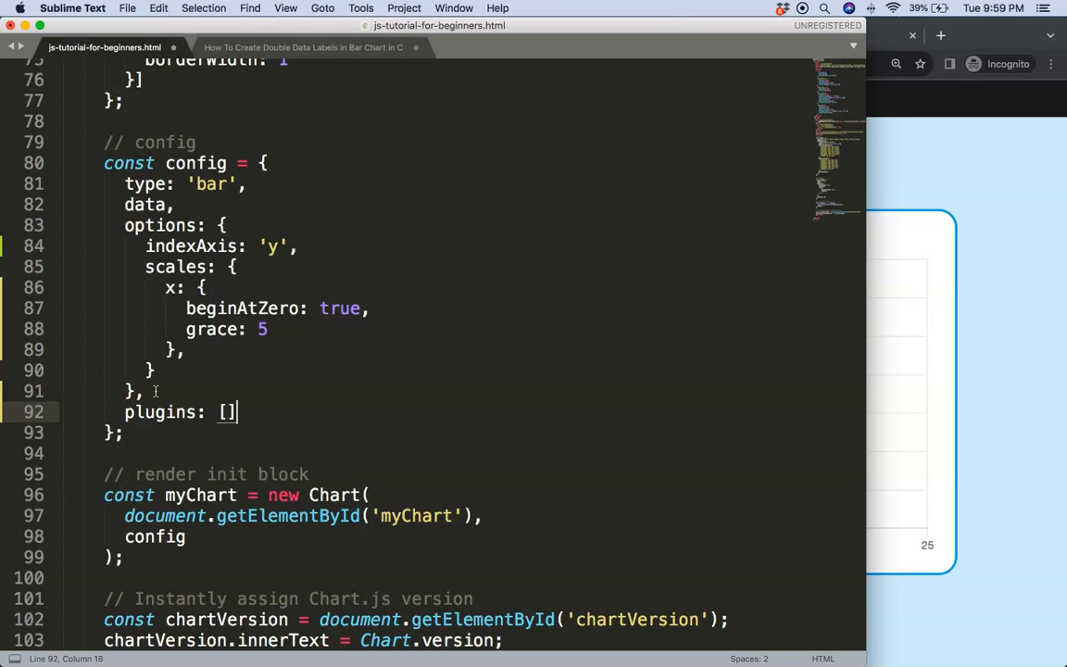
{"action": "type", "text": "double"}
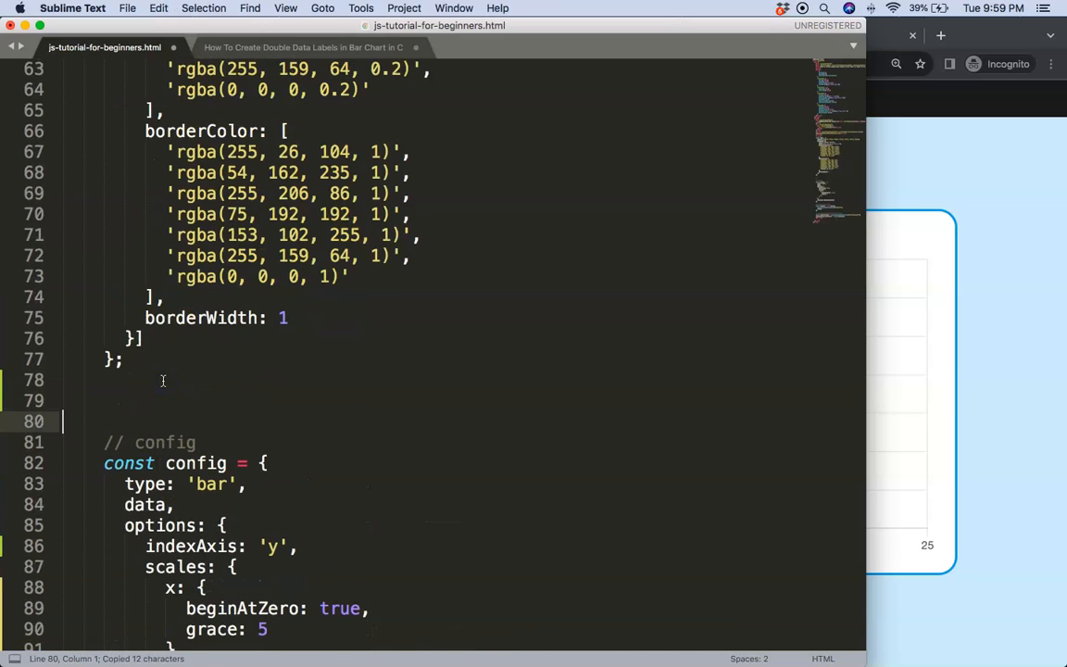
{"action": "type", "text": "const doubleLabels = {"}
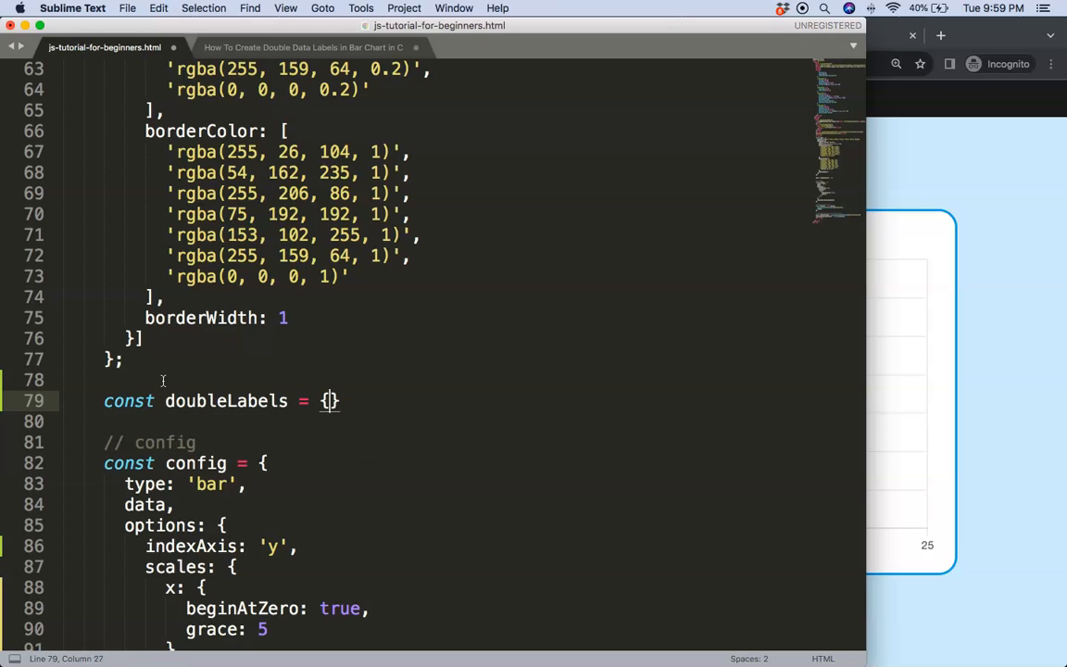
{"action": "key", "text": "backspace"}
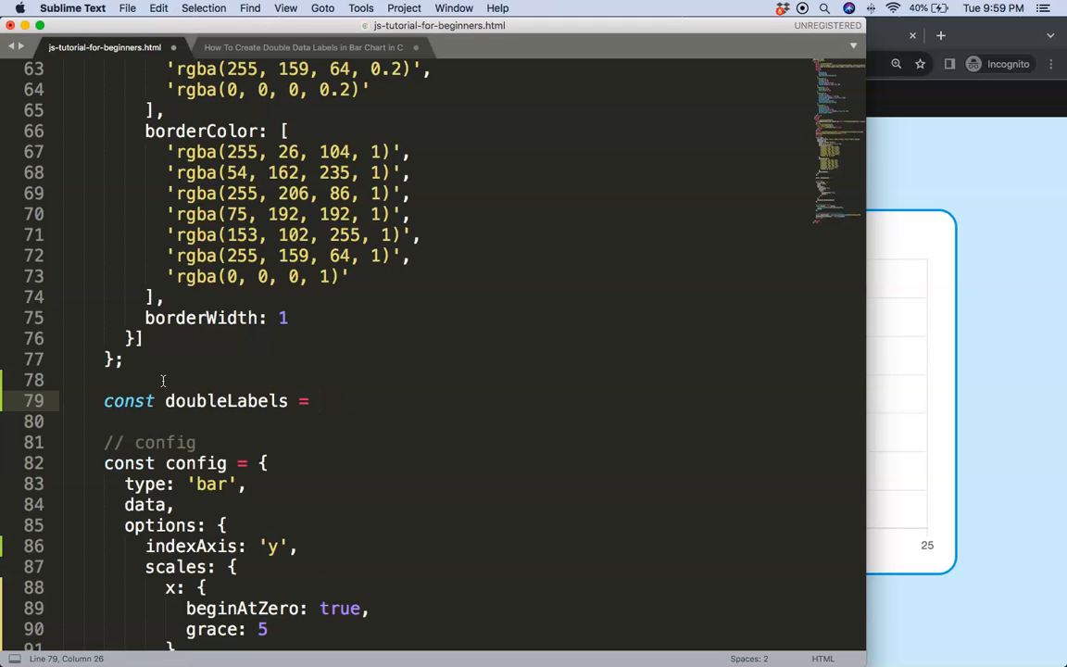
{"action": "type", "text": "{"}
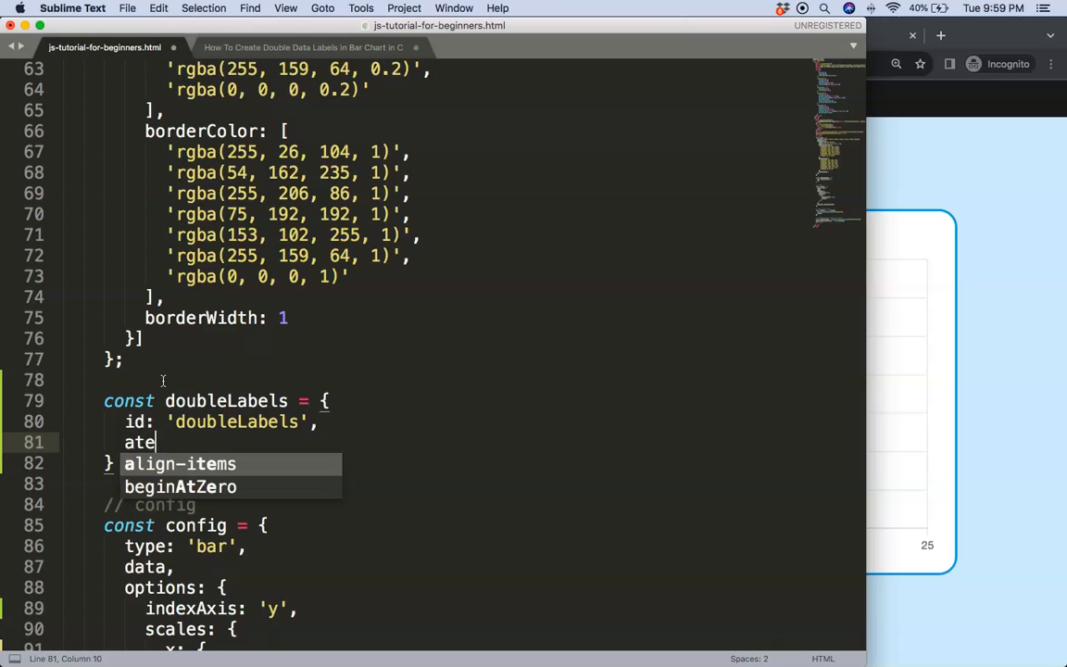
Add afterDatasetsDraw(chart, args, plugins) destructuring ctx and data from chart.
{"action": "type", "text": "fterDat"}
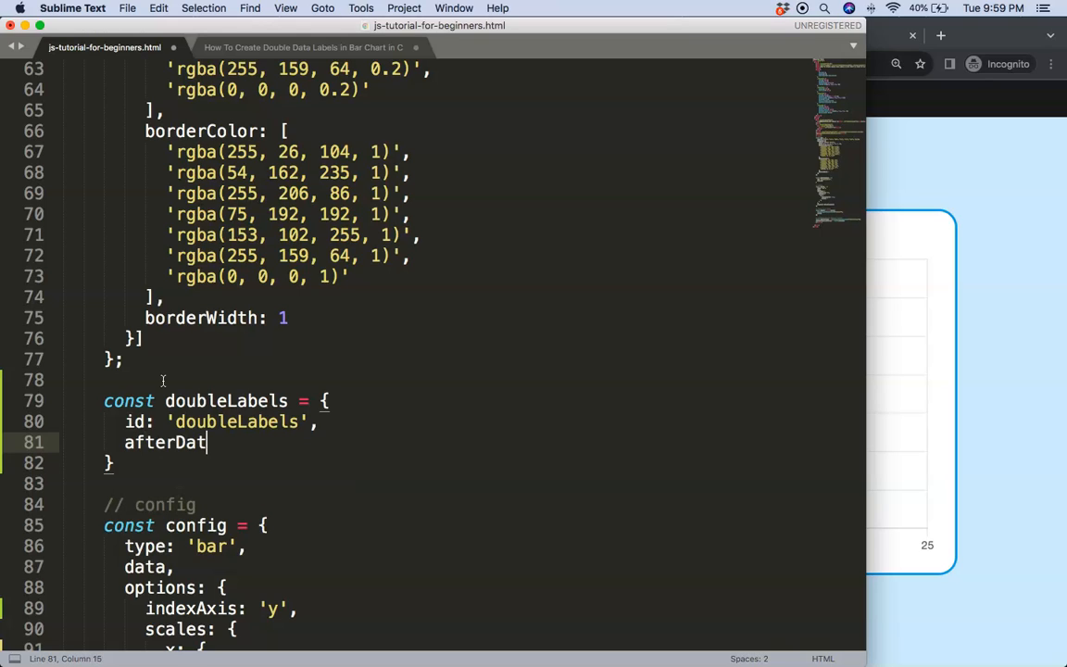
{"action": "type", "text": "asetsDraw"}
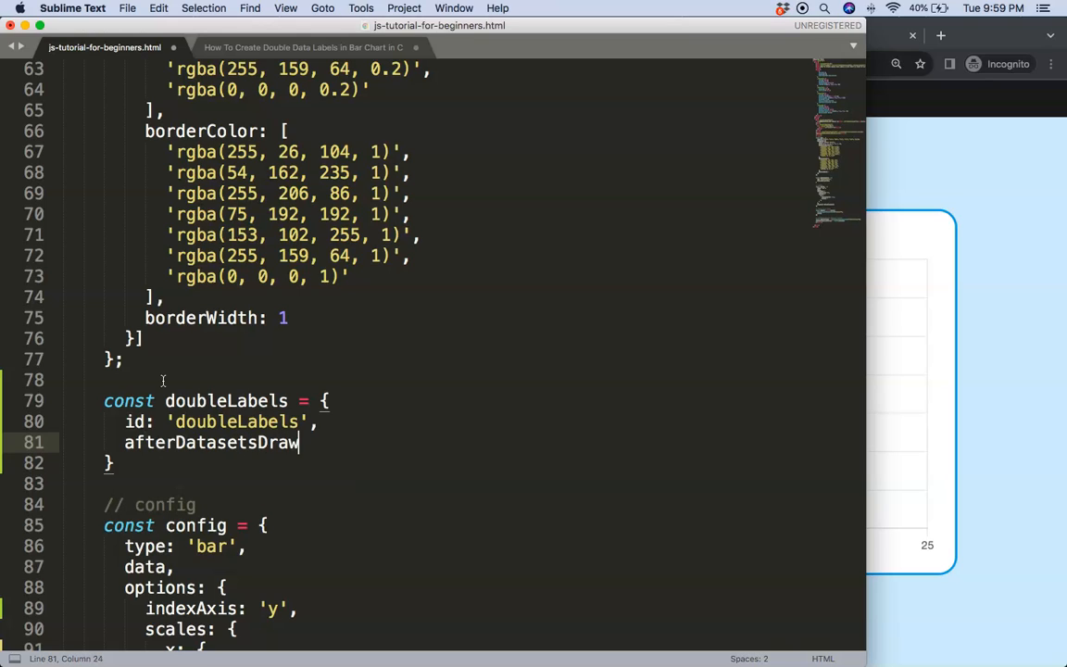
{"action": "type", "text": "(chart, a"}
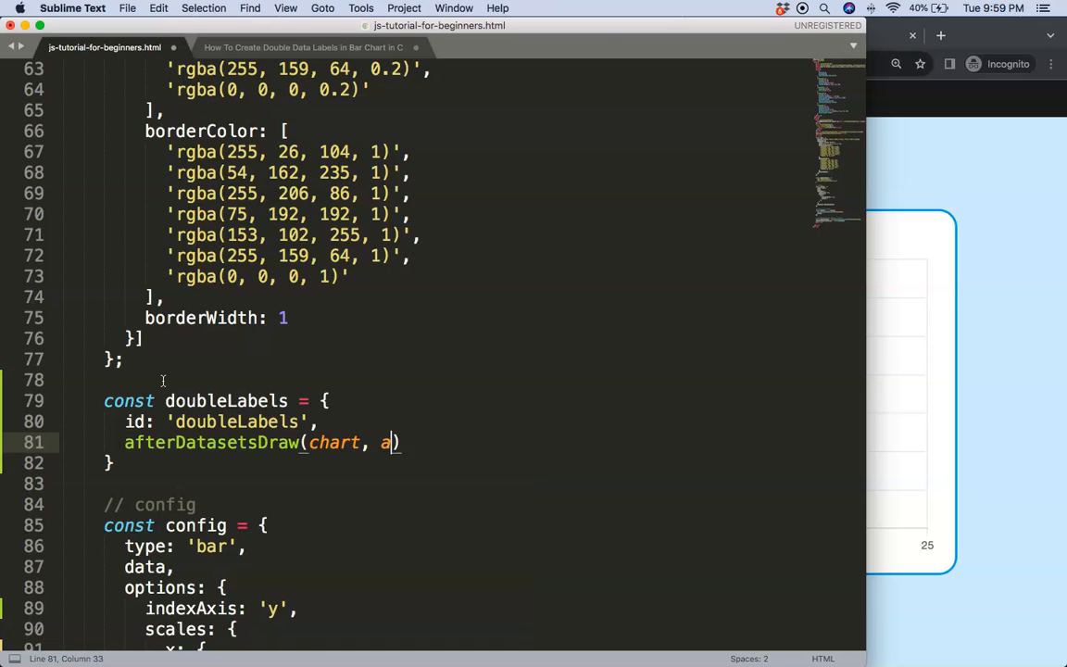
{"action": "type", "text": "rgs,"}
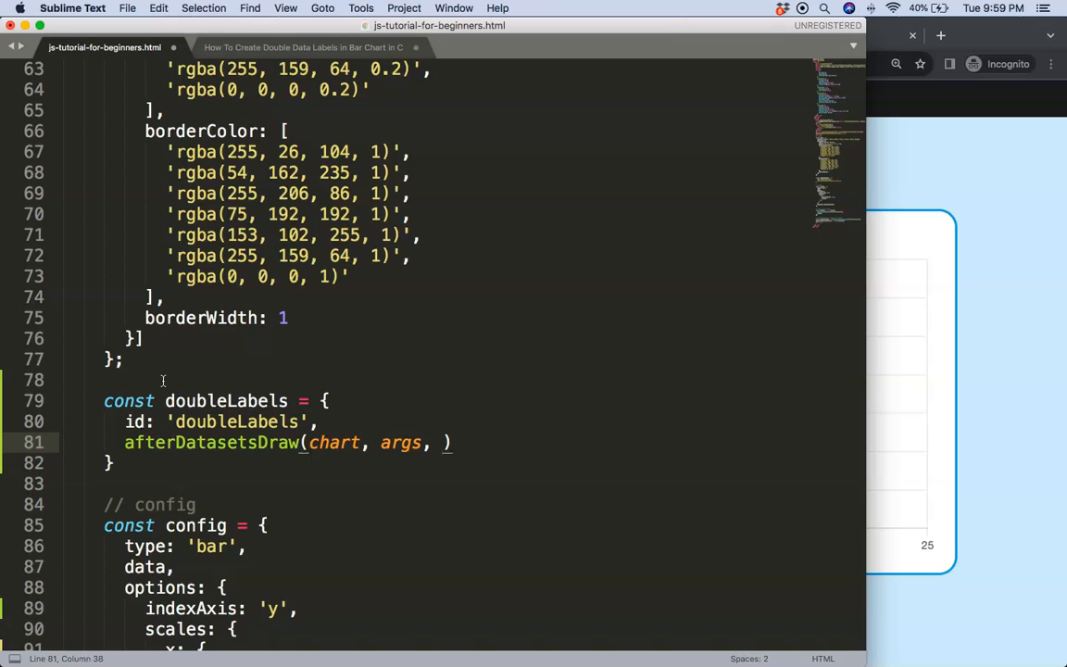
{"action": "type", "text": "plugins"}
{"action": "type", "text": "const { c "}
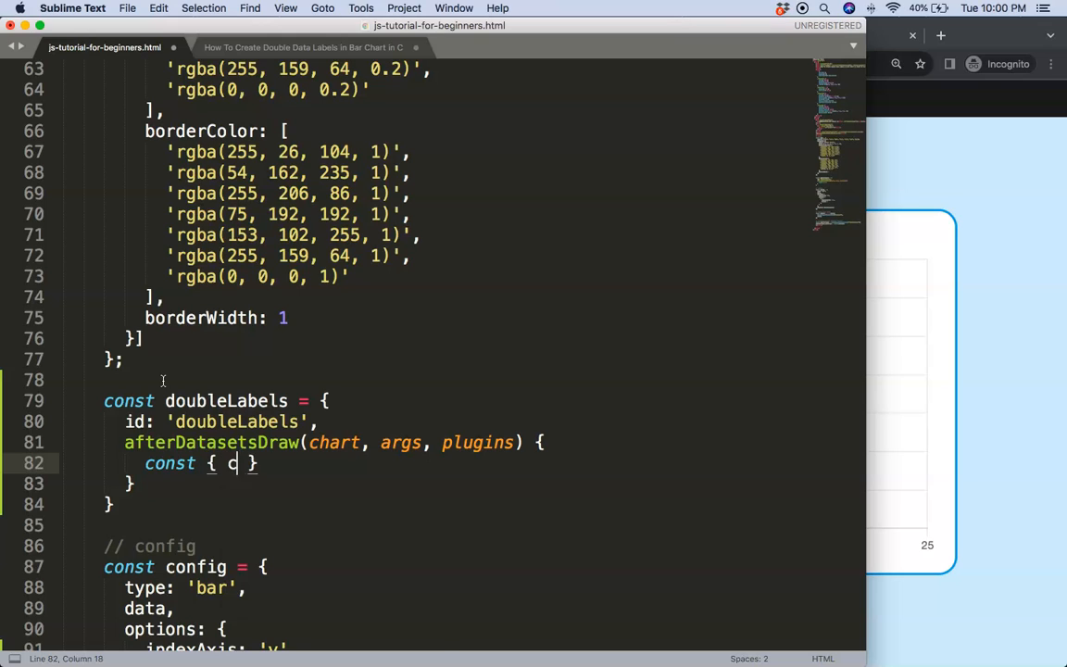
{"action": "type", "text": "tx, data"}
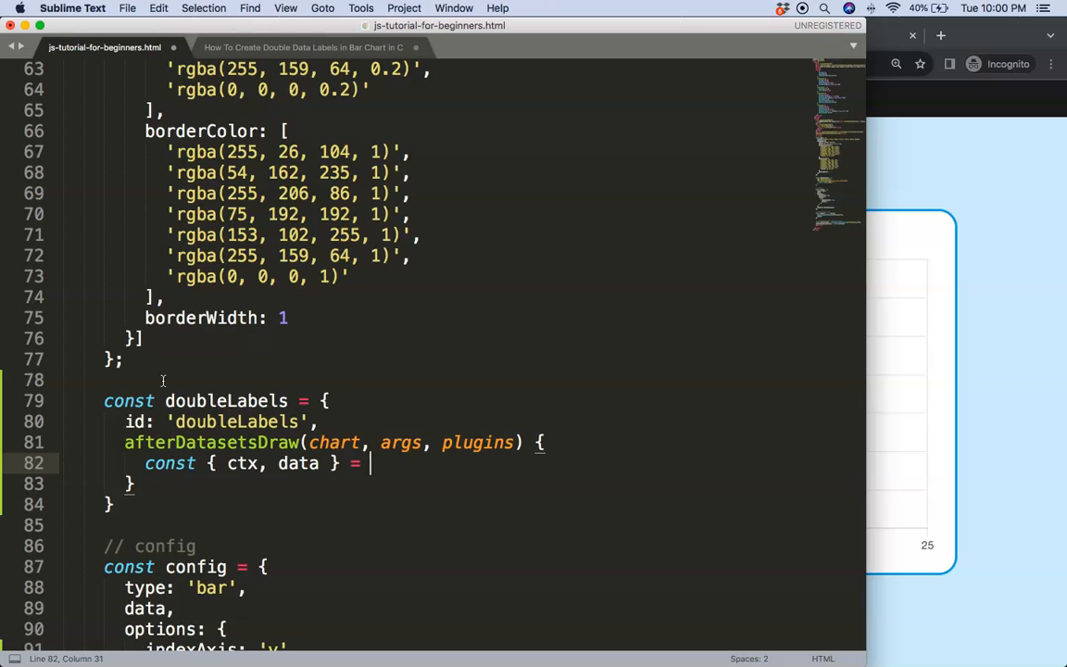
{"action": "type", "text": "chart;"}
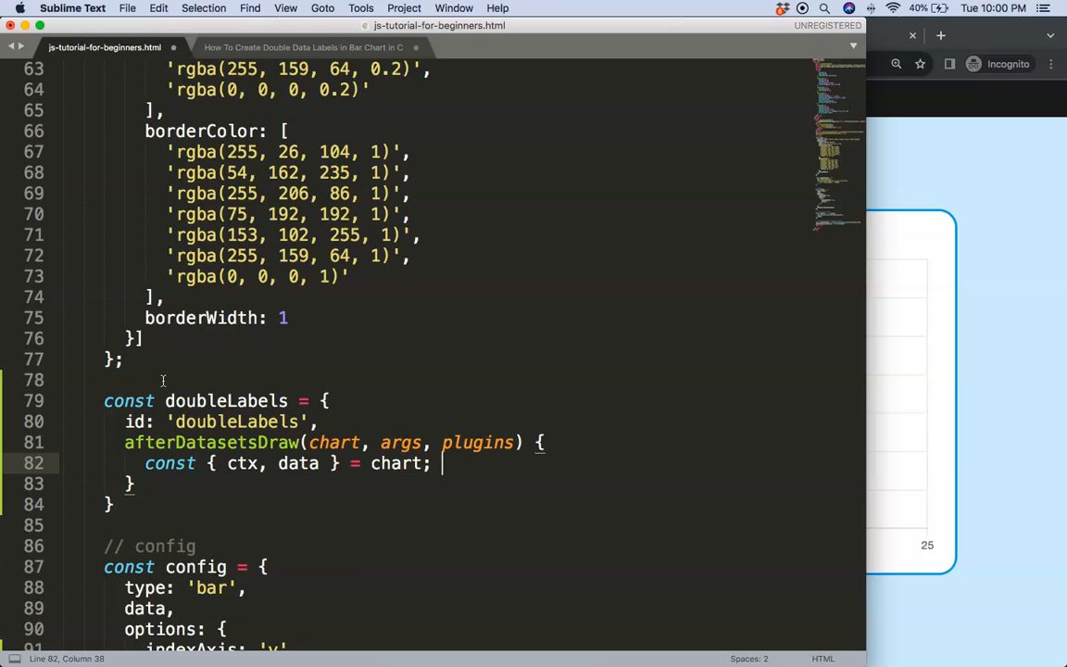
Add ctx.save() and begin chart.getDatasetMeta(0).data inside the hook.
{"action": "key", "text": "enter"}
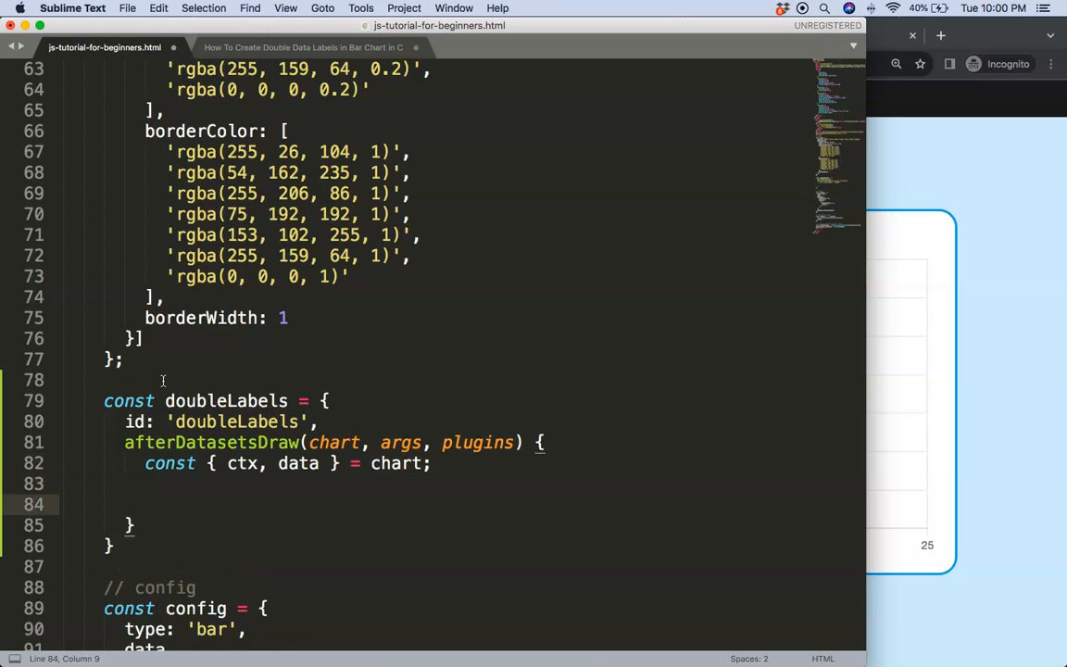
{"action": "scroll", "scroll_direction": "down", "scroll_amount": 3}
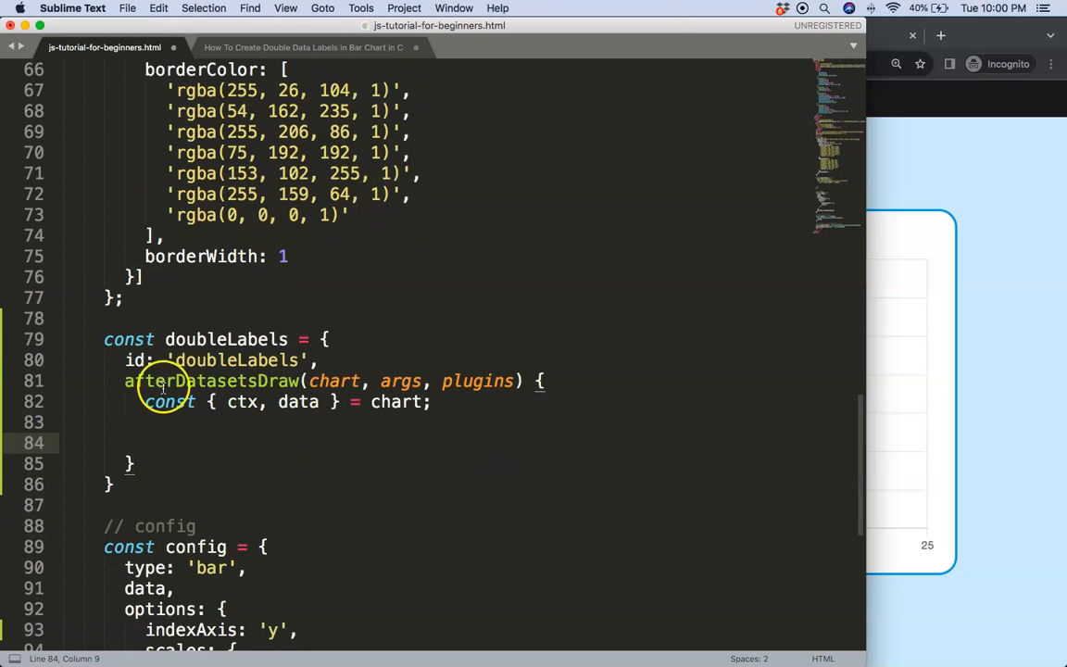
{"action": "type", "text": "ctx.save();"}
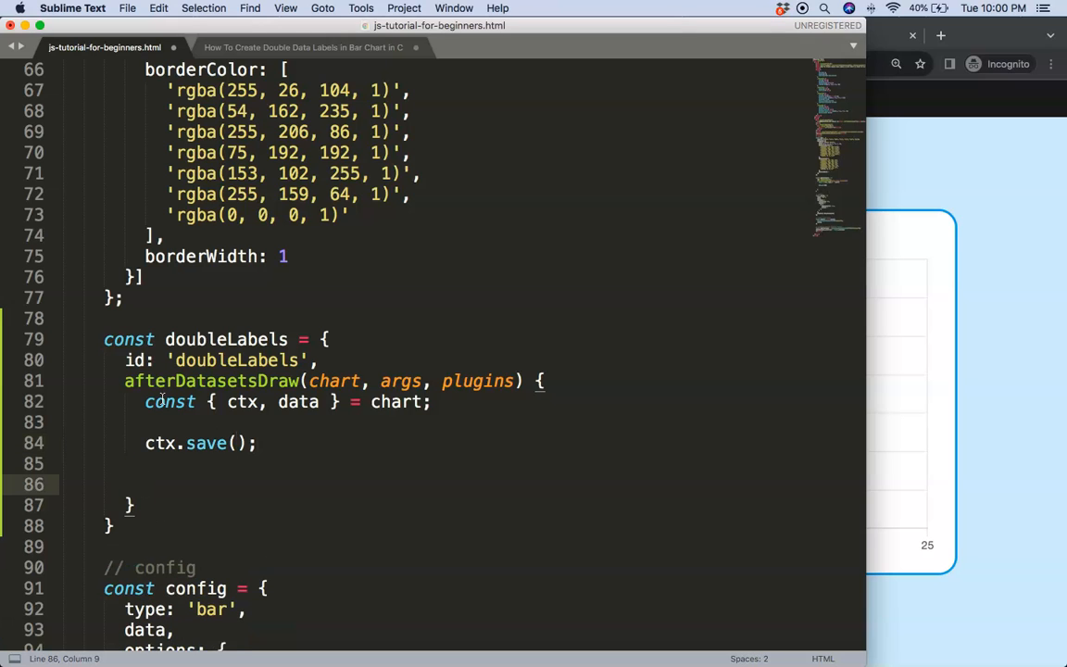
{"action": "scroll", "scroll_direction": "down", "scroll_amount": 3}
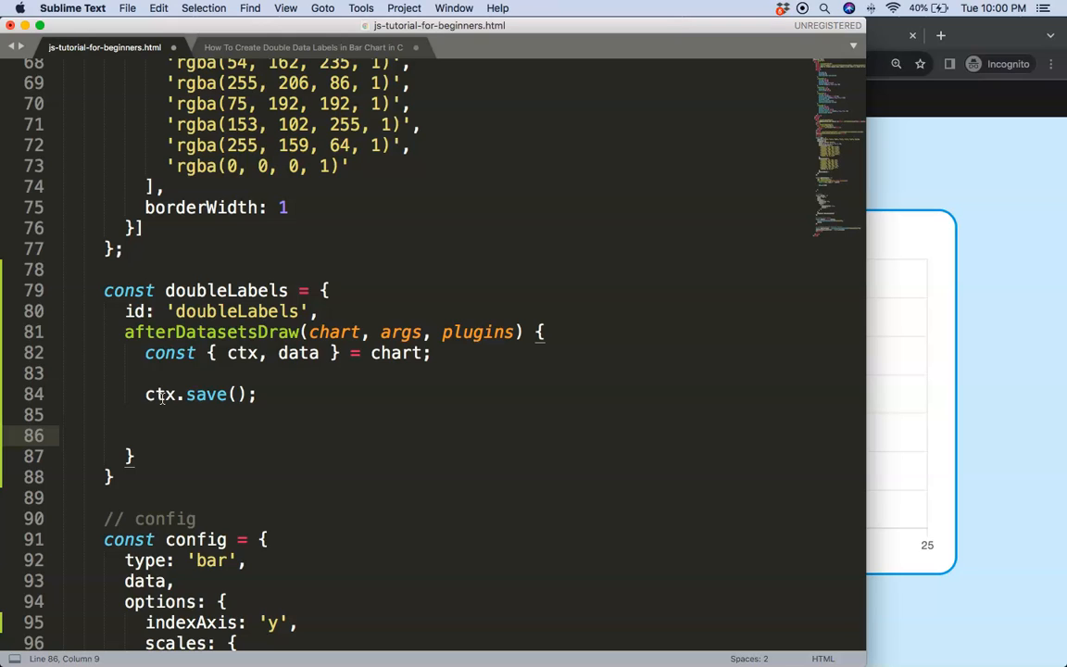
{"action": "type", "text": "chart.get"}
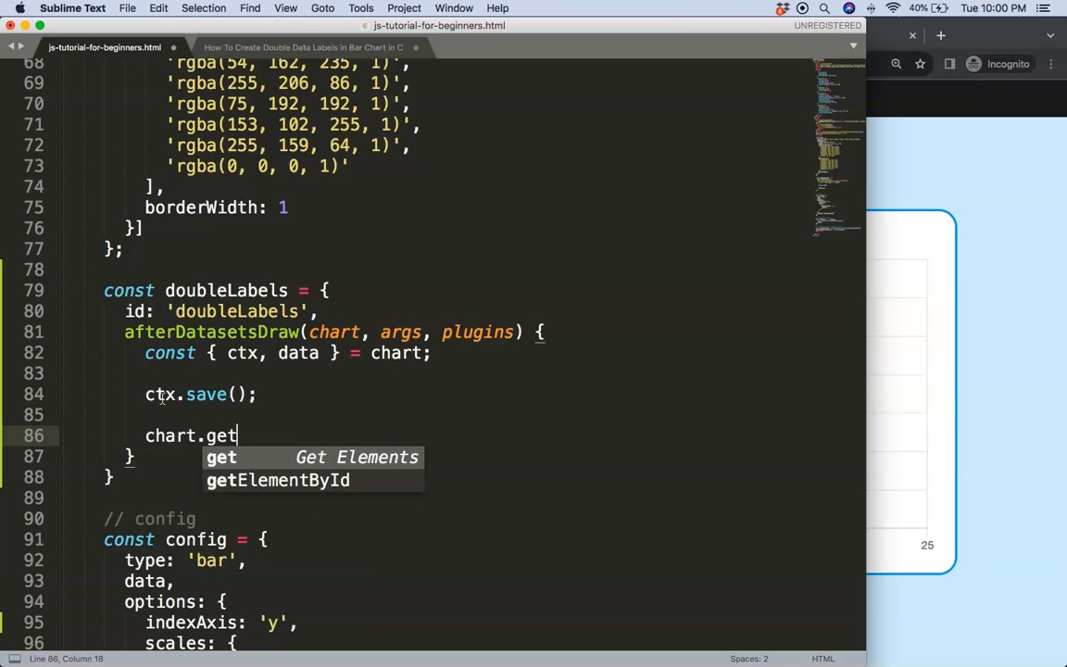
{"action": "type", "text": "DatasetMeta"}
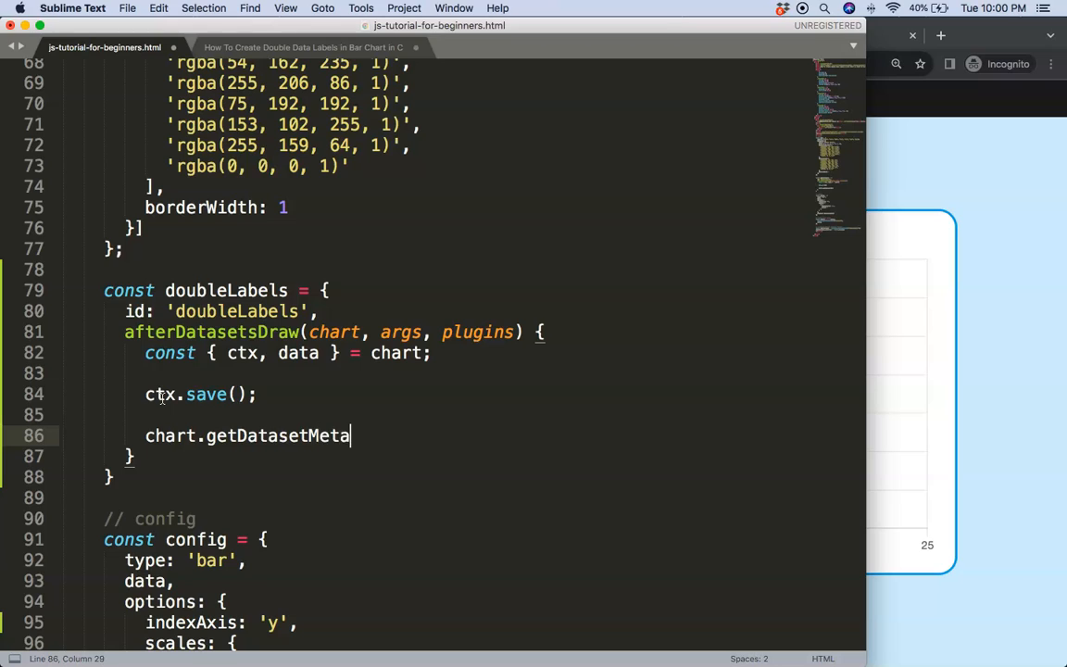
{"action": "type", "text": "(0)"}
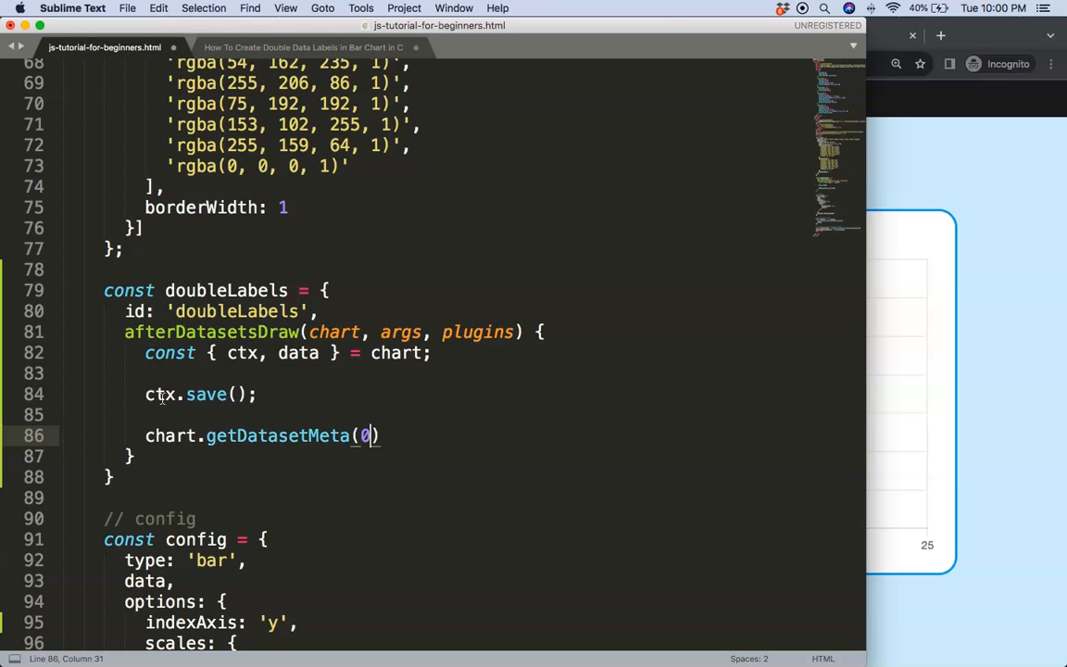
{"action": "key", "text": "right"}
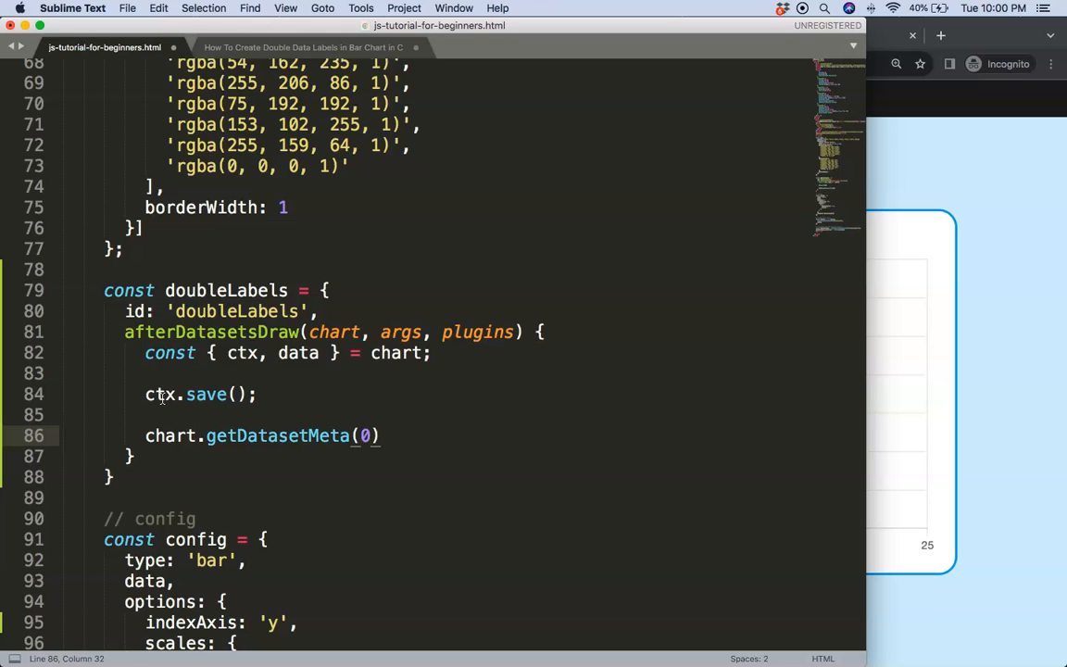
{"action": "type", "text": "."}
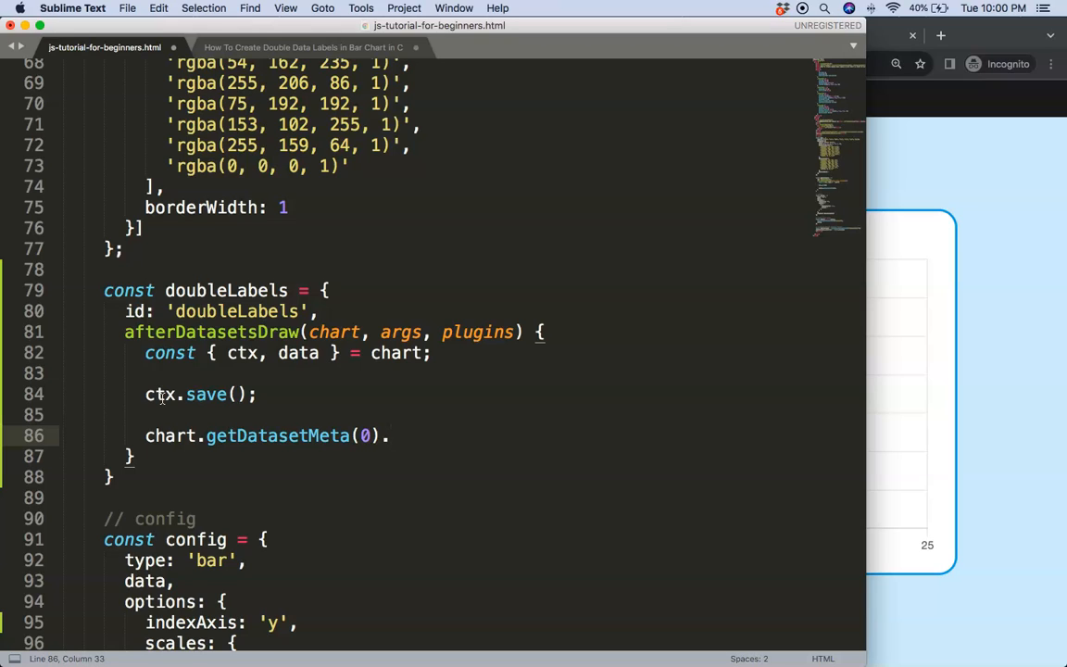
{"action": "type", "text": "data."}
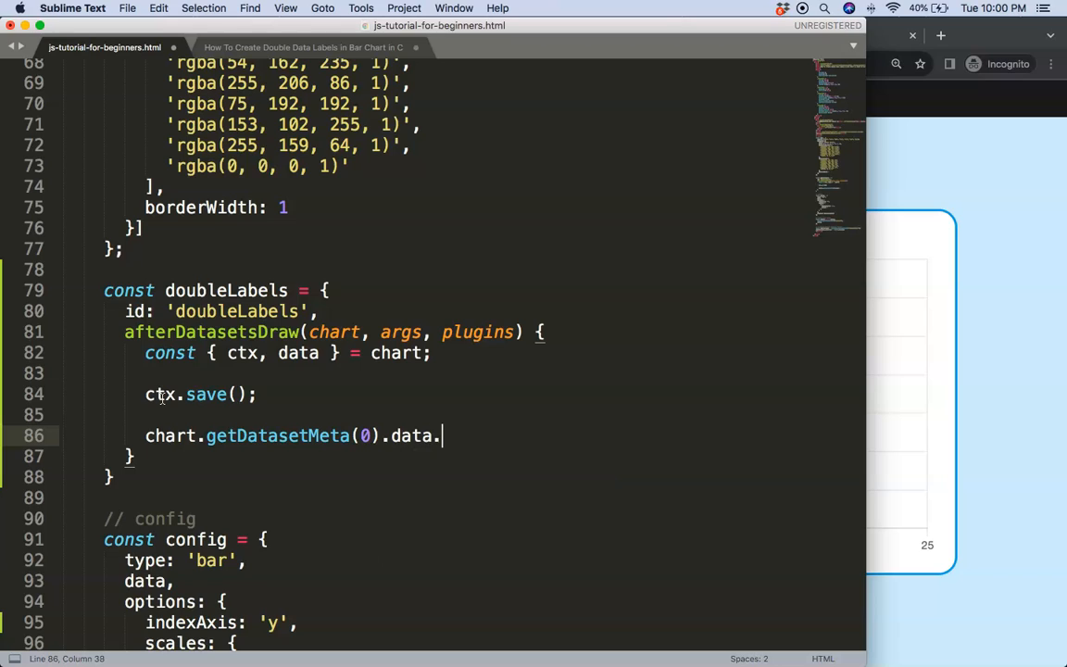
Loop over the bars with forEach((dataPoint, index) => {}) and expand its body.
{"action": "type", "text": "forEach(()"}
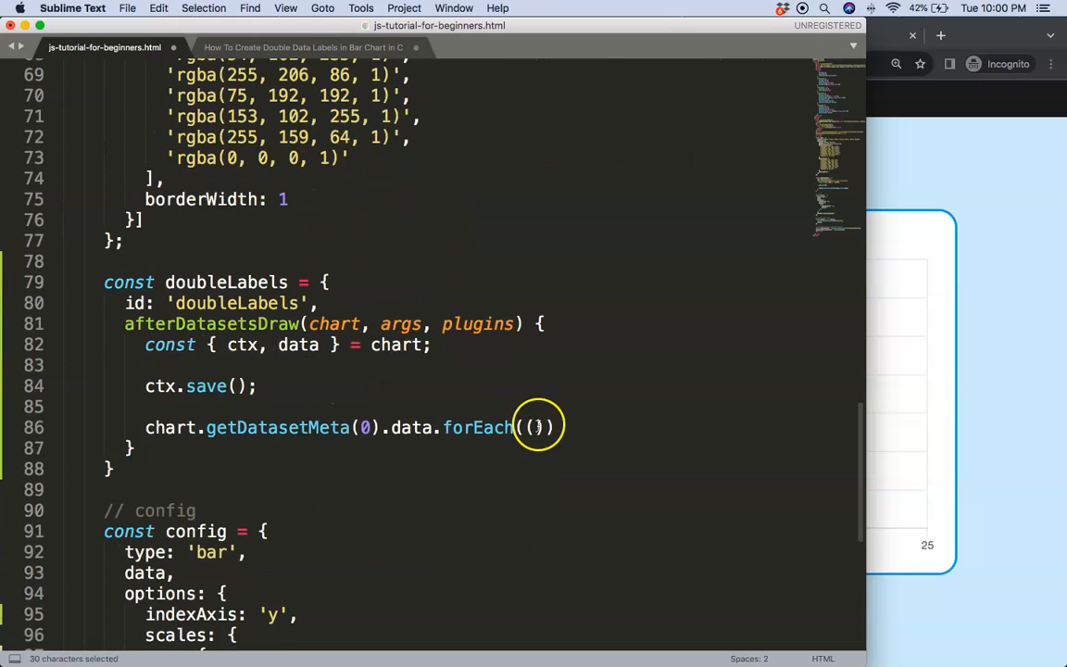
{"action": "type", "text": "p"}
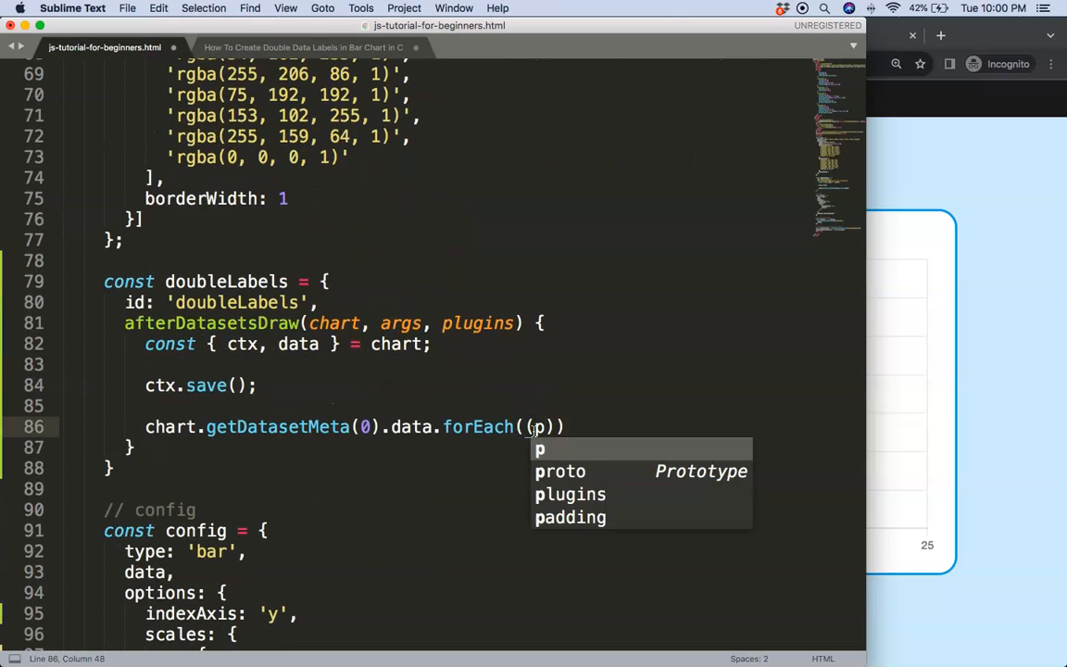
{"action": "type", "text": "ataPon"}
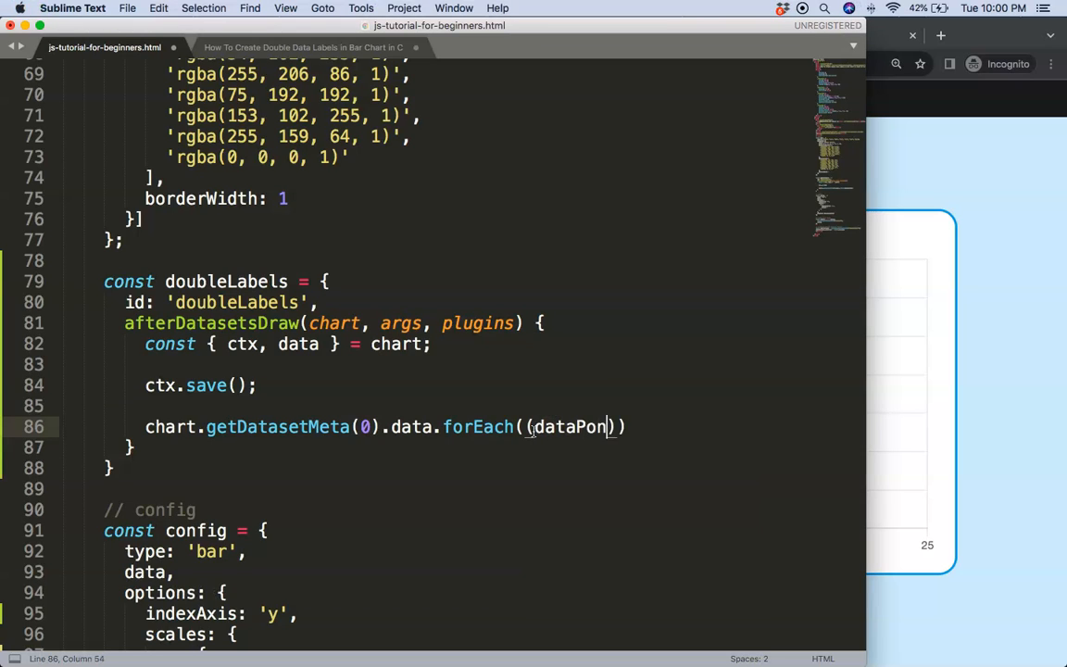
{"action": "type", "text": "t, index"}
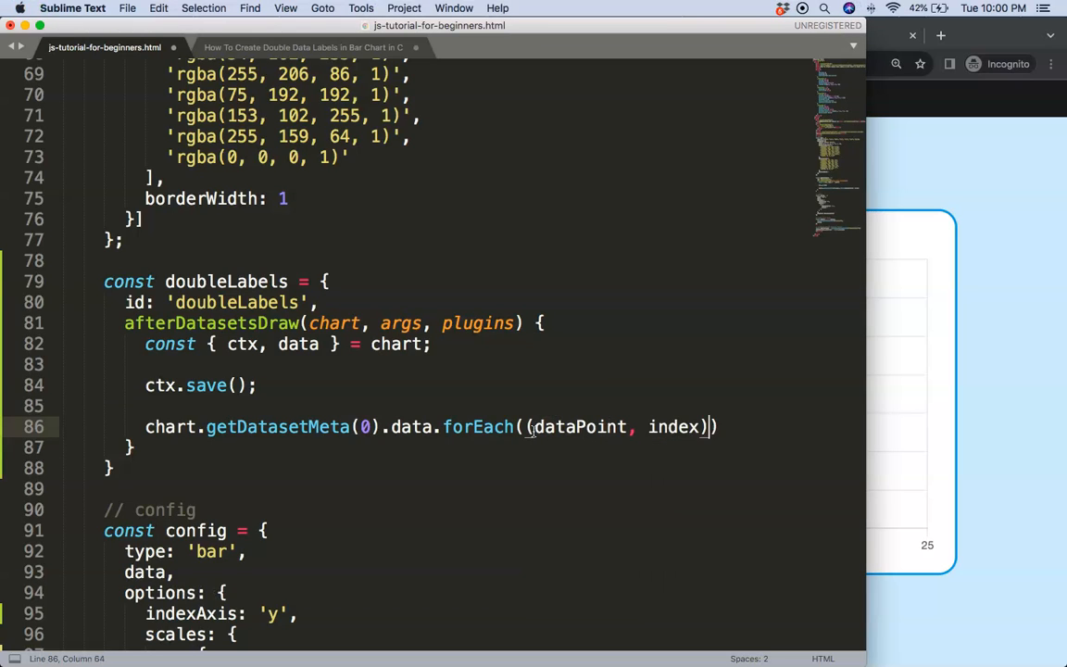
{"action": "type", "text": "=> {"}
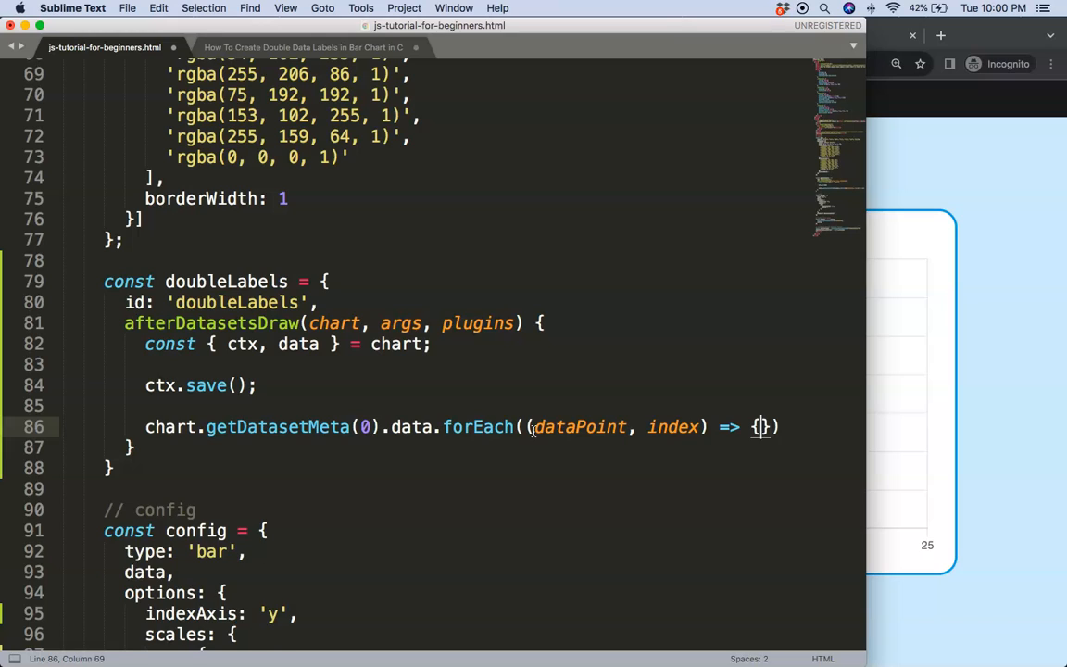
{"action": "key", "text": "enter"}
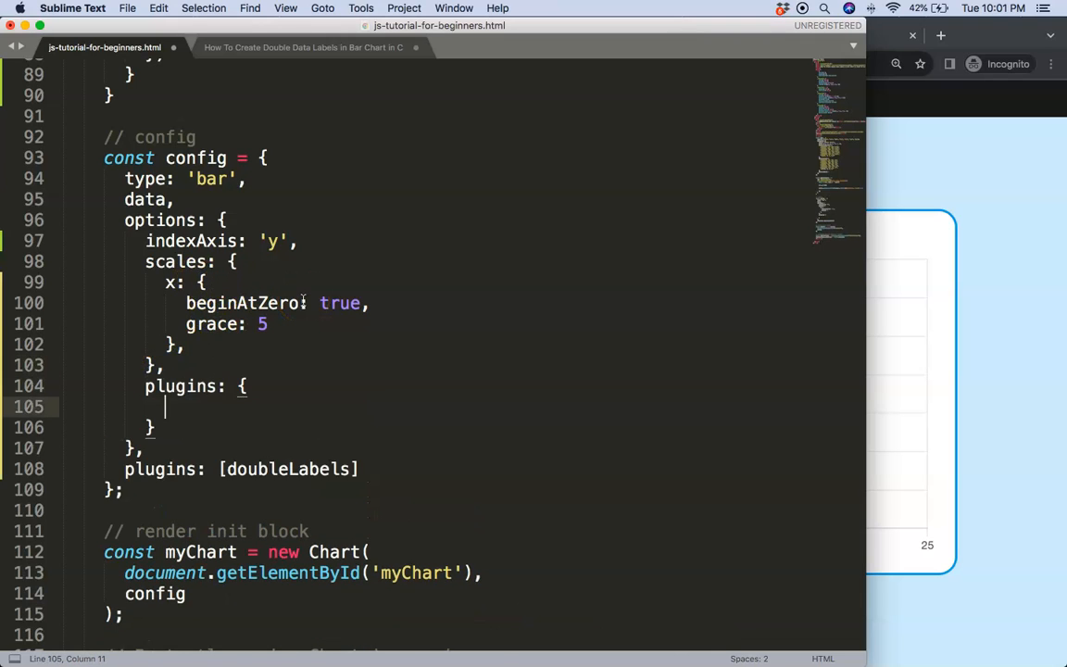
Add plugins: { tooltip: { enabled: false } } above plugins: [doubleLabels].
{"action": "type", "text": "tooltip: {"}
{"action": "type", "text": "e"}
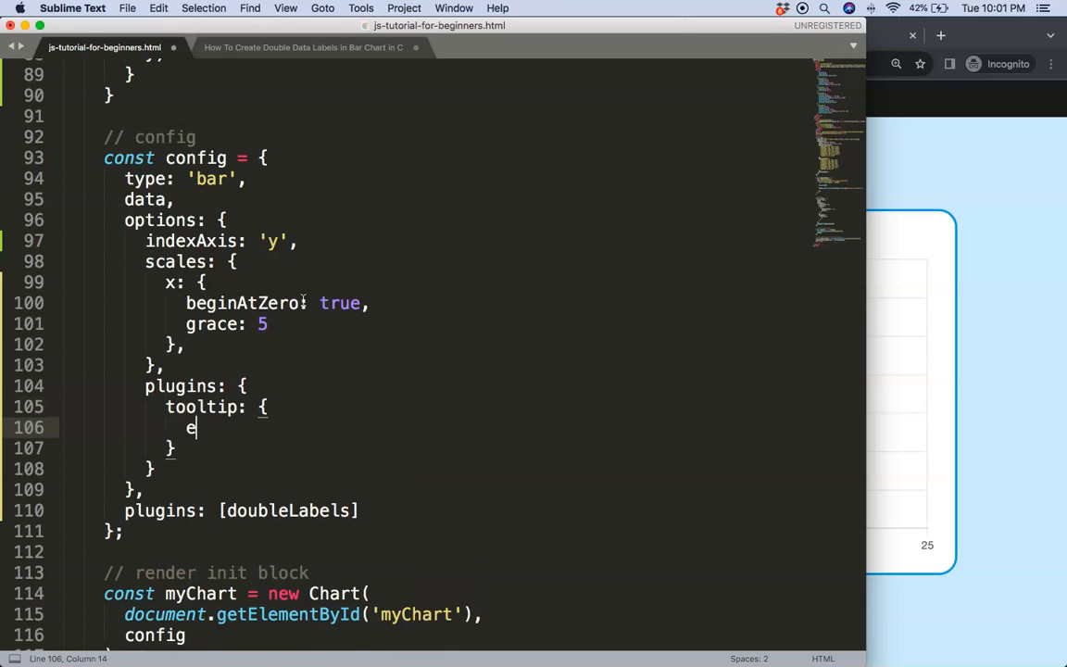
{"action": "type", "text": "nabled"}
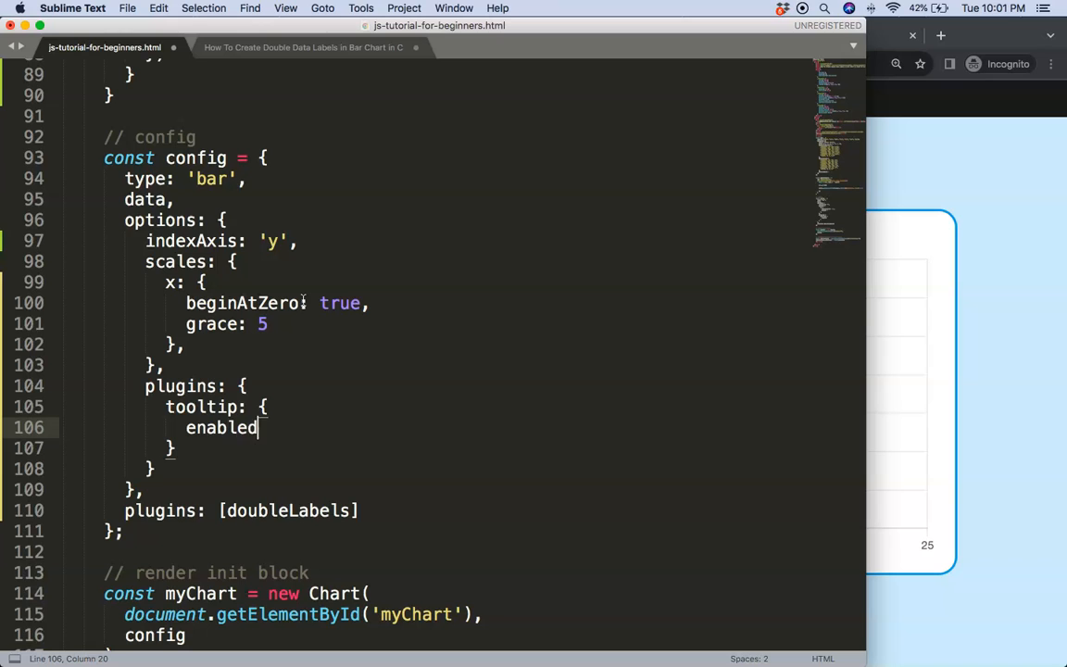
{"action": "type", "text": ": false"}
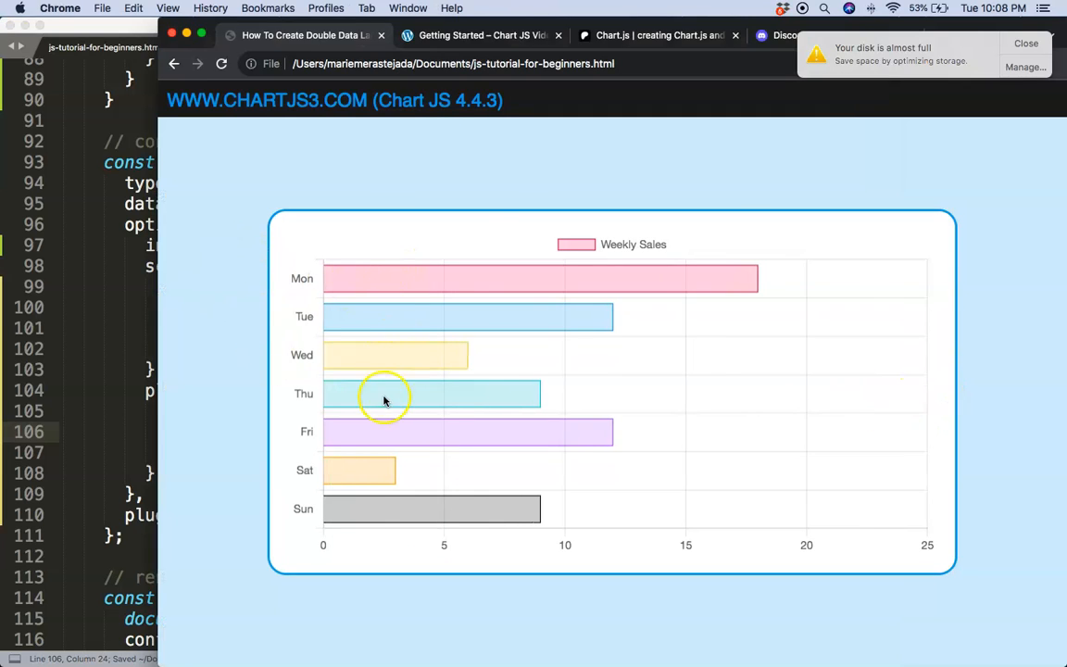
{"action": "mouse_move", "coordinate": [731, 279]}
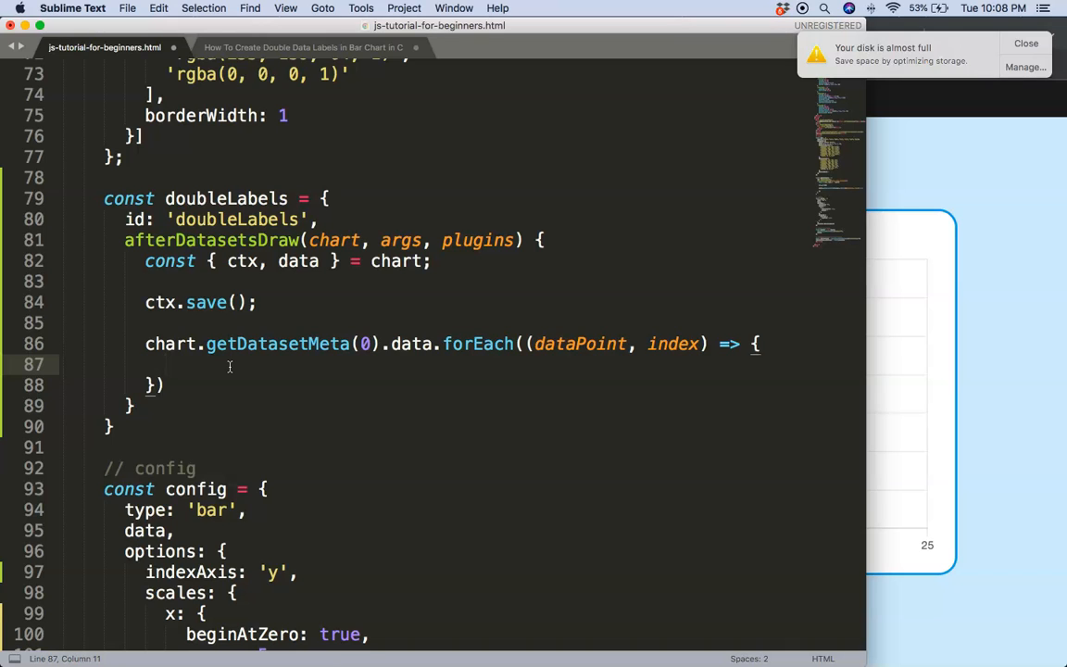
Set ctx.font to 'bold 12px sans-serif' and ctx.fillStyle to 'black' in the loop.
{"action": "type", "text": "ctx.font = '12px"}
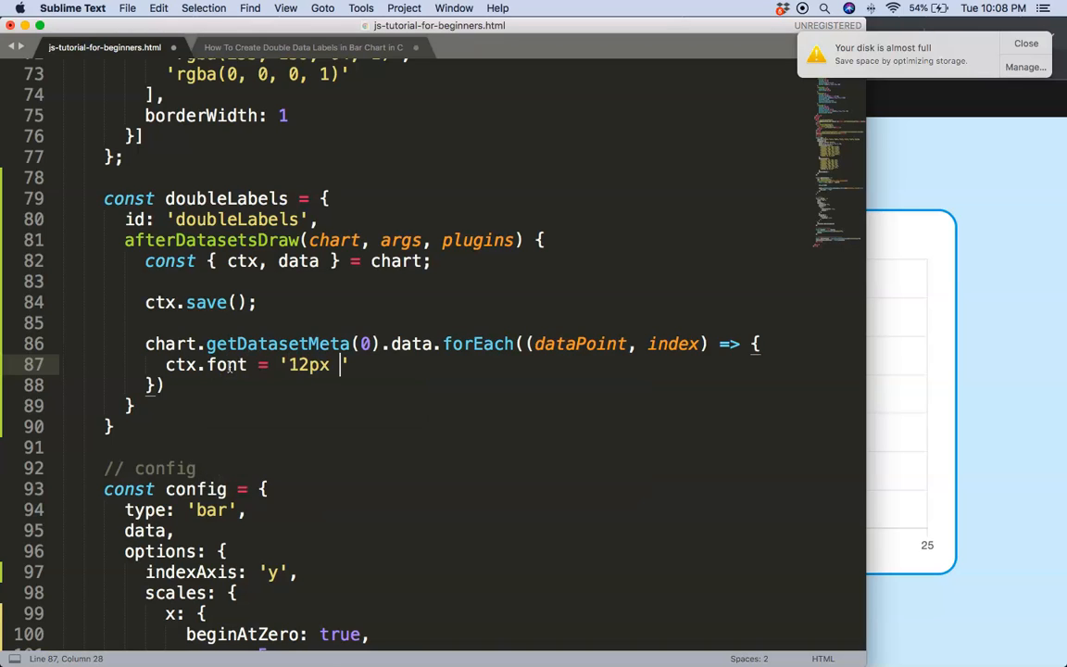
{"action": "type", "text": "bold"}
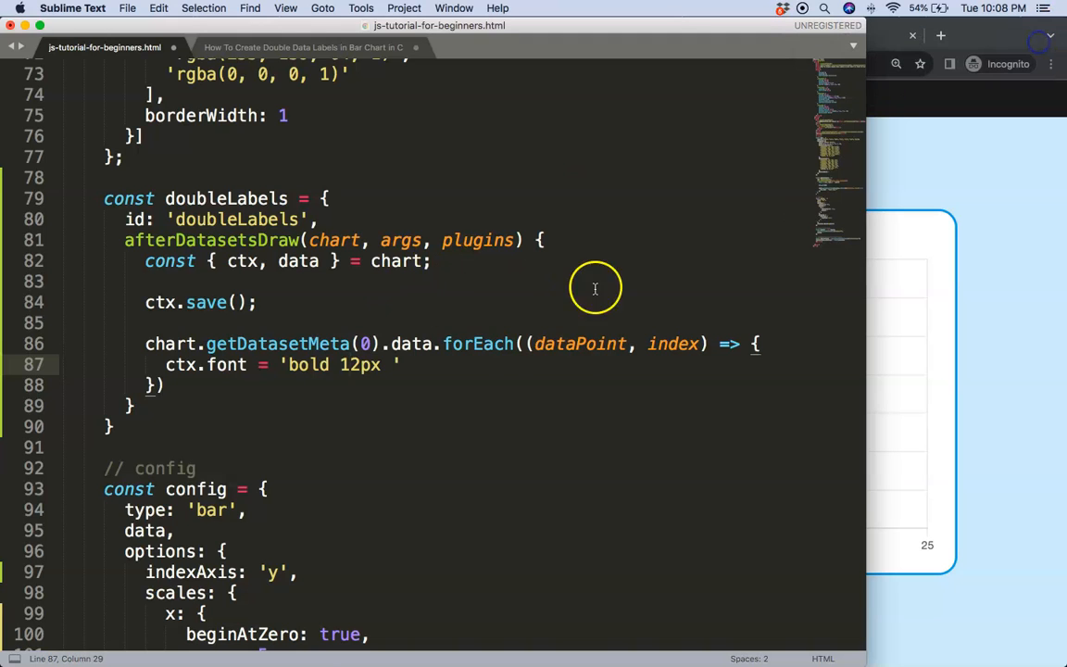
{"action": "type", "text": "sn"}
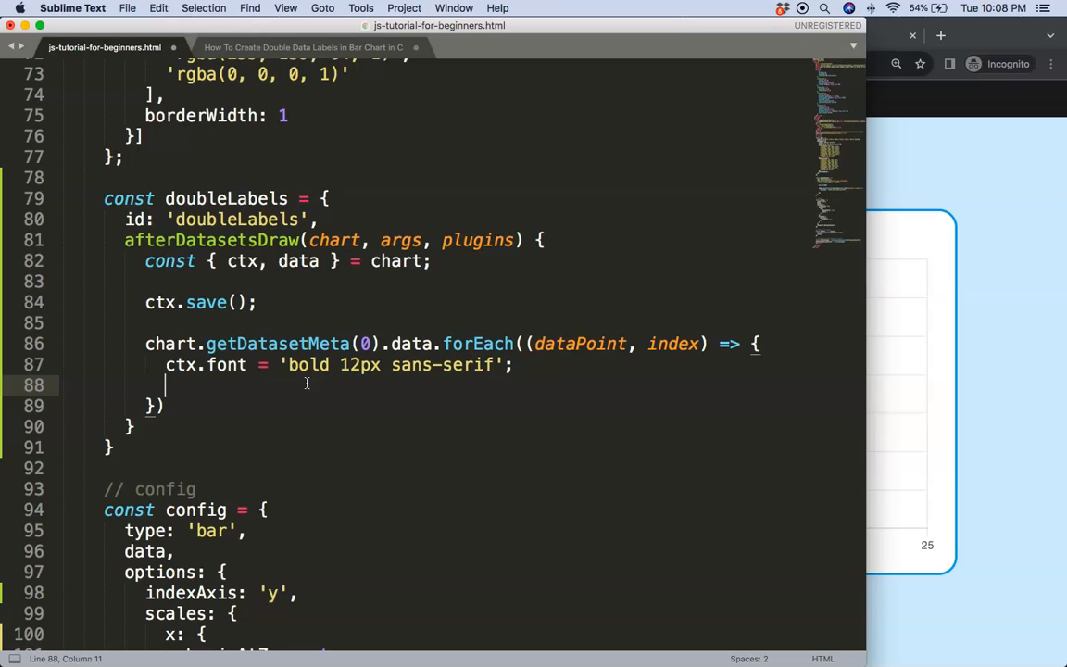
{"action": "type", "text": "ctx.fillStyle = 'black"}
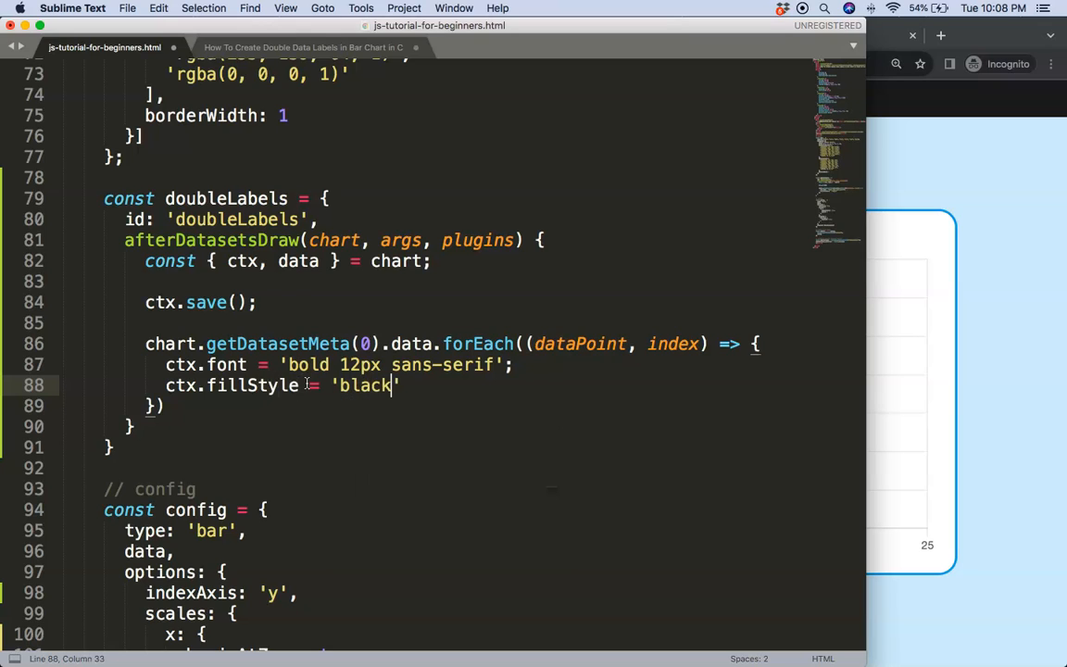
{"action": "type", "text": ";"}
{"action": "key", "text": "enter"}
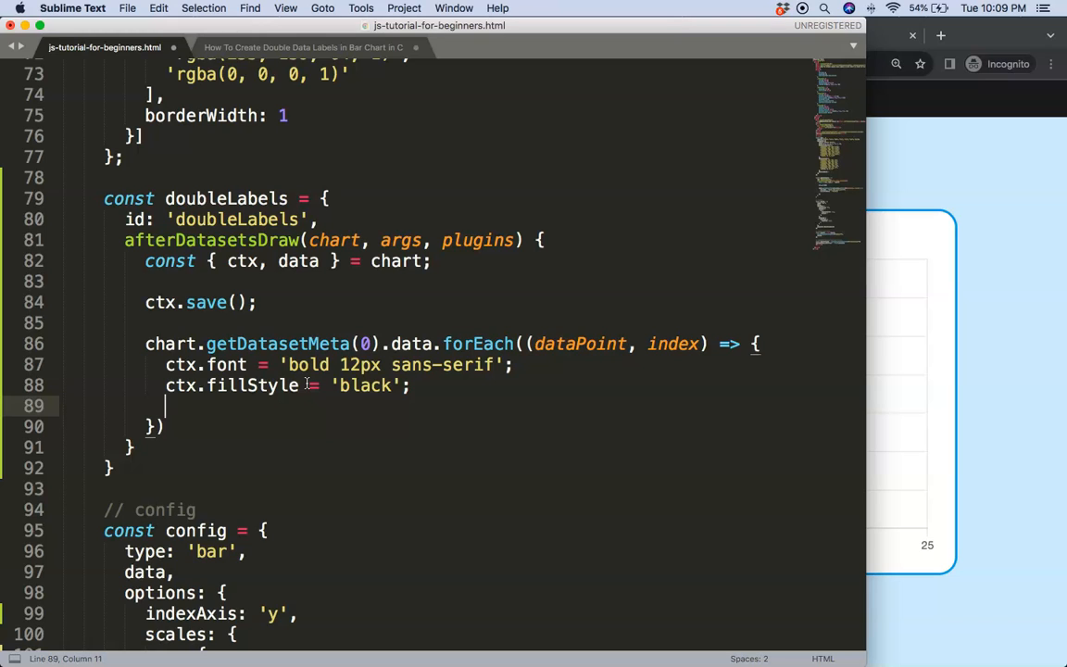
Draw ctx.fillText('label', dataPoint.x, y) at each bar's data point.
{"action": "type", "text": "ctx."}
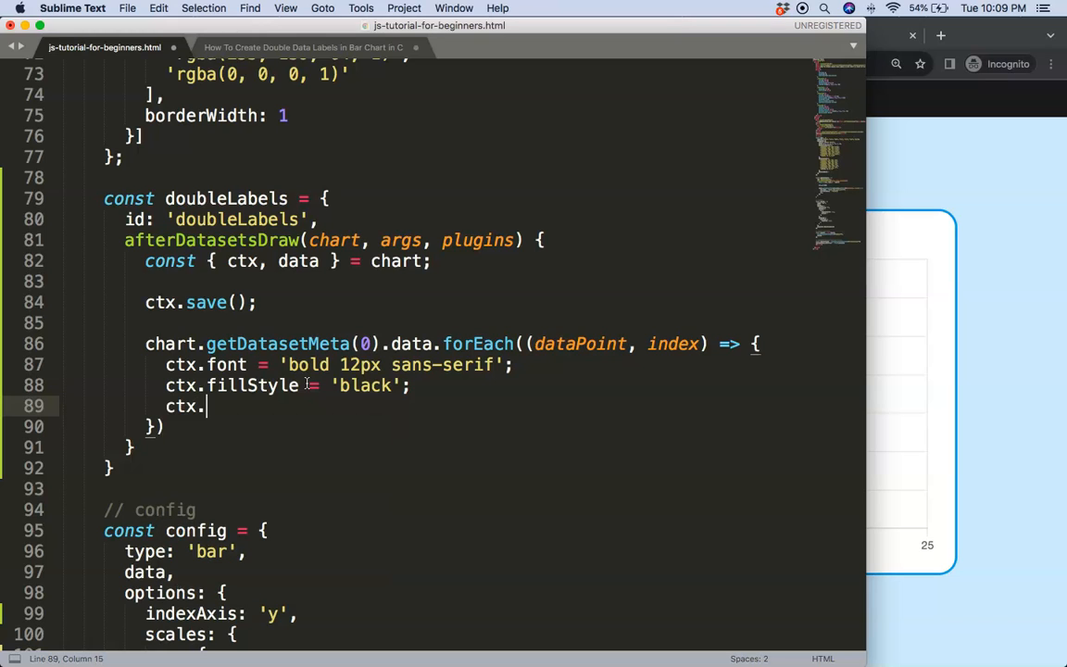
{"action": "type", "text": "fillTex"}
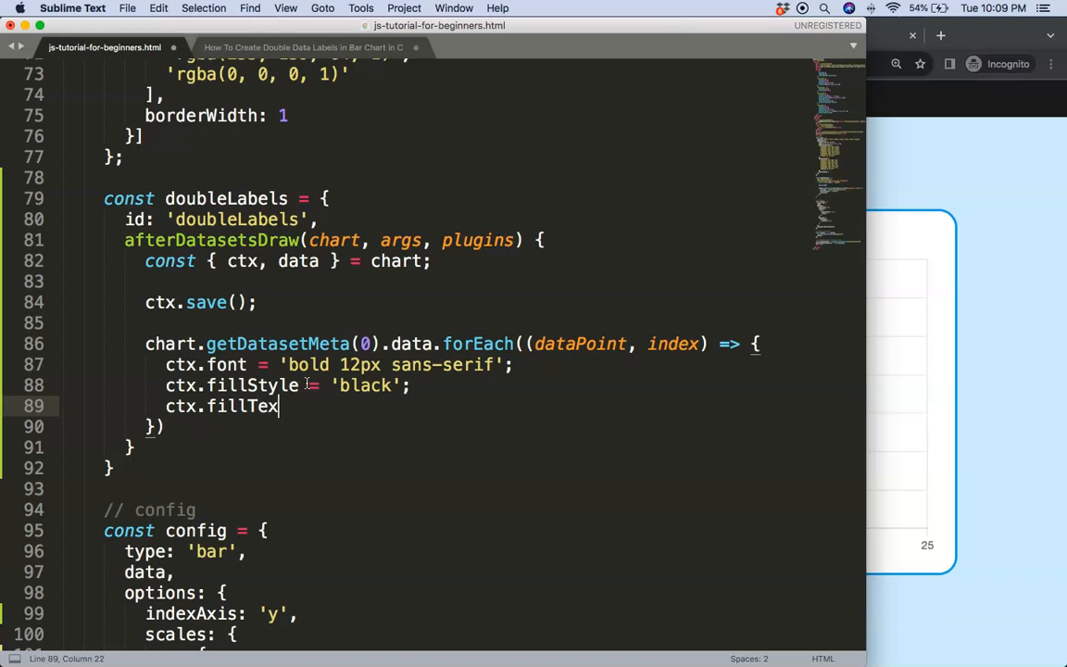
{"action": "type", "text": "t(l"}
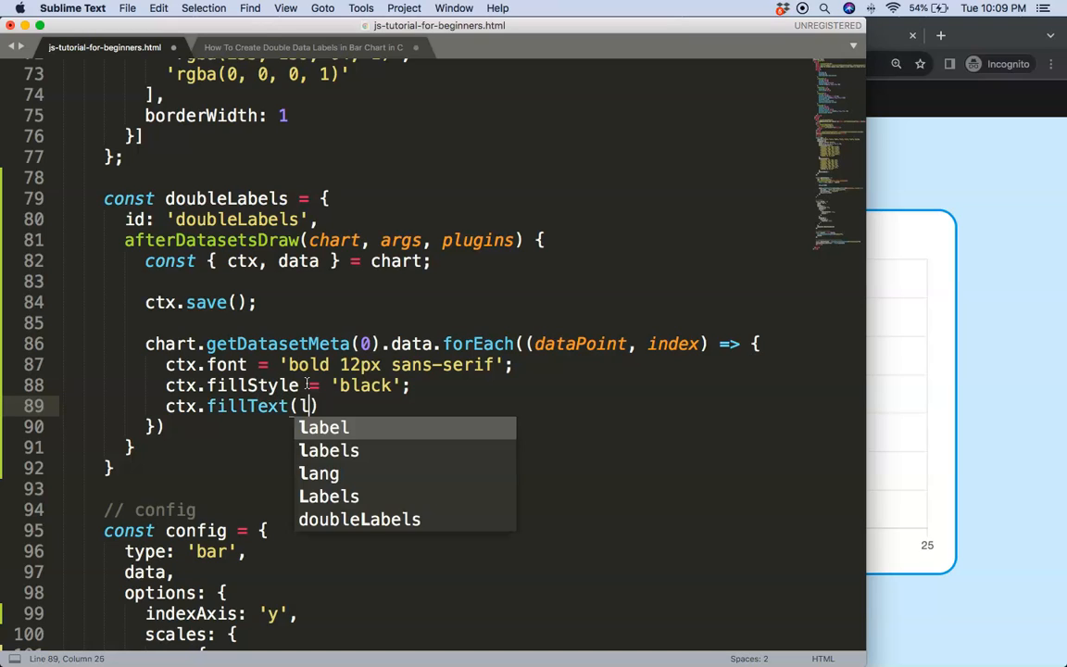
{"action": "type", "text": "abel"}
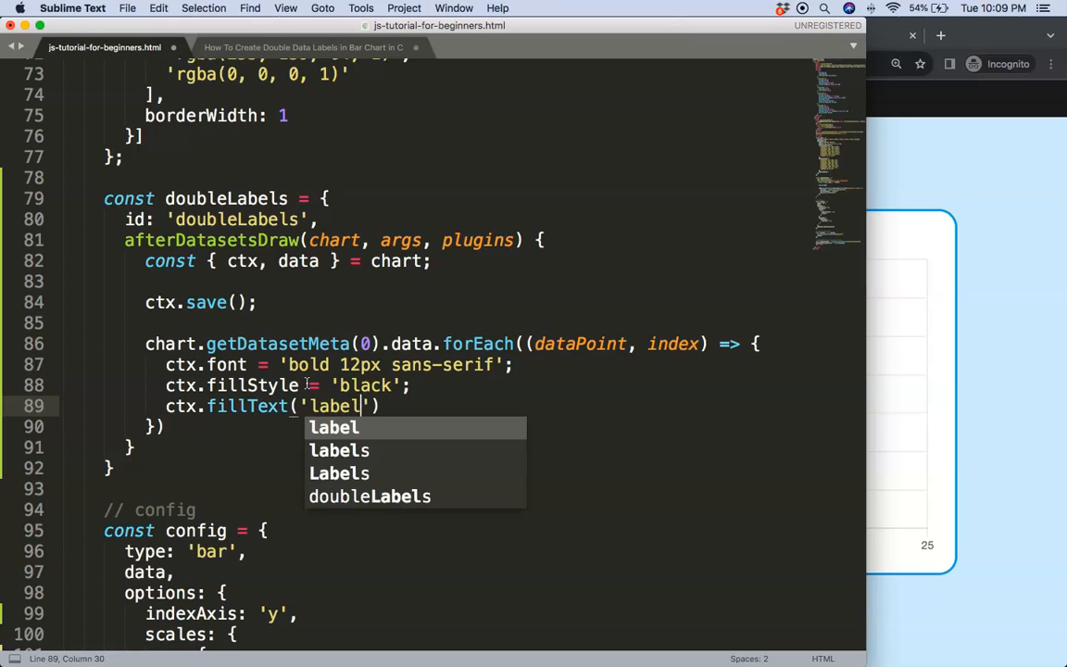
{"action": "type", "text": "',"}
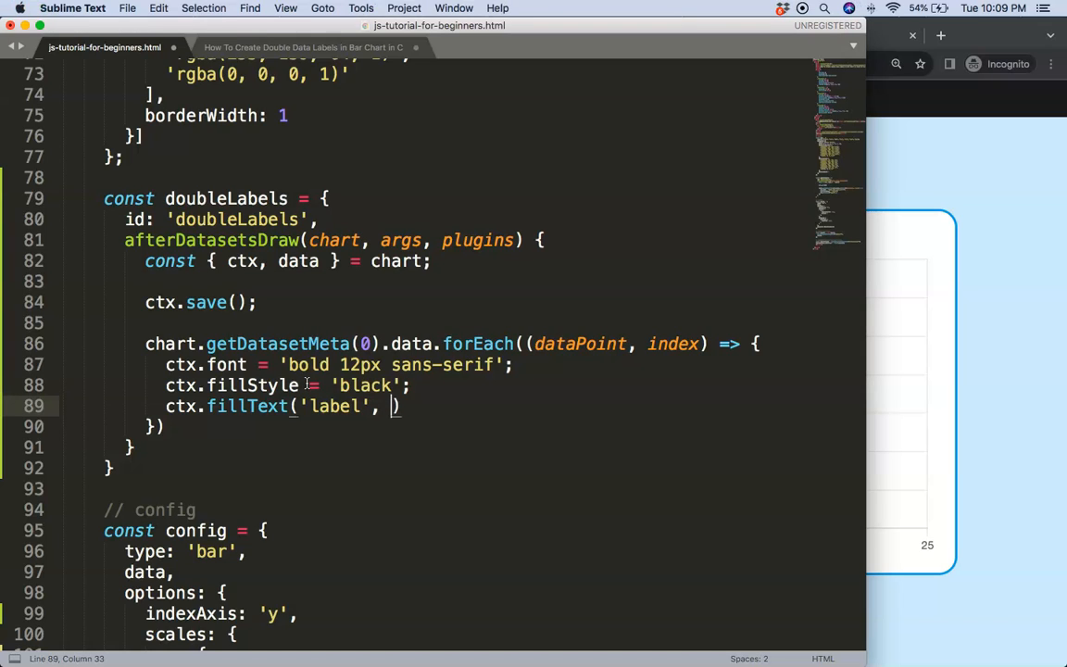
{"action": "type", "text": "x, y"}
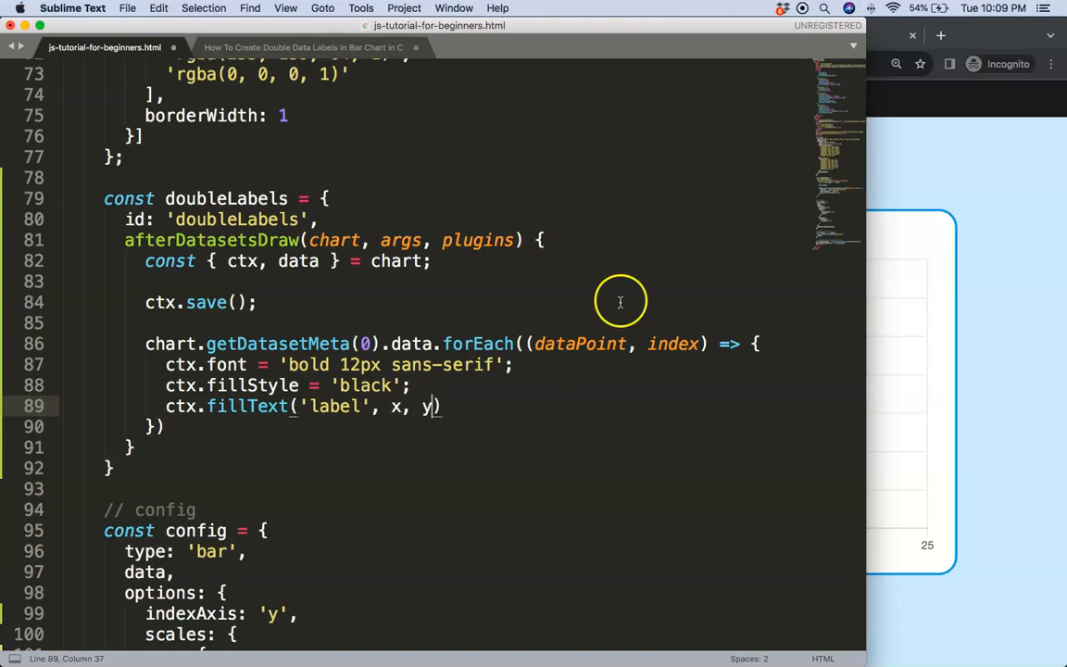
{"action": "double_click", "coordinate": [278, 344]}
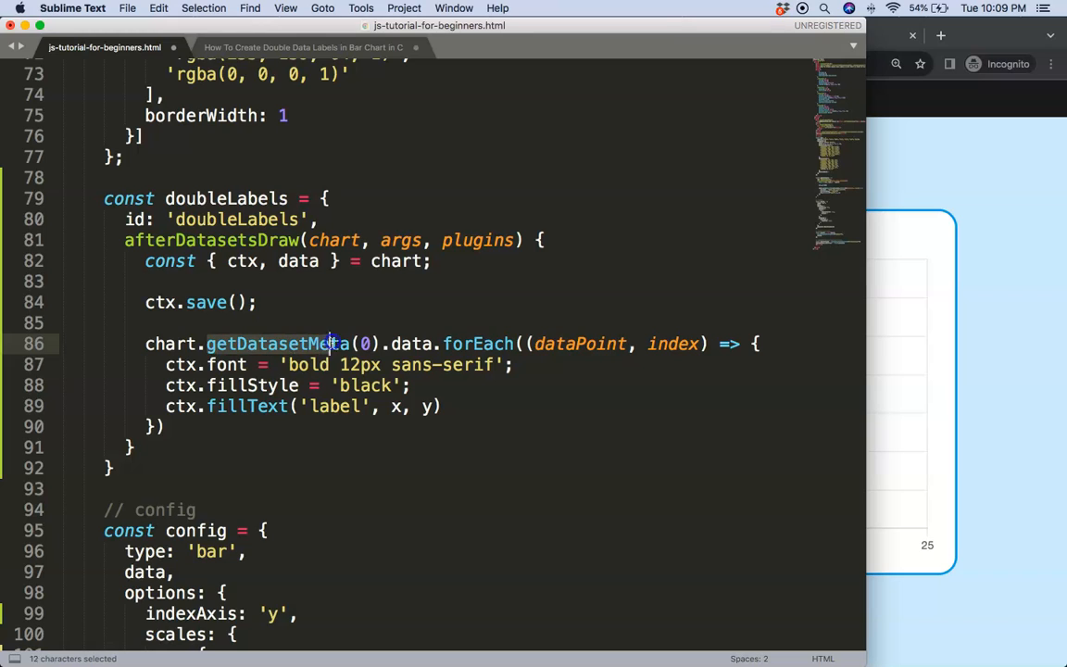
{"action": "left_click", "coordinate": [276, 344]}
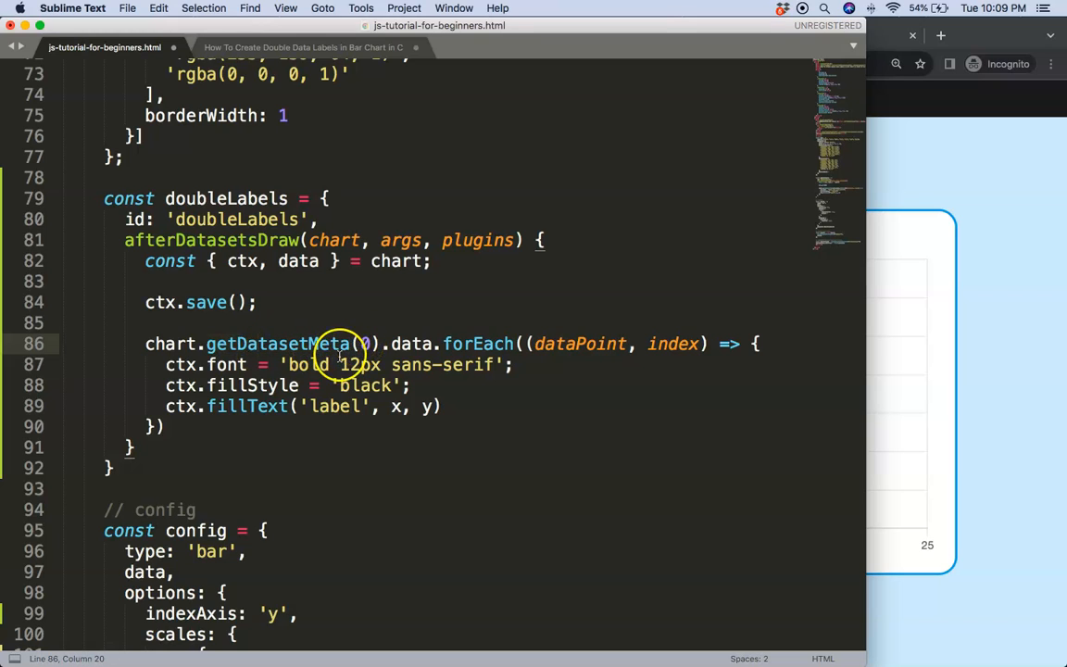
{"action": "double_click", "coordinate": [581, 343]}
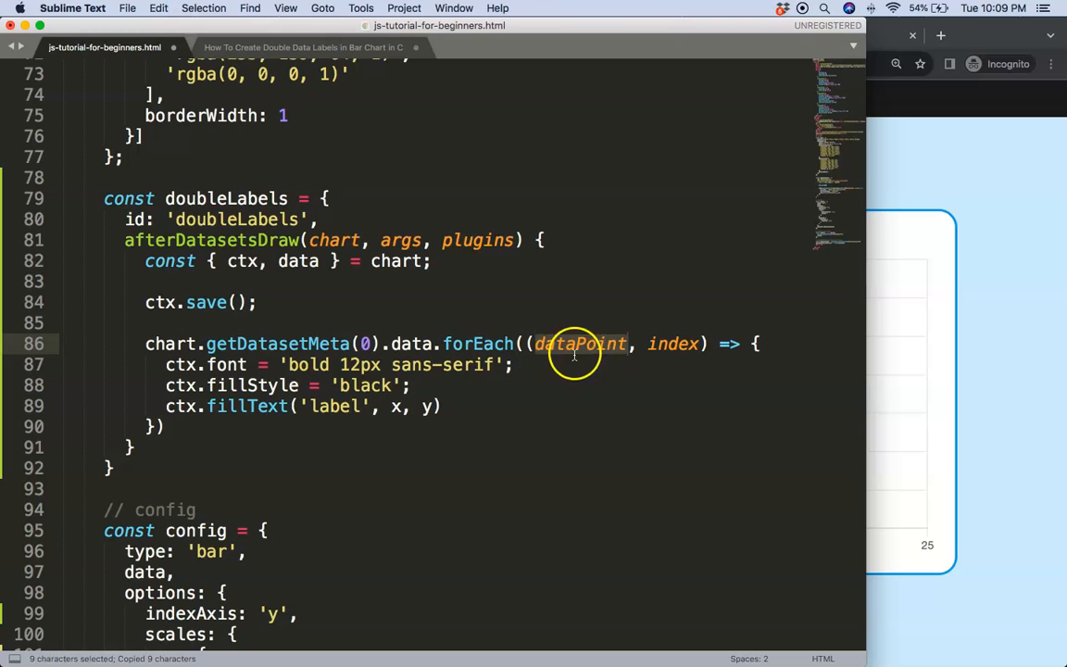
{"action": "mouse_move", "coordinate": [606, 358]}
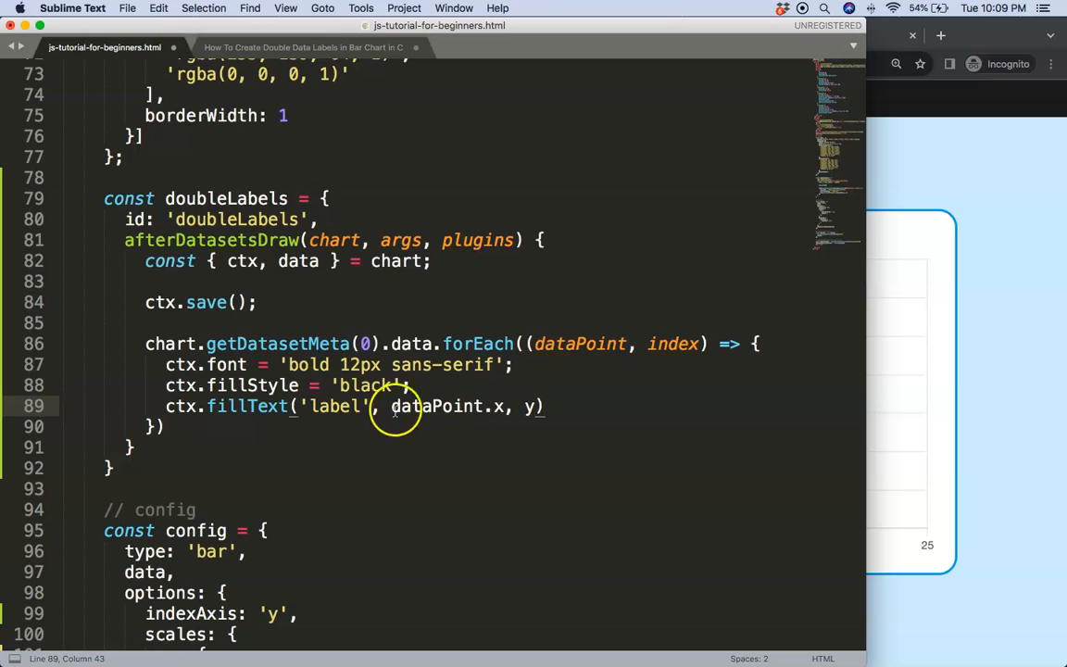
{"action": "type", "text": "dataPoint."}
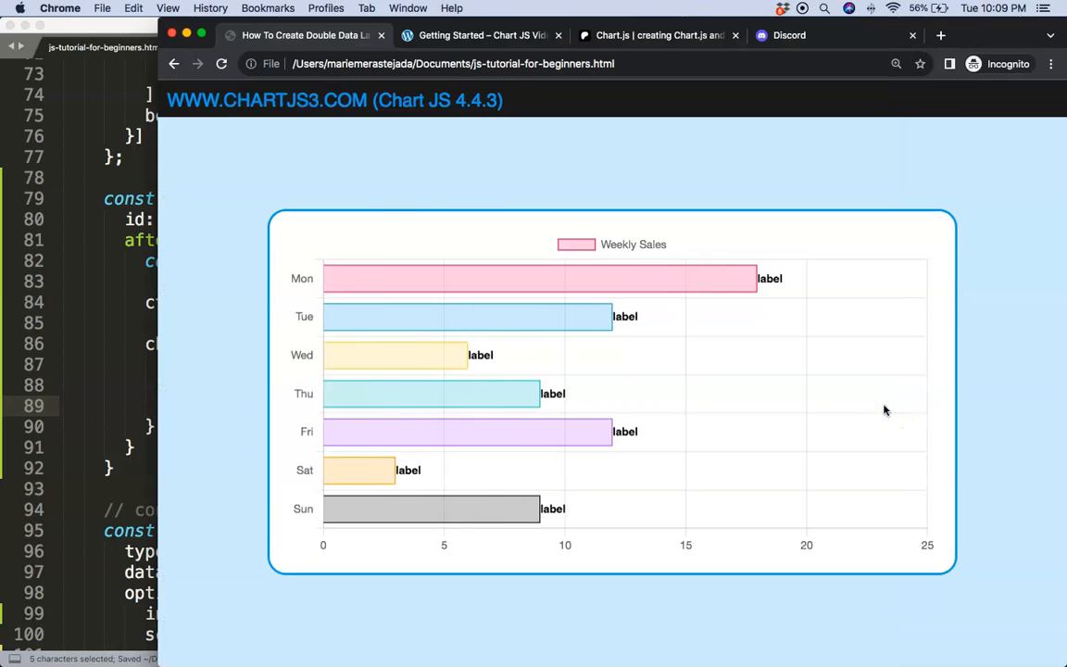
{"action": "mouse_move", "coordinate": [763, 290]}
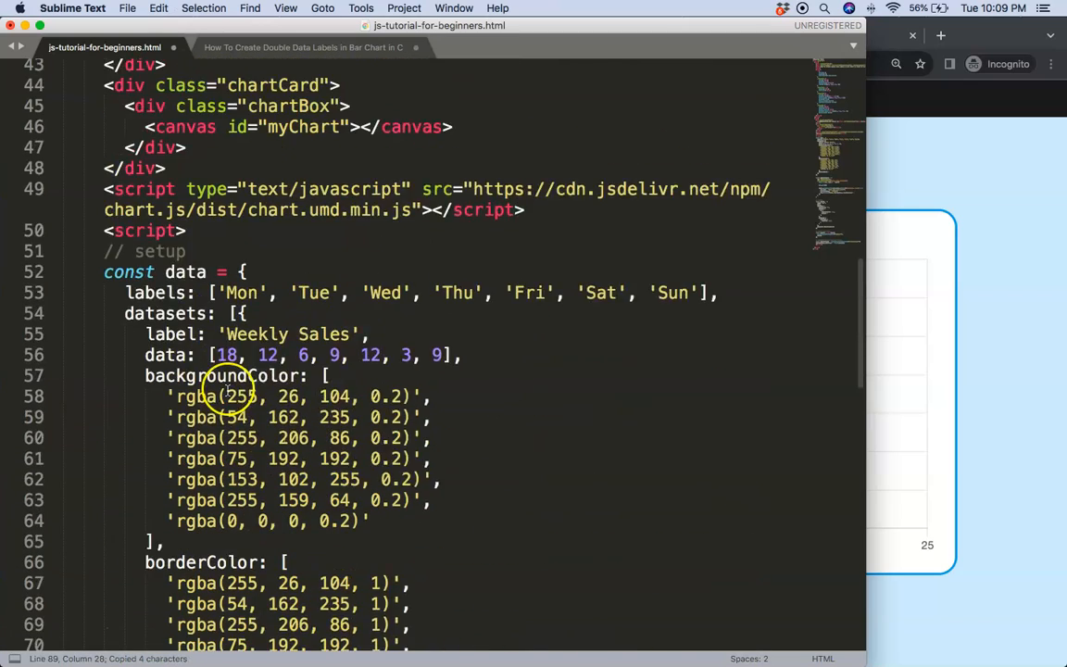
Draw data.datasets[0].data[index] as each label, with ctx.textAlign = 'right'.
{"action": "scroll", "scroll_direction": "up", "scroll_amount": 3}
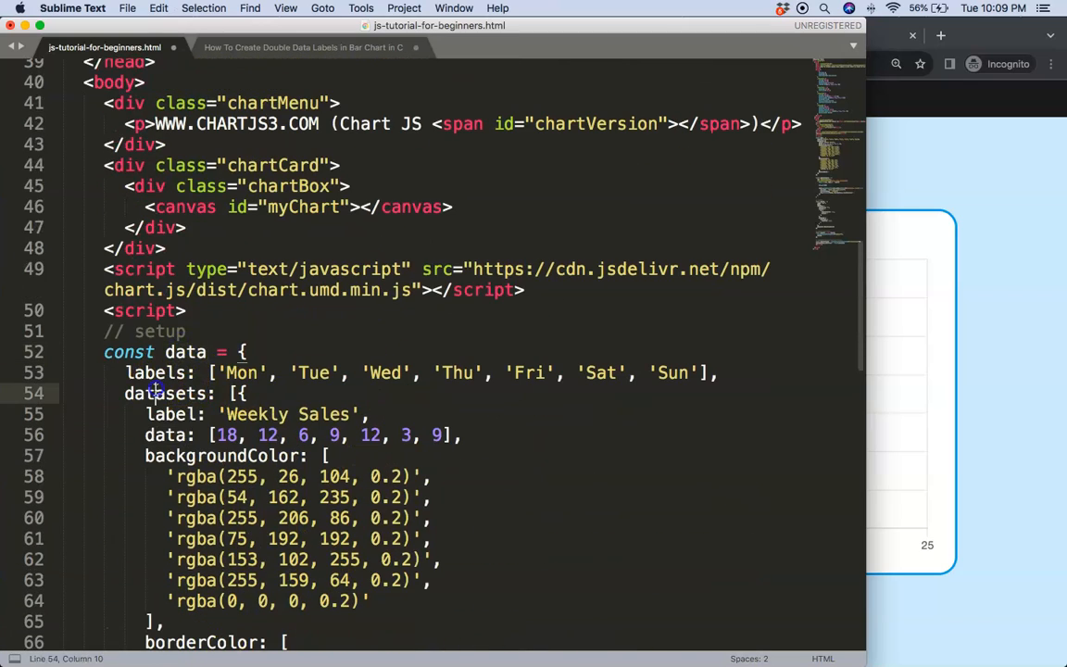
{"action": "scroll", "scroll_direction": "down", "scroll_amount": 3}
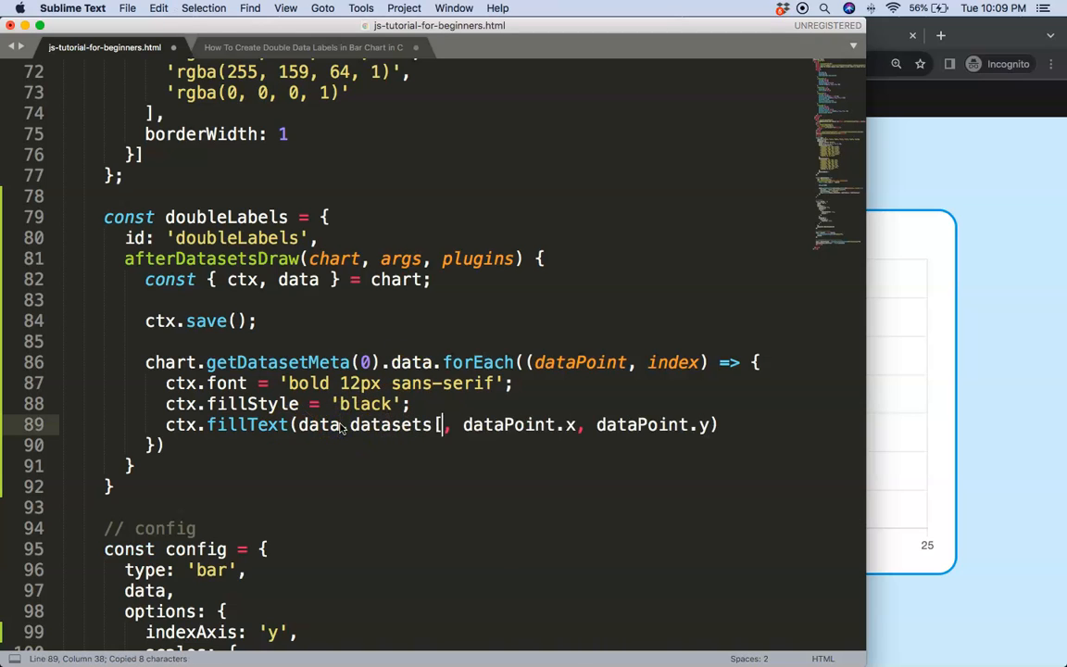
{"action": "type", "text": "0].data[index]"}
{"action": "type", "text": "ctx.t"}
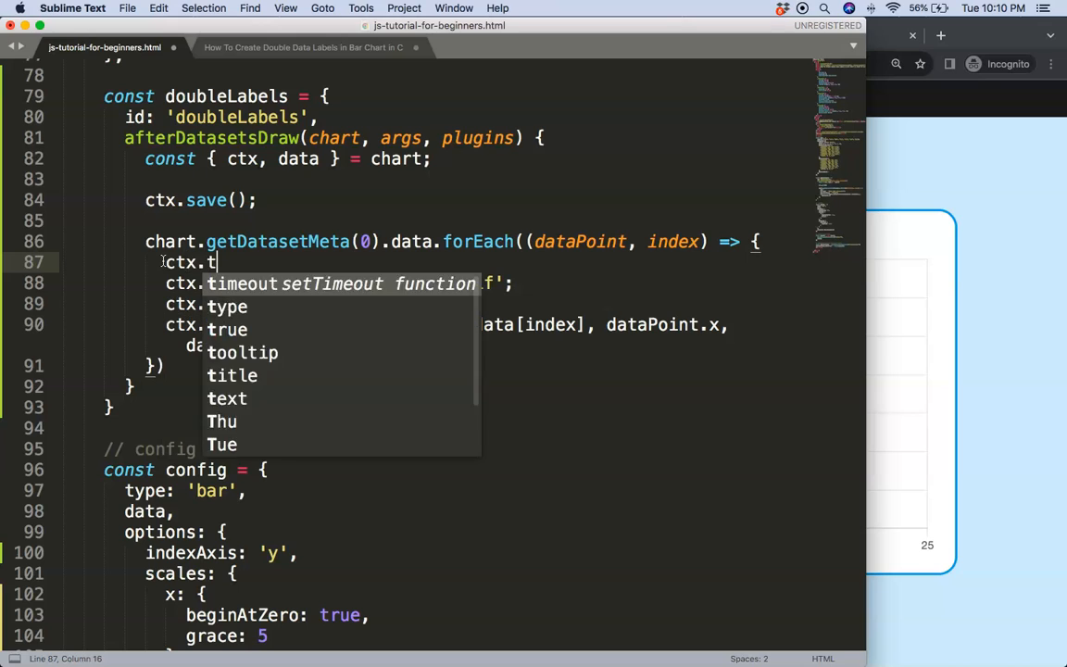
{"action": "type", "text": "extAlign"}
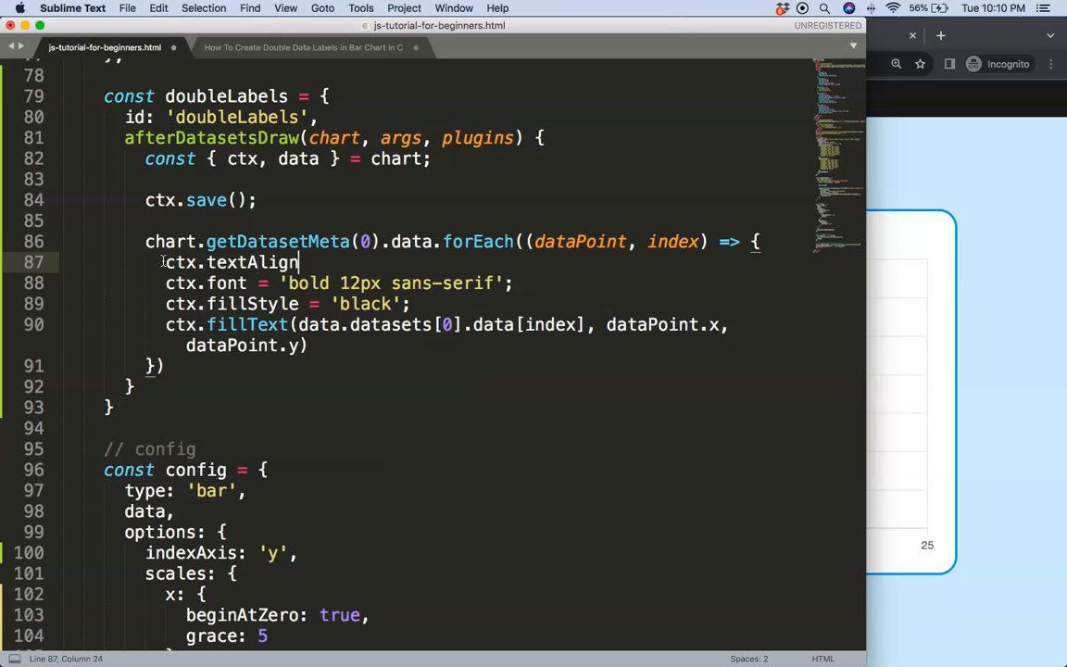
{"action": "type", "text": "= 'right';"}
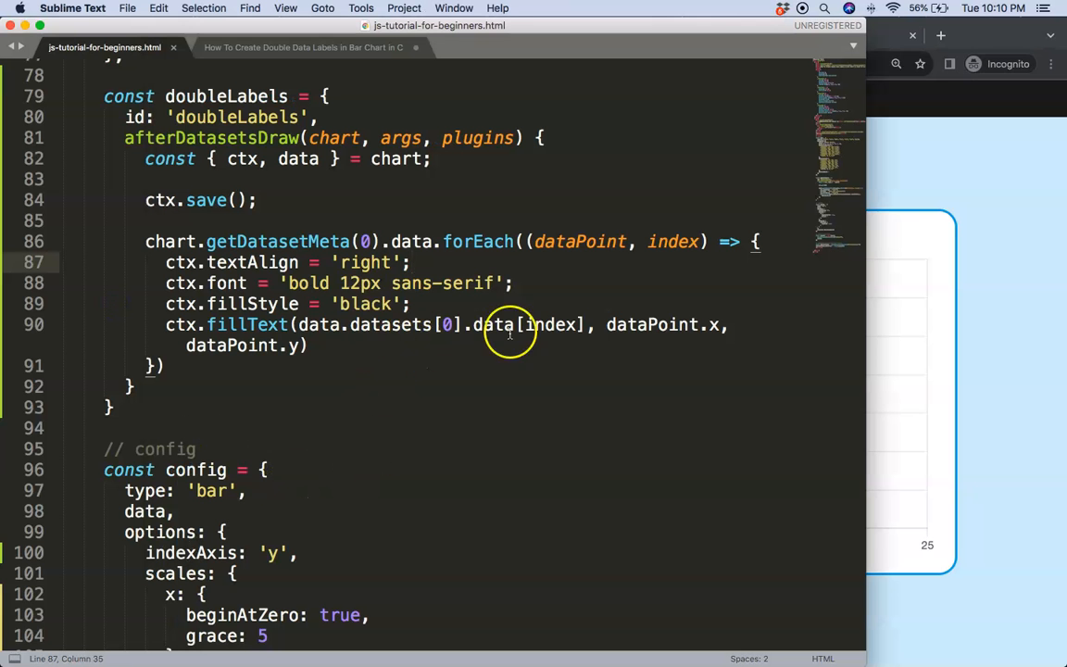
{"action": "type", "text": "-"}
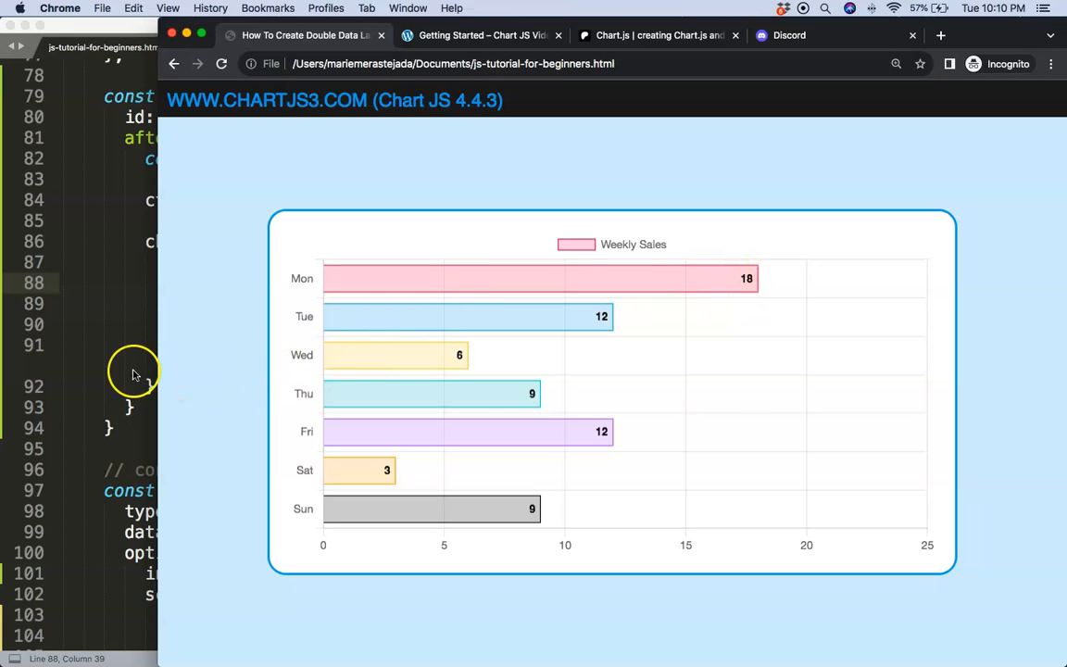
{"action": "mouse_move", "coordinate": [791, 286]}
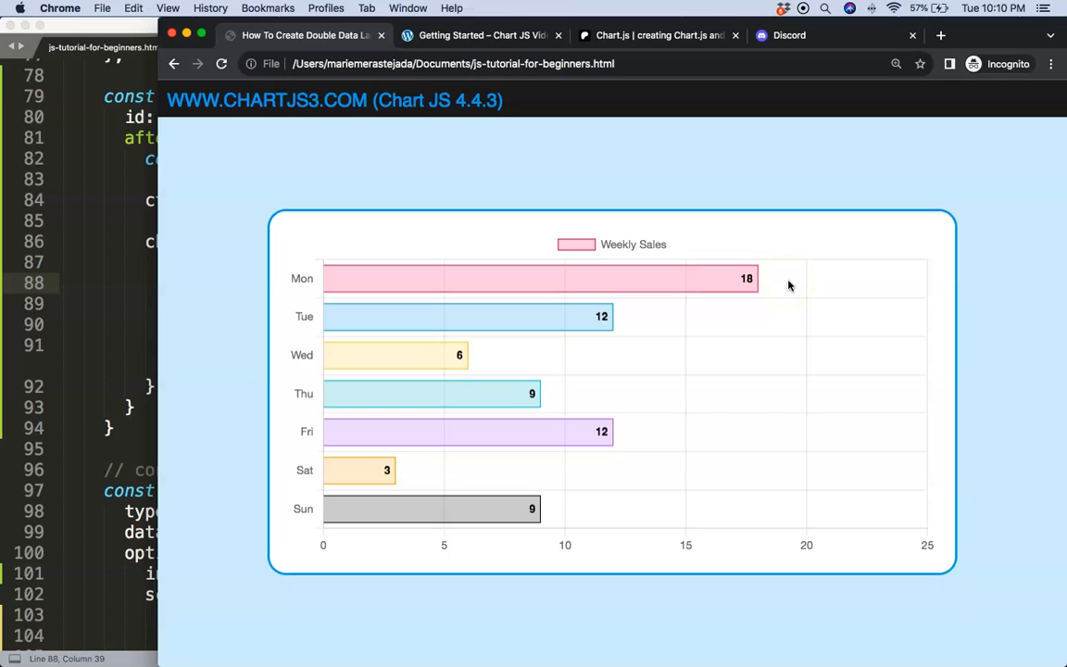
{"action": "mouse_move", "coordinate": [701, 284]}
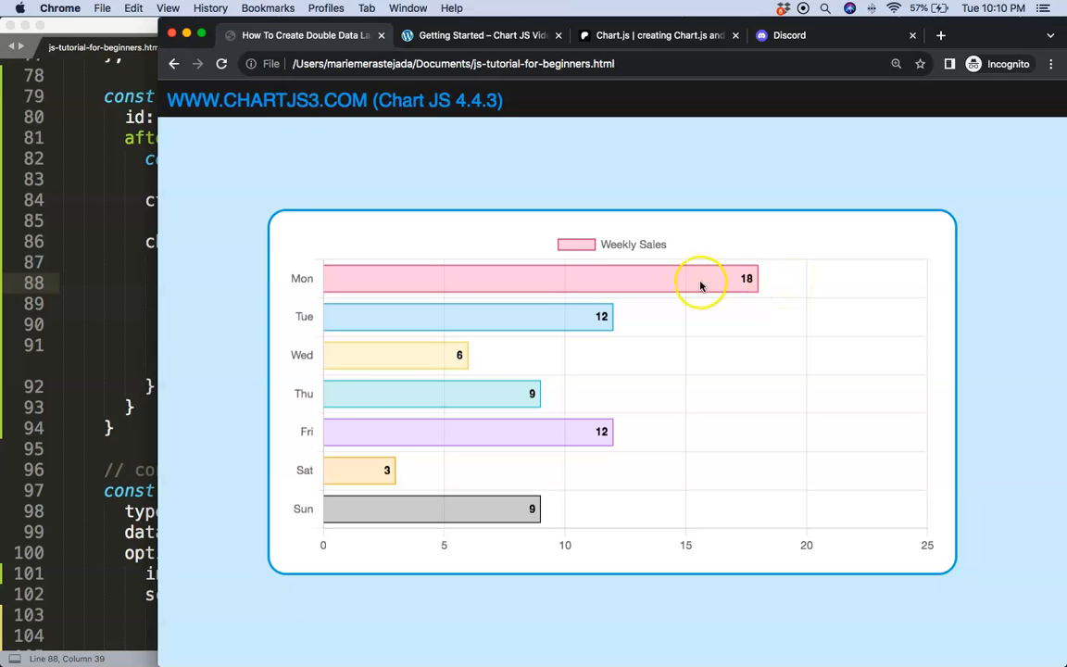
{"action": "mouse_move", "coordinate": [484, 295]}
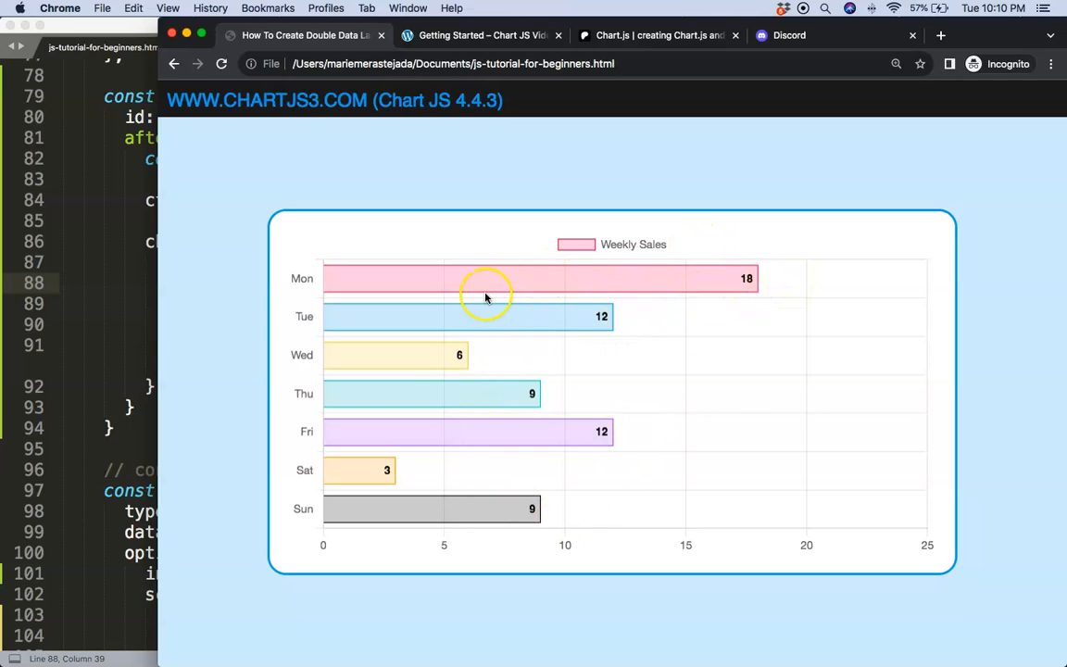
{"action": "mouse_move", "coordinate": [431, 362]}
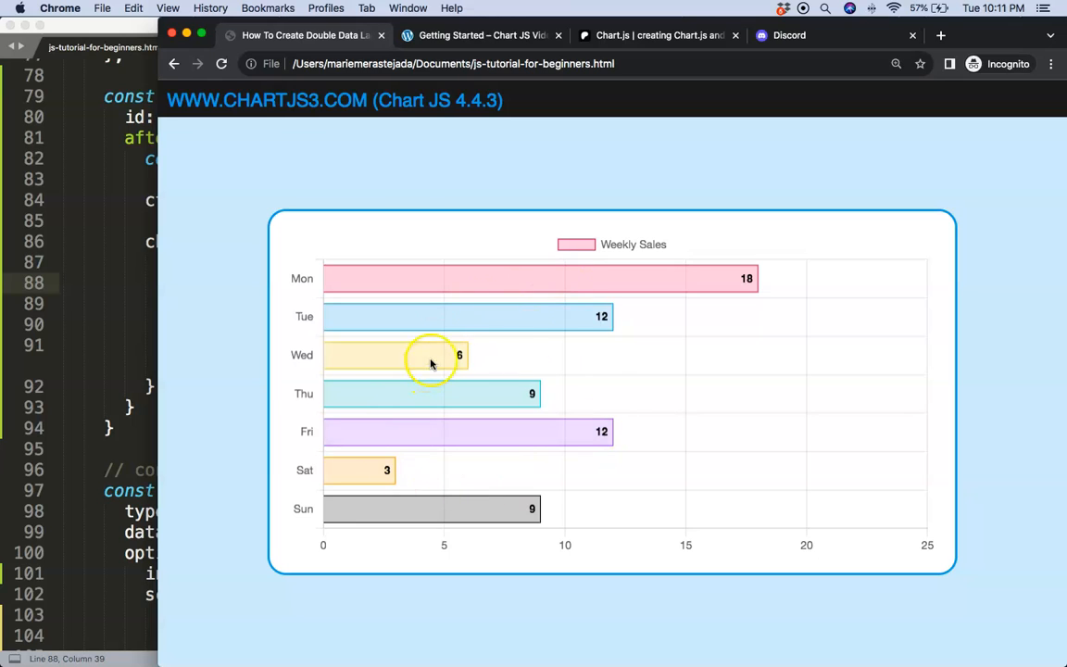
{"action": "mouse_move", "coordinate": [782, 290]}
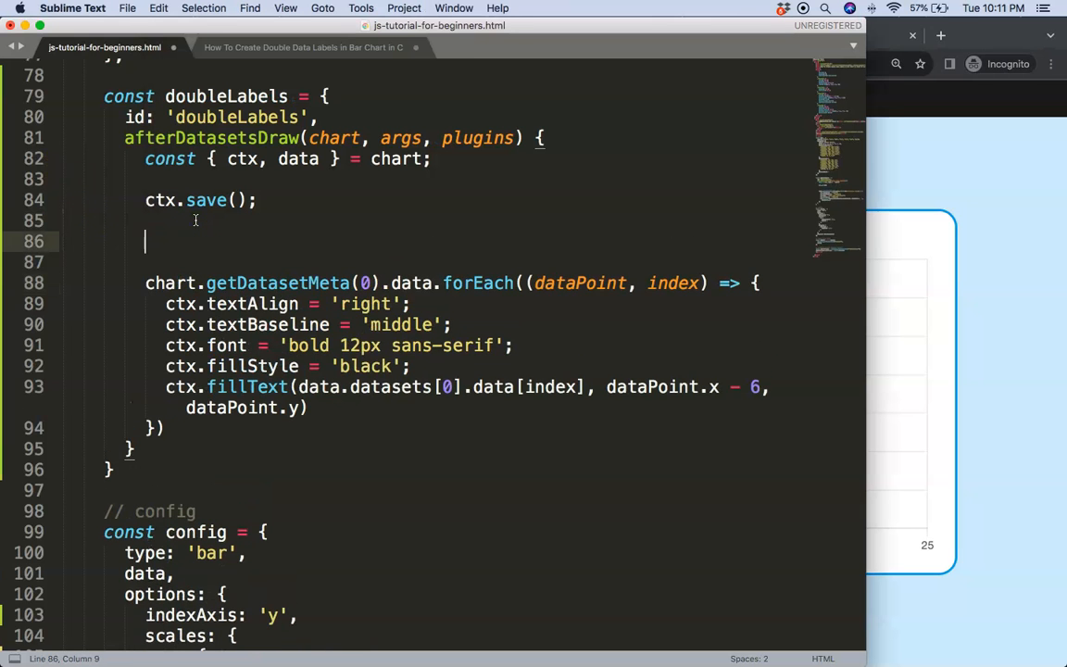
Start const totalSum = data.datasets[0].data.reduce((sum, currentValue) above the loop.
{"action": "type", "text": "const totalSum ="}
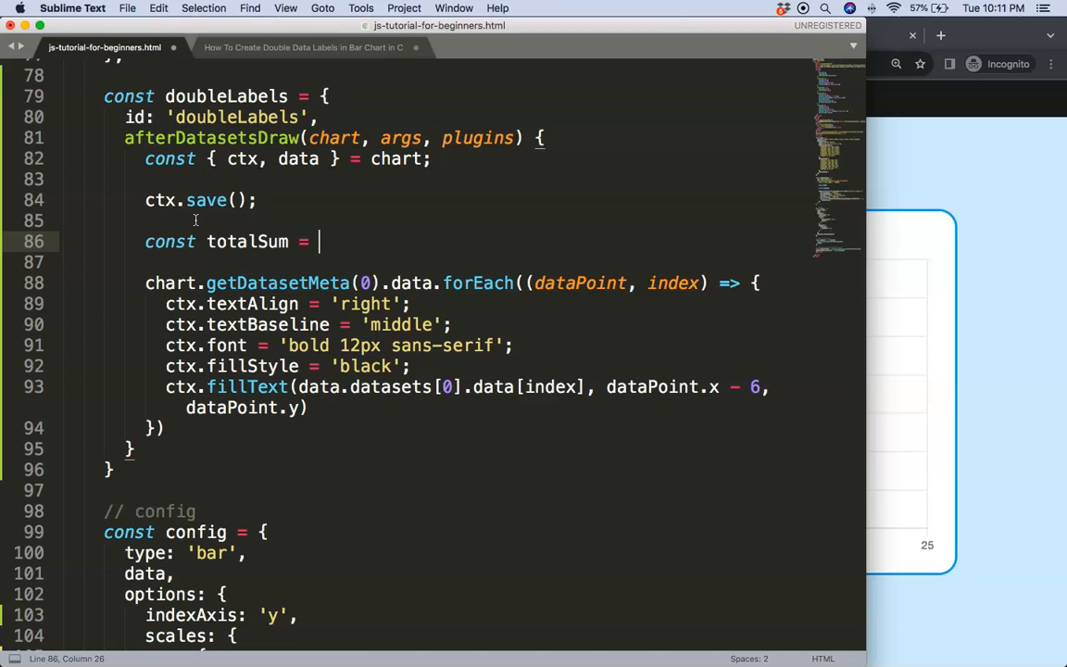
{"action": "type", "text": "data."}
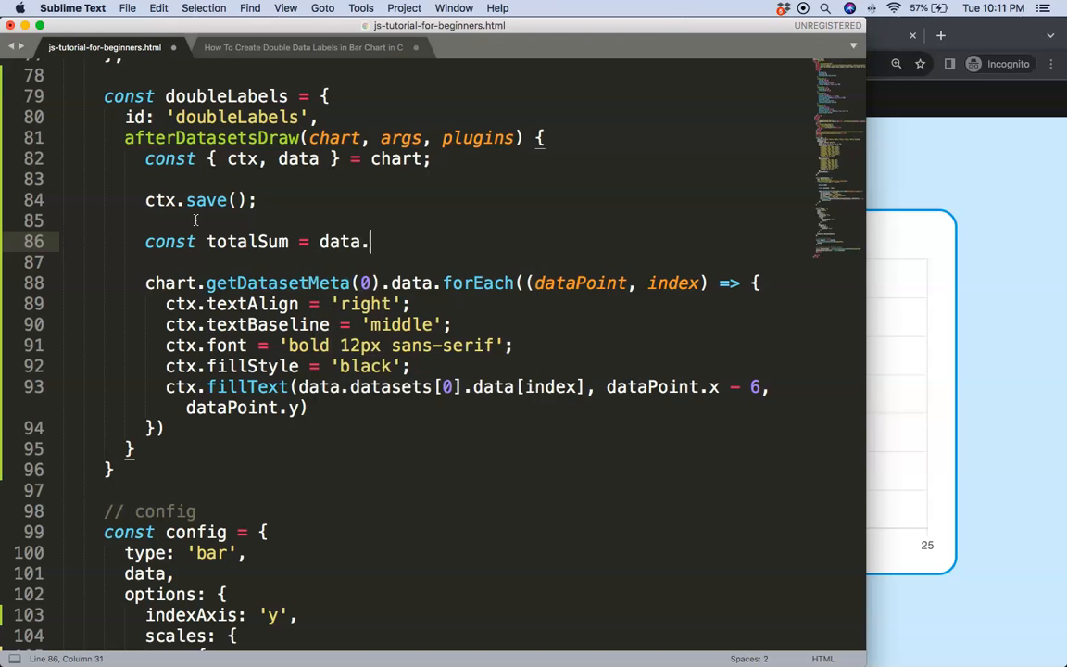
{"action": "type", "text": "datasets"}
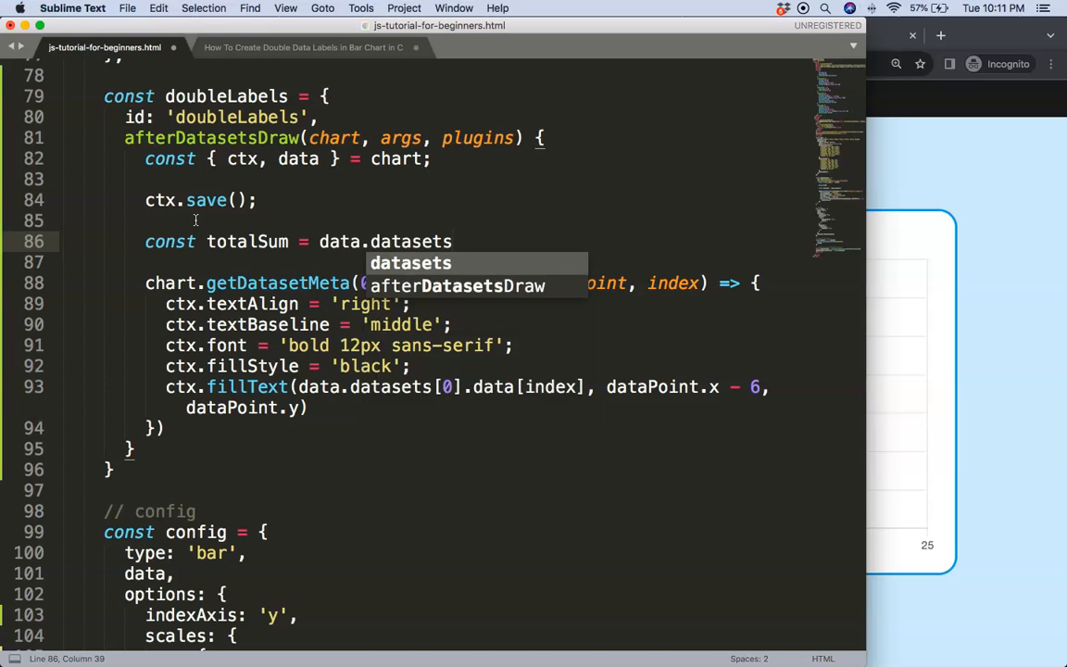
{"action": "type", "text": "[]"}
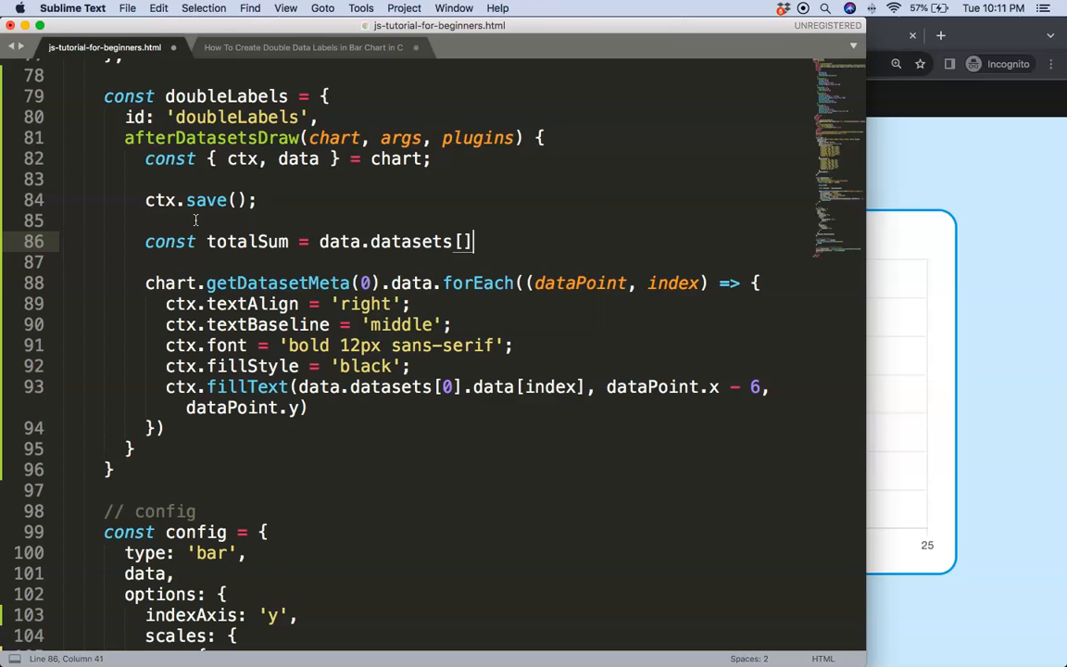
{"action": "type", "text": "0].data.reduce"}
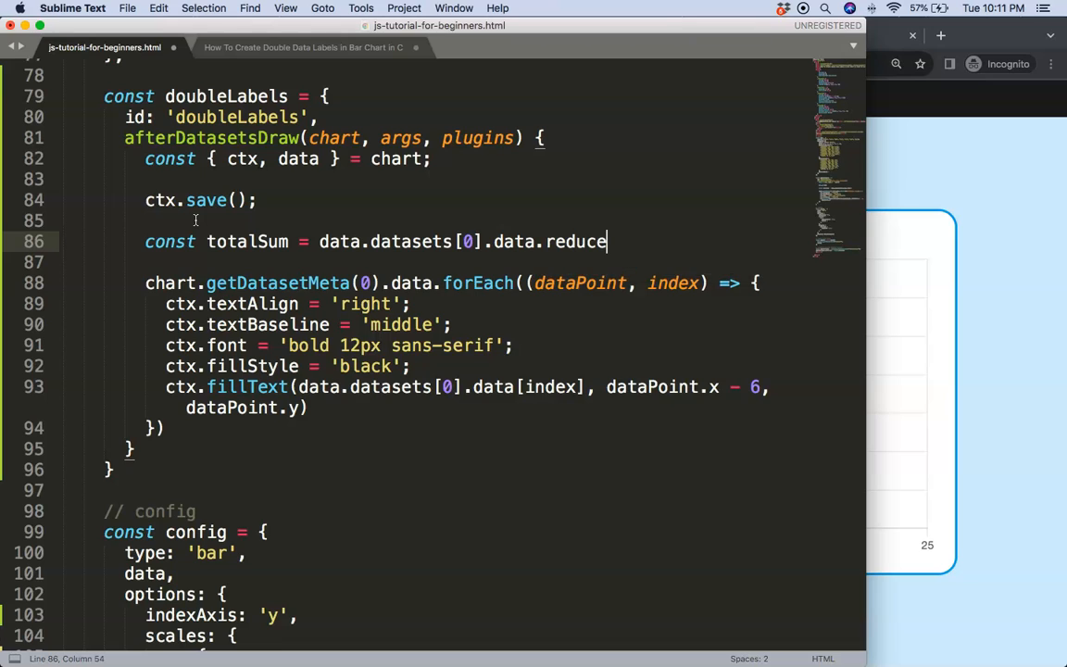
{"action": "type", "text": "(("}
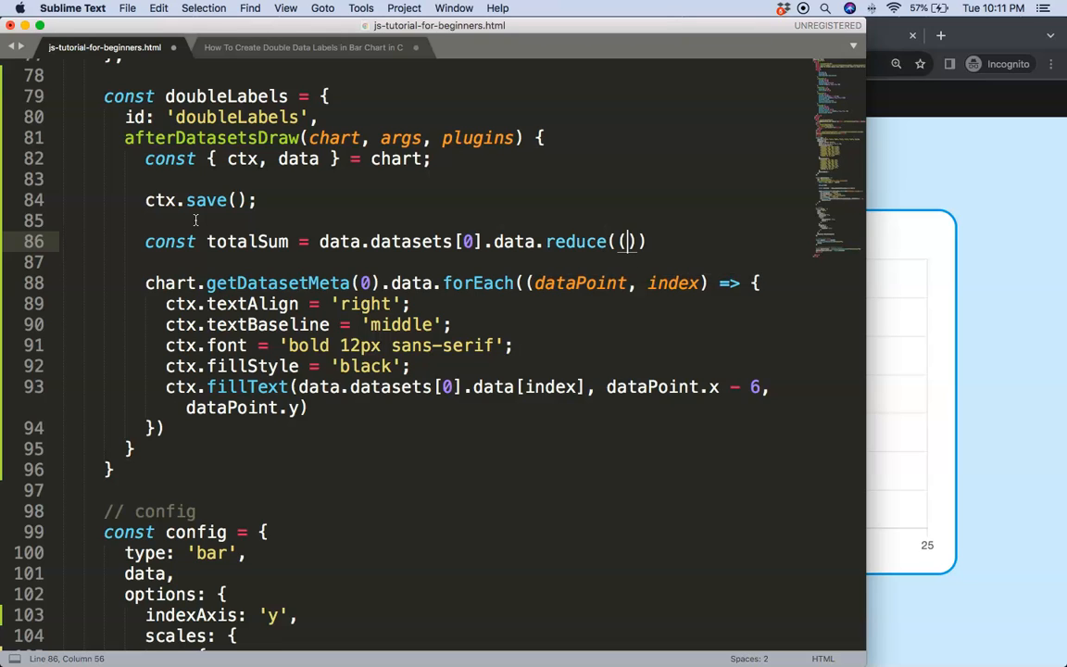
{"action": "type", "text": "sum,"}
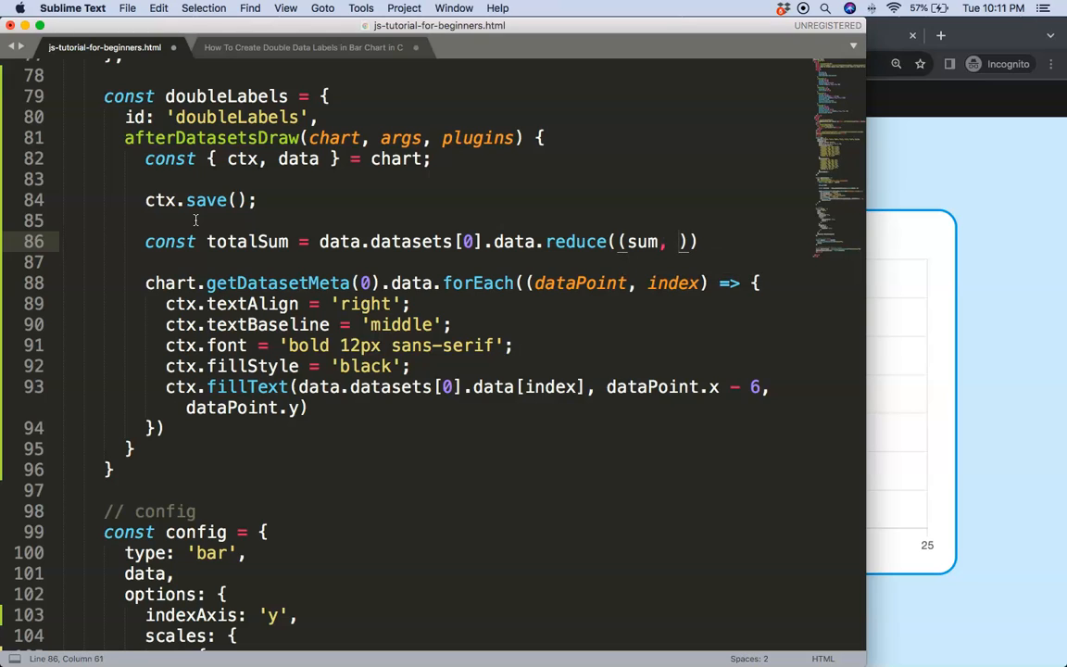
{"action": "type", "text": "currentValue"}
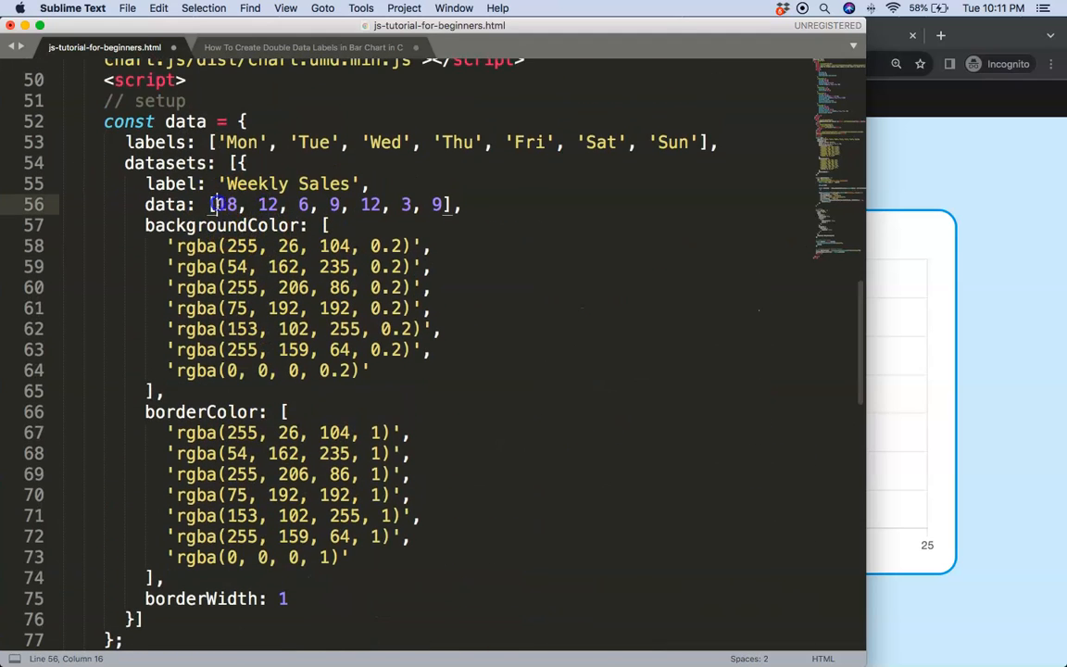
Finish the reducer returning sum + currentValue from 0, then add a console.log line.
{"action": "scroll", "scroll_direction": "down", "scroll_amount": 3}
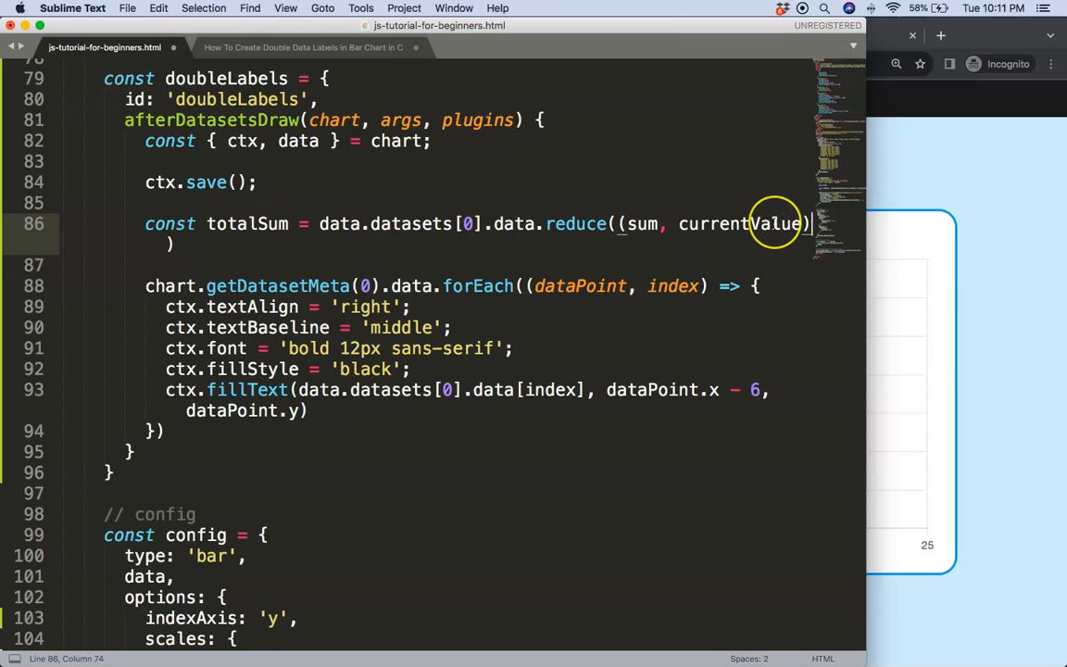
{"action": "type", "text": "=>"}
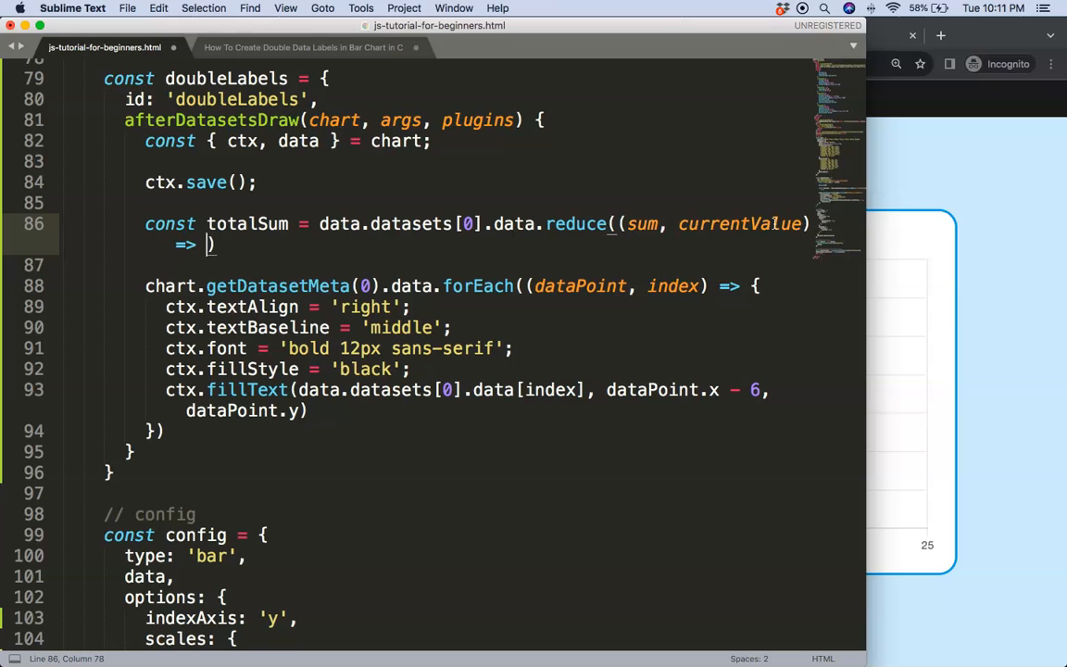
{"action": "type", "text": "{"}
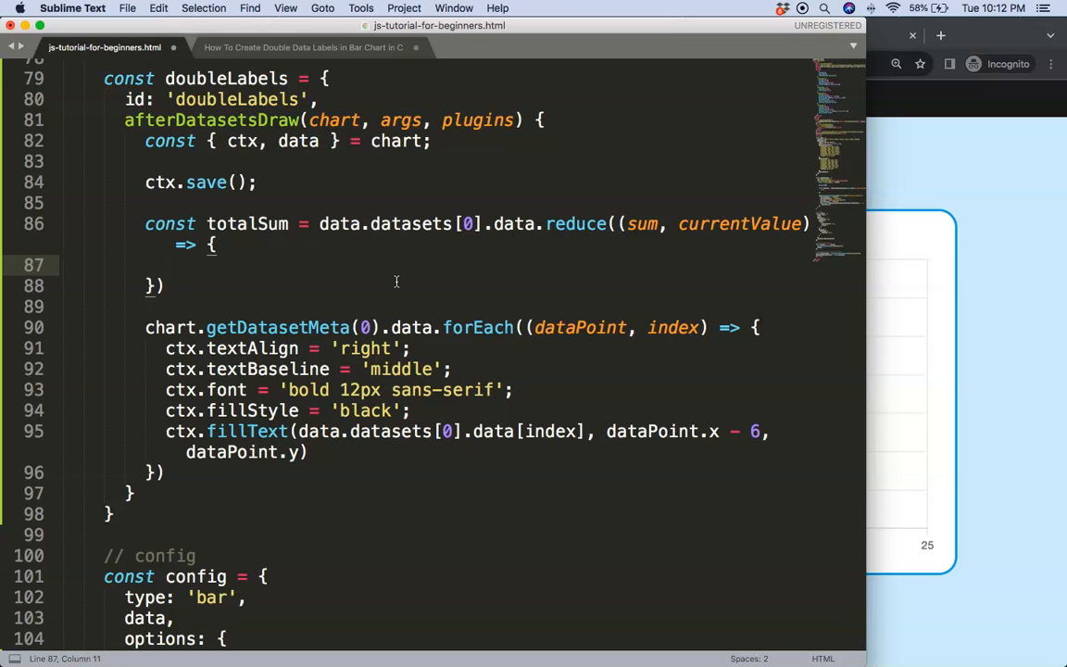
{"action": "type", "text": "return"}
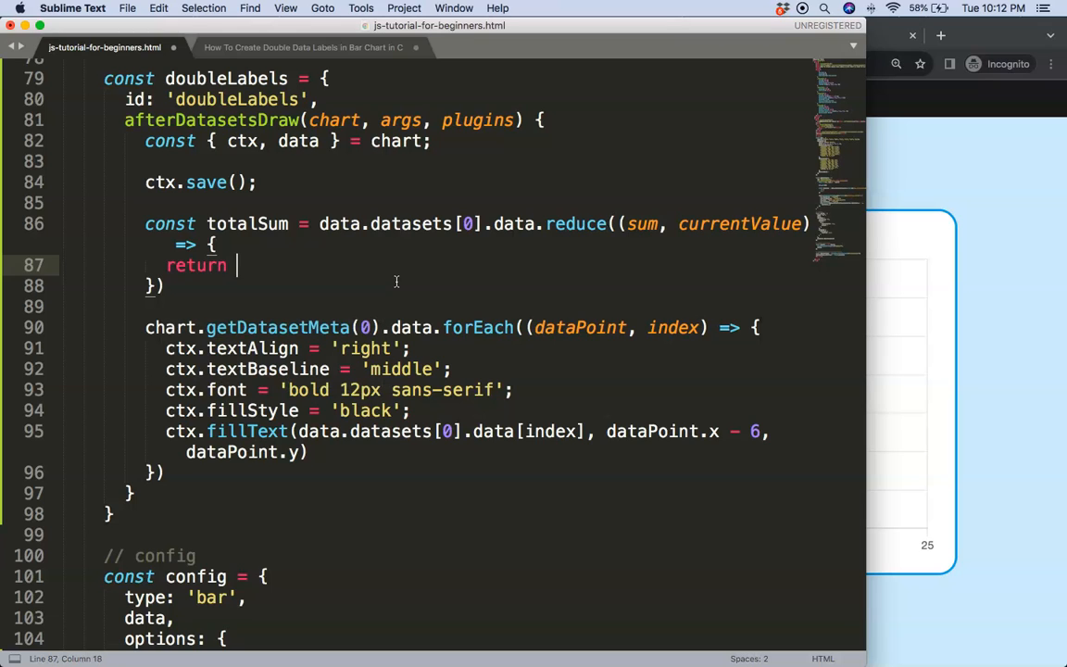
{"action": "type", "text": "sum"}
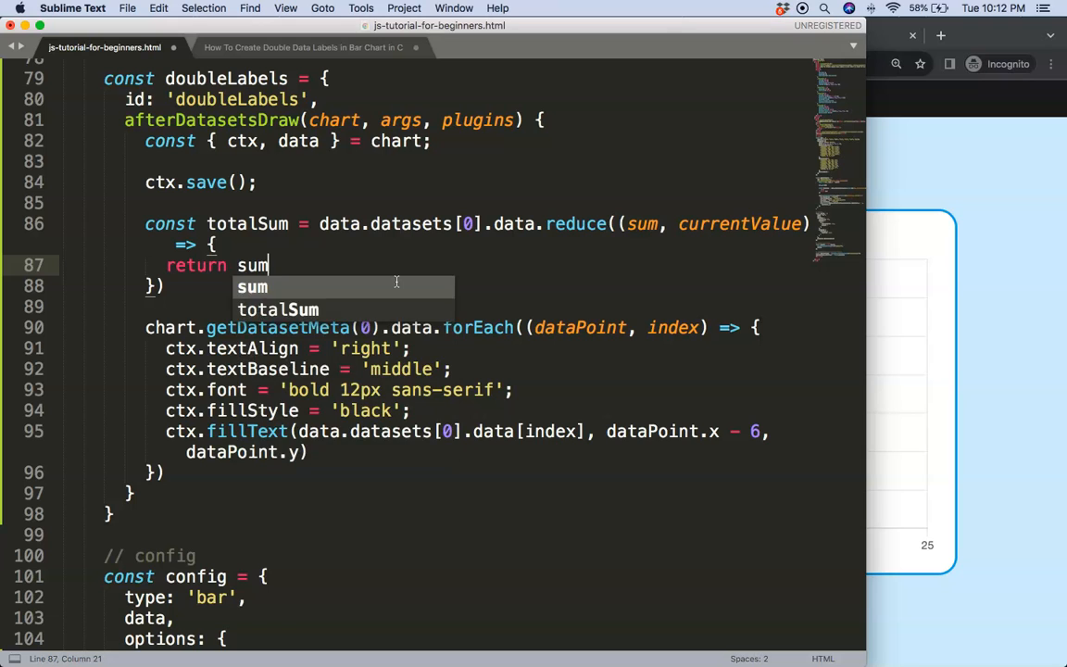
{"action": "type", "text": "+"}
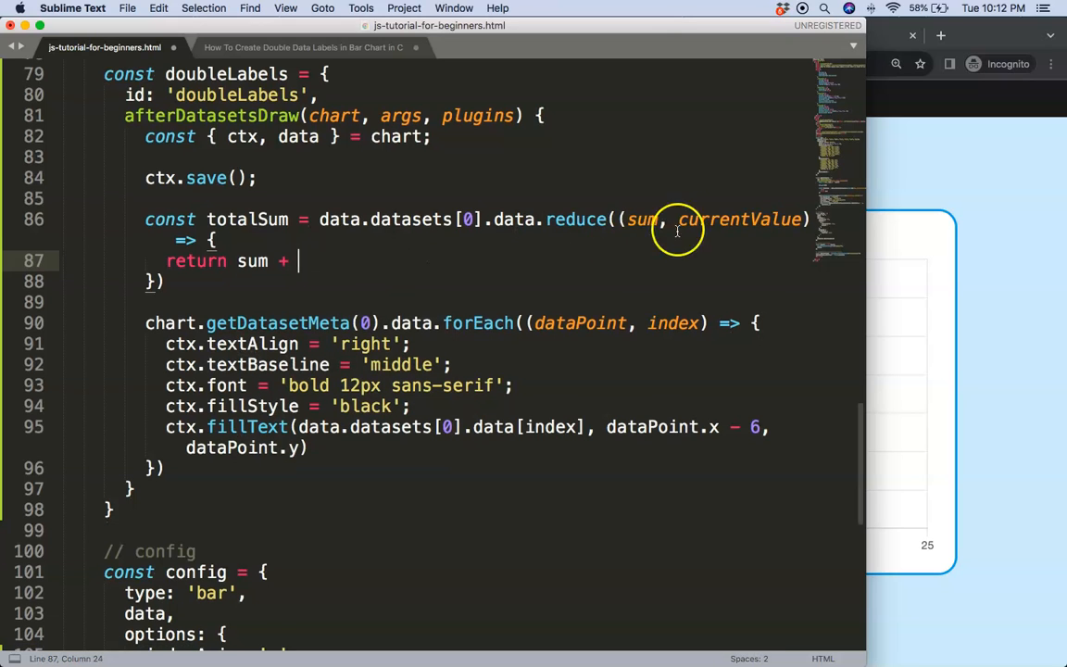
{"action": "type", "text": "currentValue"}
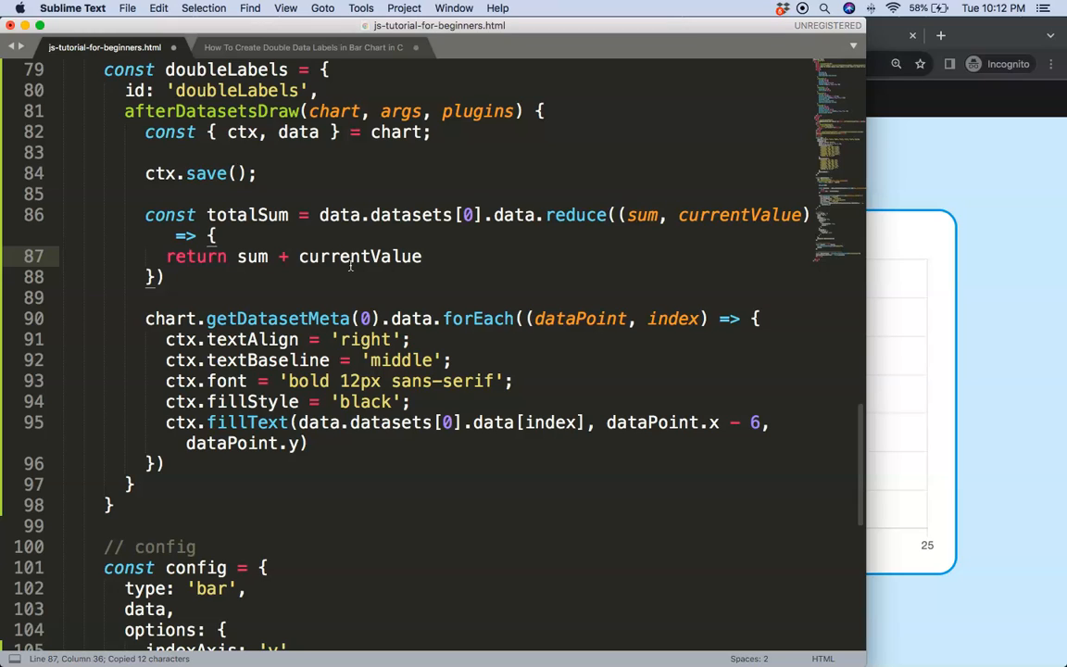
{"action": "type", "text": ","}
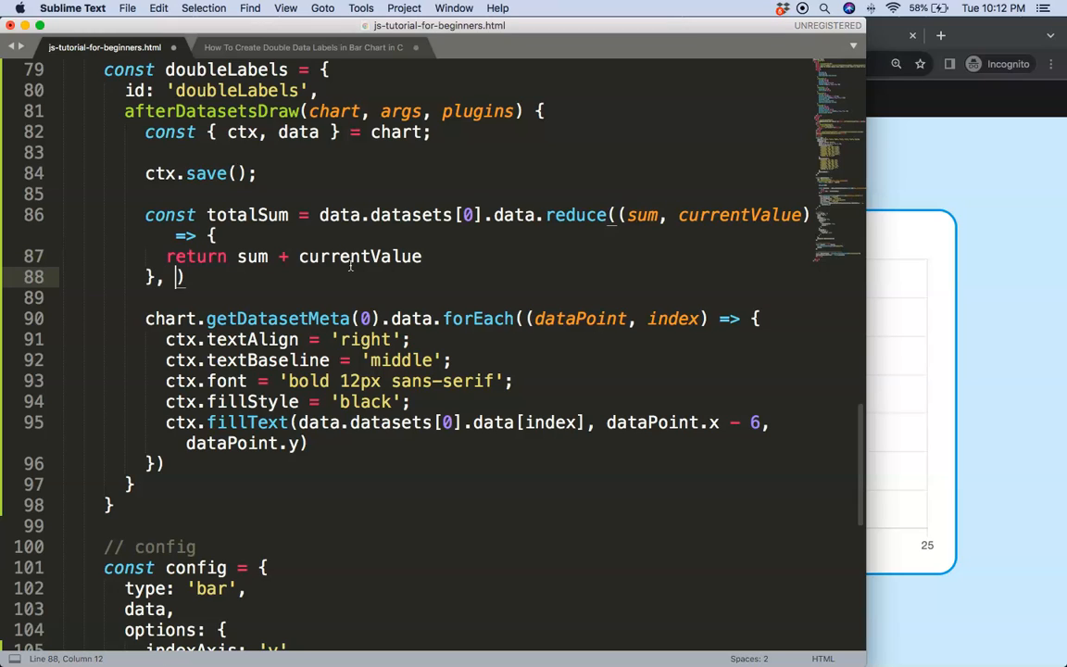
{"action": "type", "text": "0"}
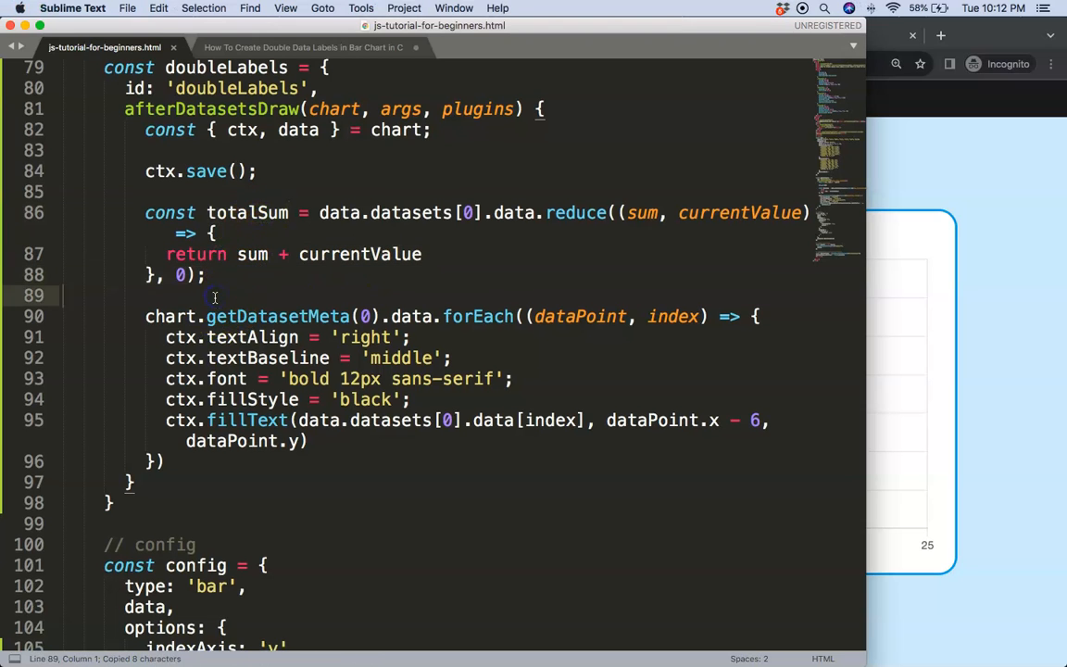
{"action": "type", "text": "console.l"}
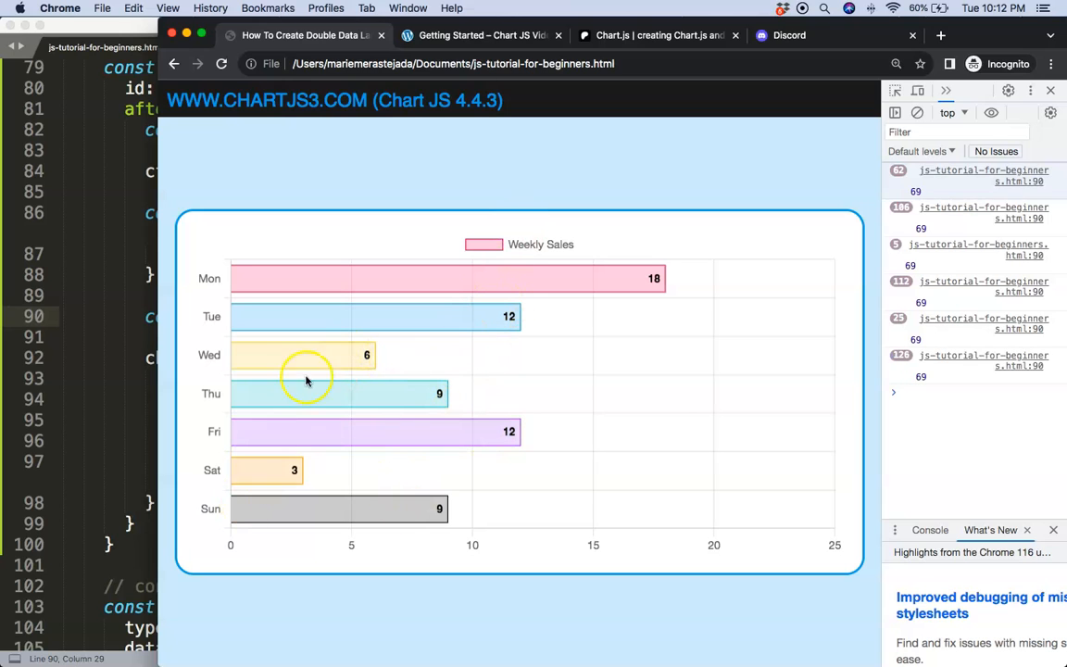
Return to Sublime Text and place the cursor inside the label-drawing loop.
{"action": "left_click", "coordinate": [1049, 90]}
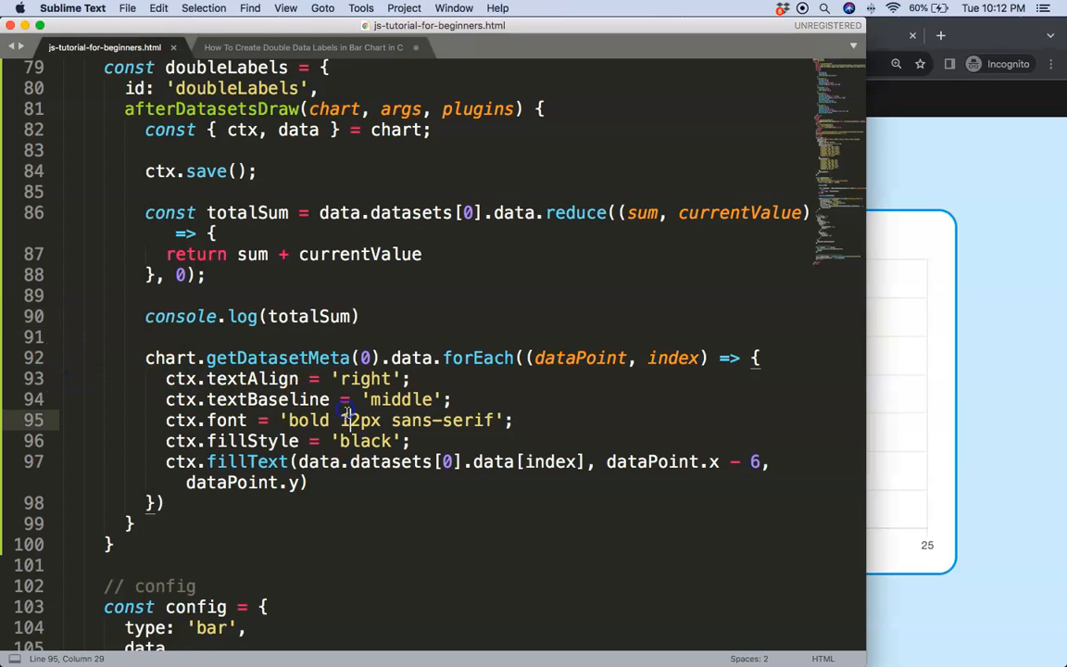
{"action": "left_click", "coordinate": [317, 316]}
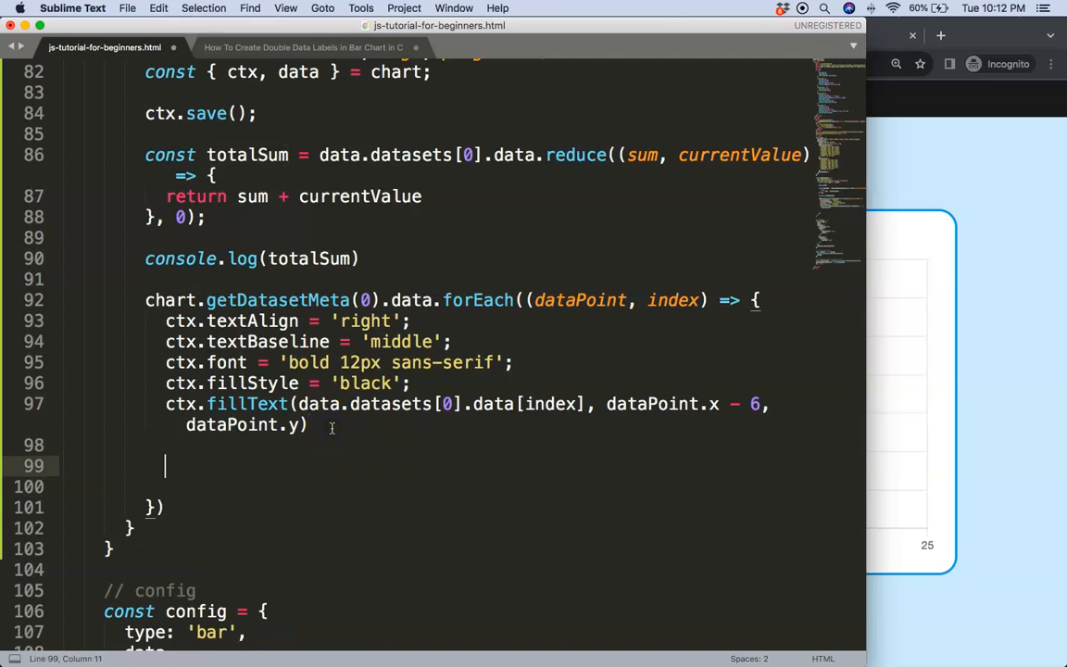
Declare a percentage constant equal to data.datasets[0].data[index] / totalSum * 100.
{"action": "type", "text": "const percentage ="}
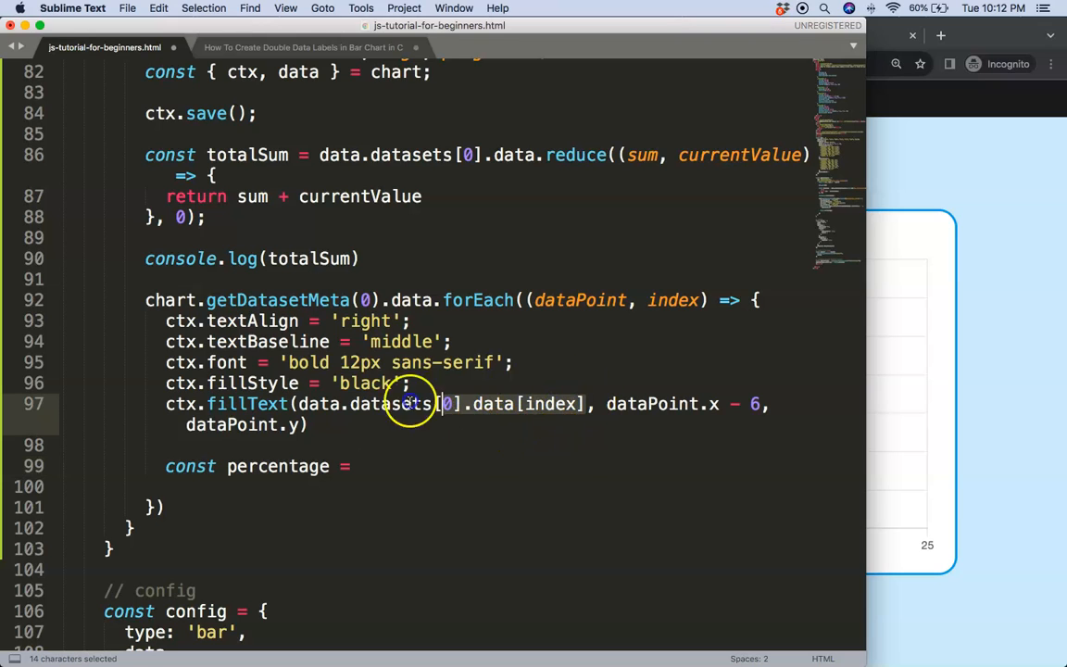
{"action": "type", "text": "data.datasets[0].data[index] /"}
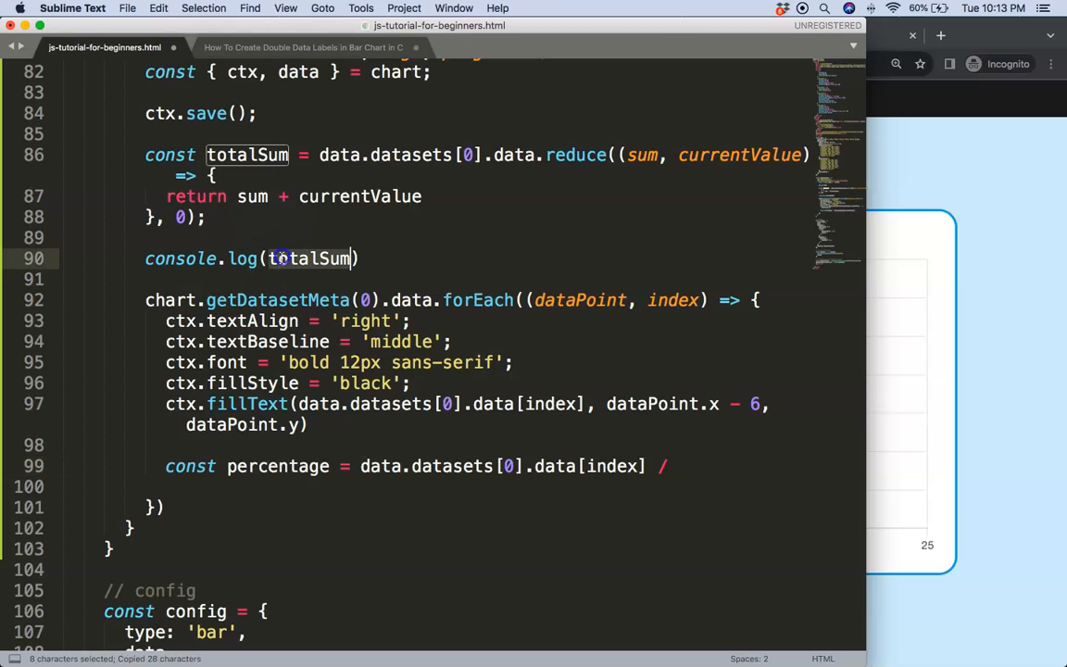
{"action": "type", "text": "totalSum *"}
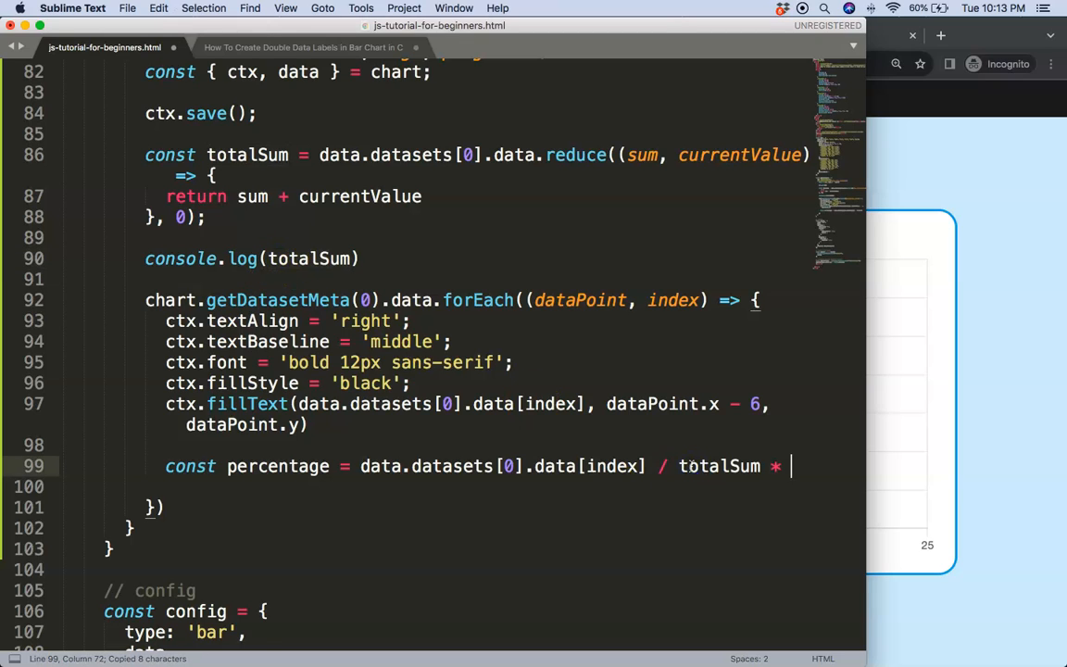
{"action": "type", "text": "100;"}
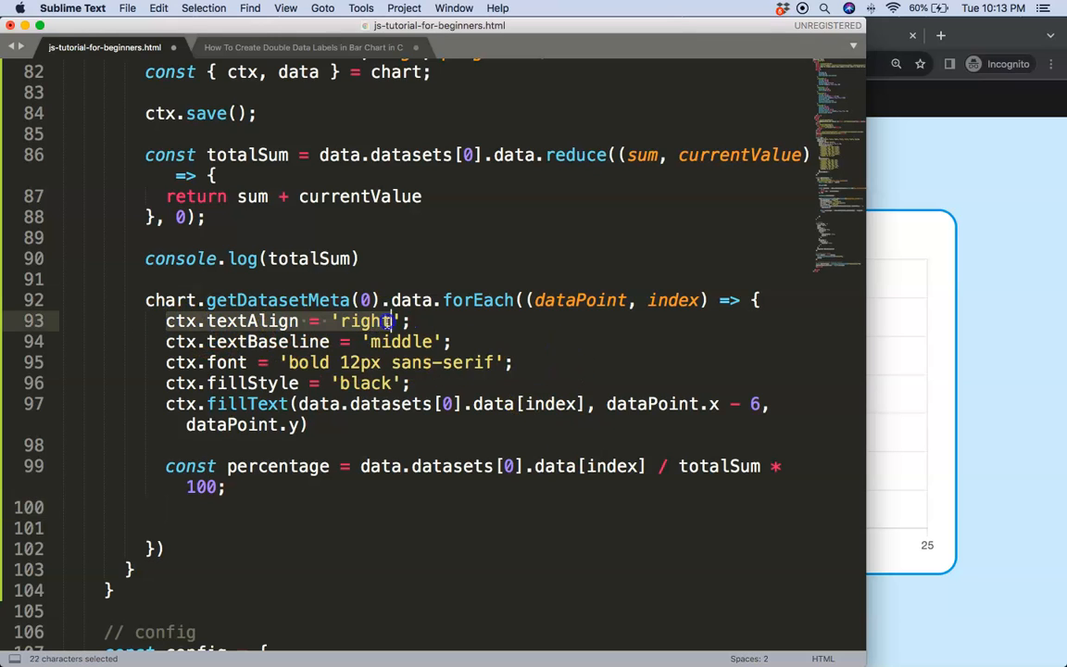
Copy the textAlign line below the percentage and set it to 'left'.
{"action": "left_click", "coordinate": [306, 35]}
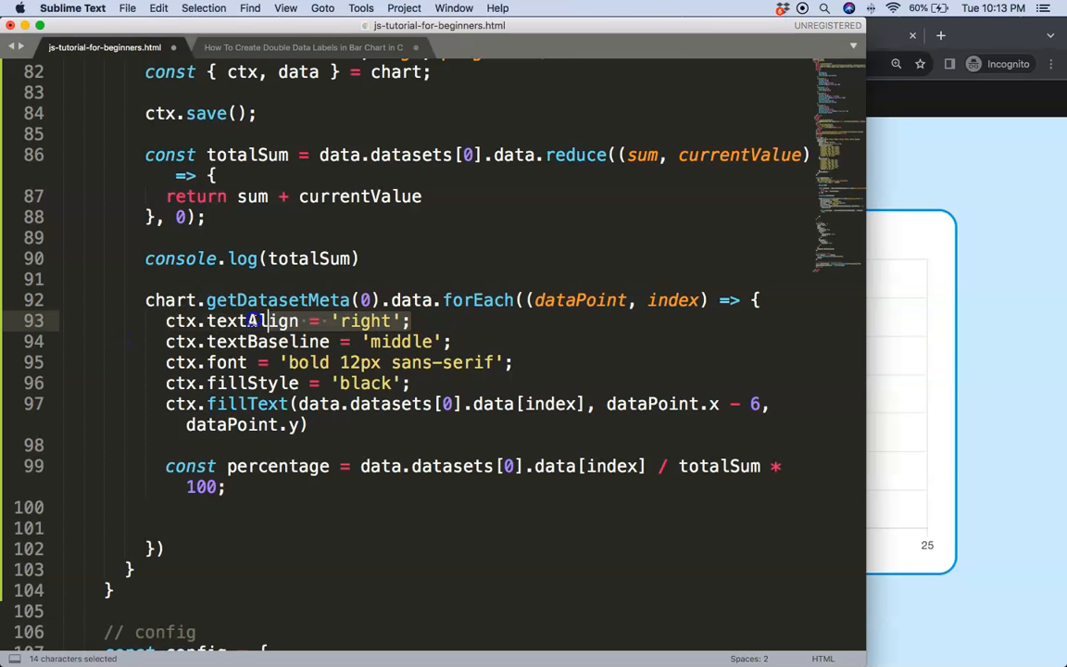
{"action": "left_click", "coordinate": [222, 507]}
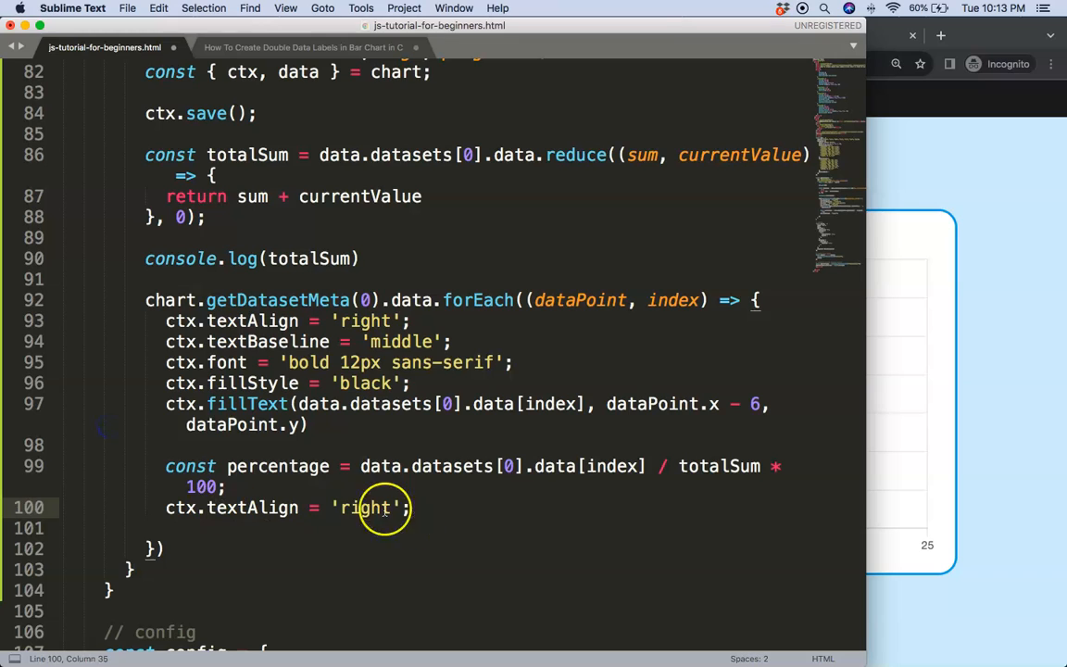
{"action": "type", "text": "left"}
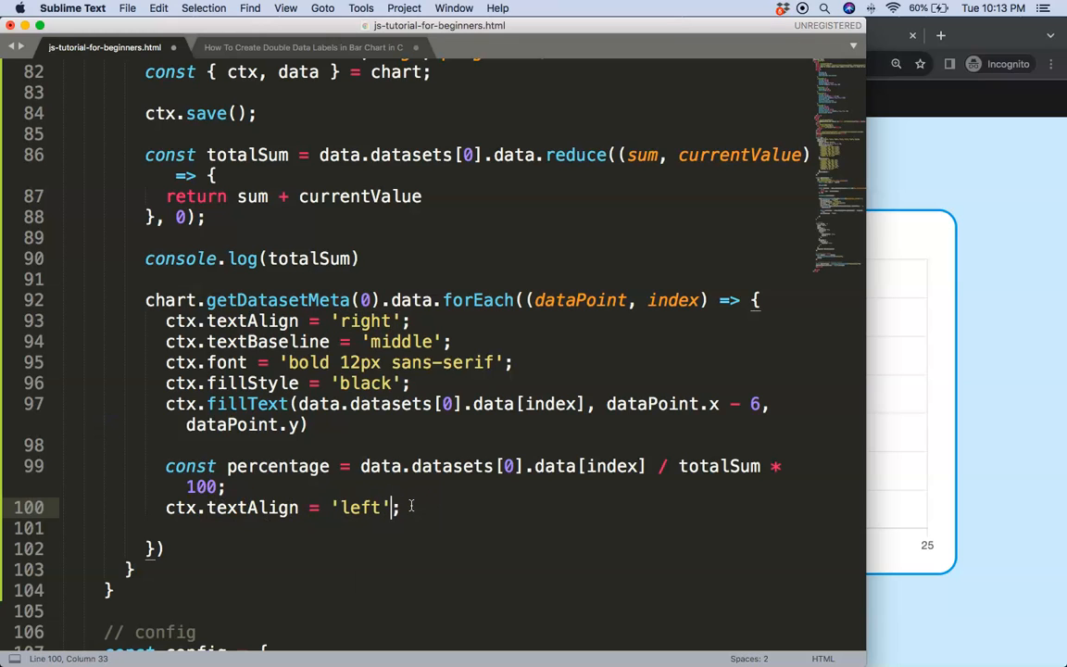
{"action": "key", "text": "enter"}
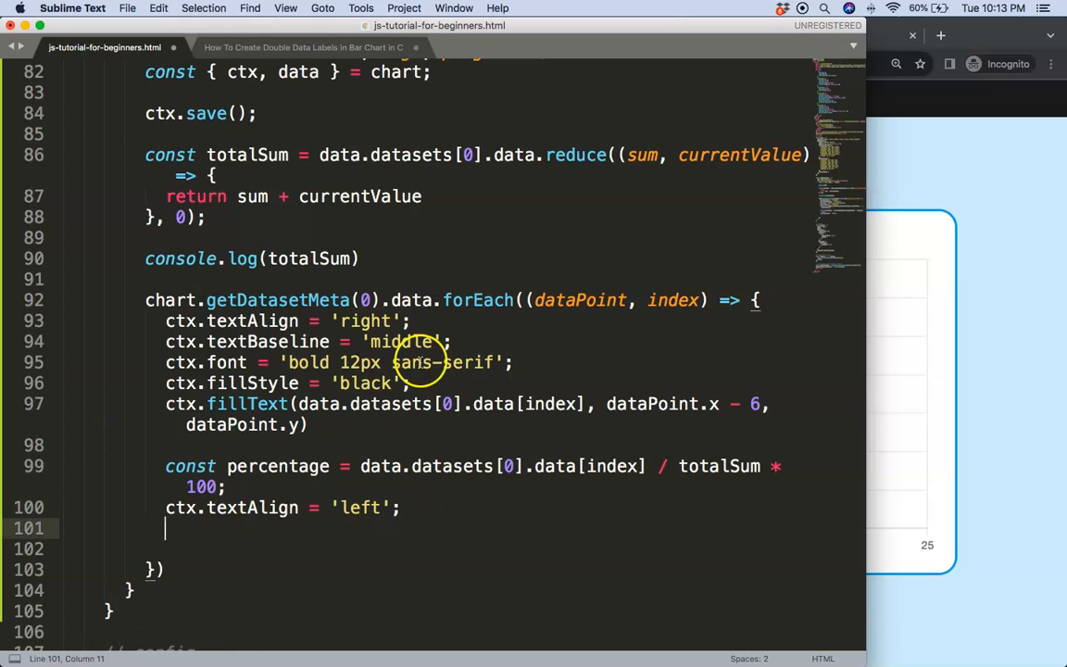
Reuse the font and fillStyle lines, setting fillStyle to data.datasets[0].borderColor[index].
{"action": "triple_click", "coordinate": [324, 362]}
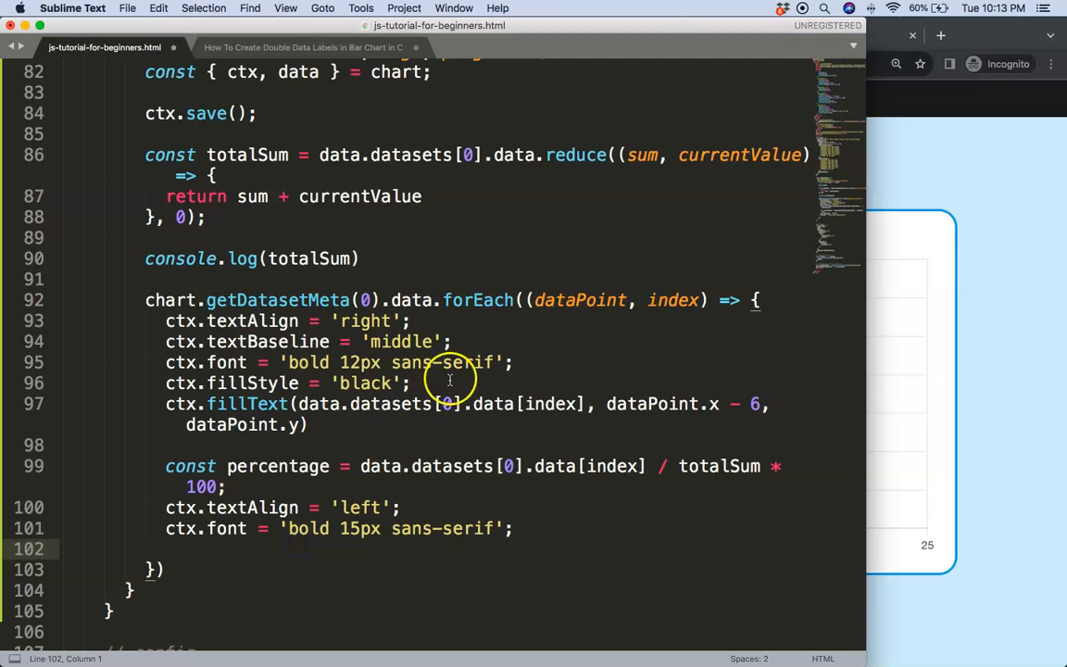
{"action": "triple_click", "coordinate": [269, 383]}
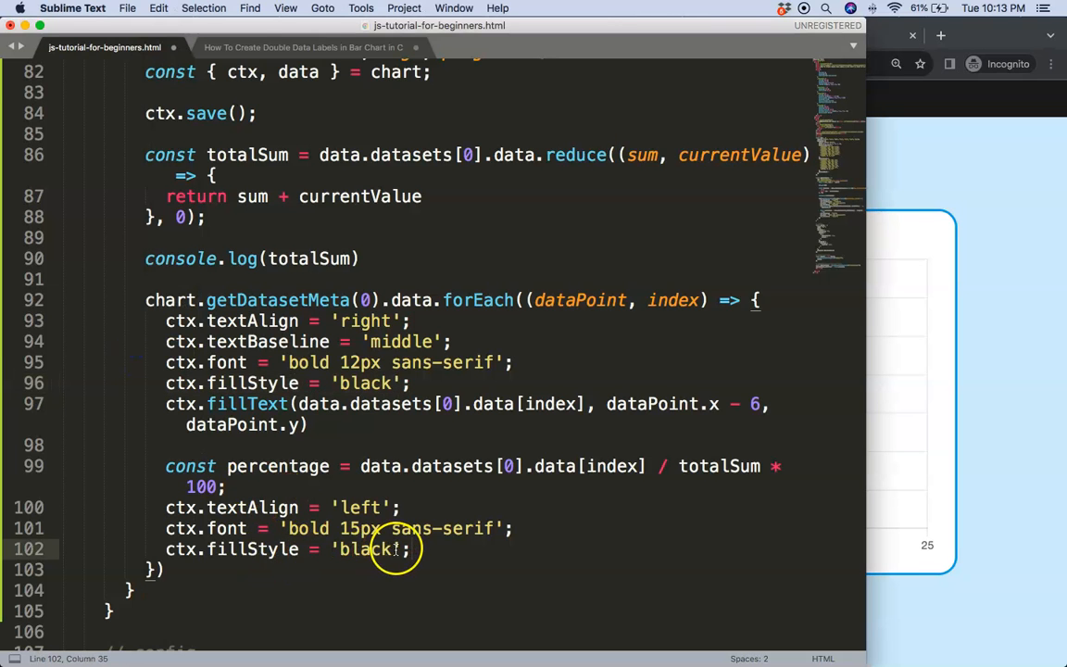
{"action": "type", "text": "data.datasets[0].data"}
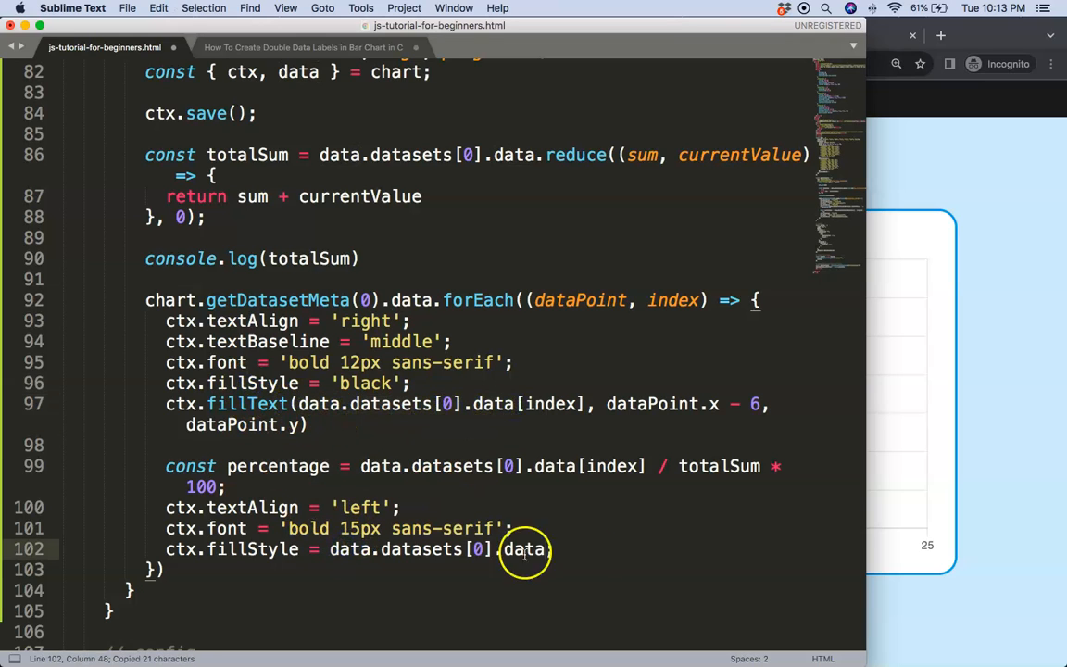
{"action": "type", "text": "borderColor"}
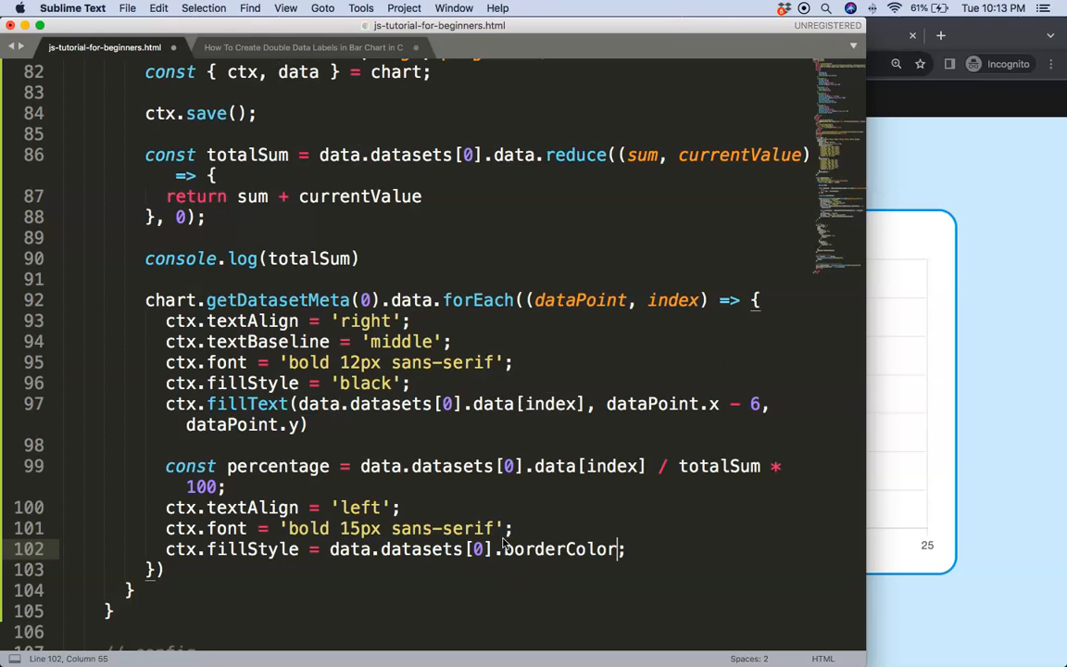
{"action": "type", "text": "[index]"}
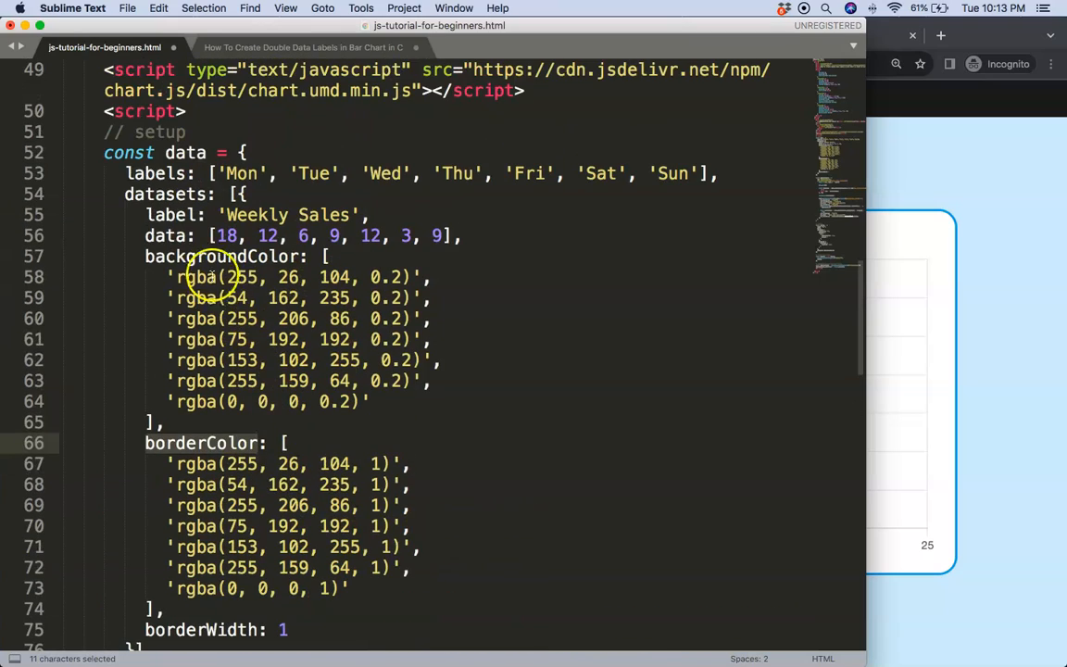
{"action": "scroll", "scroll_direction": "down", "scroll_amount": 3}
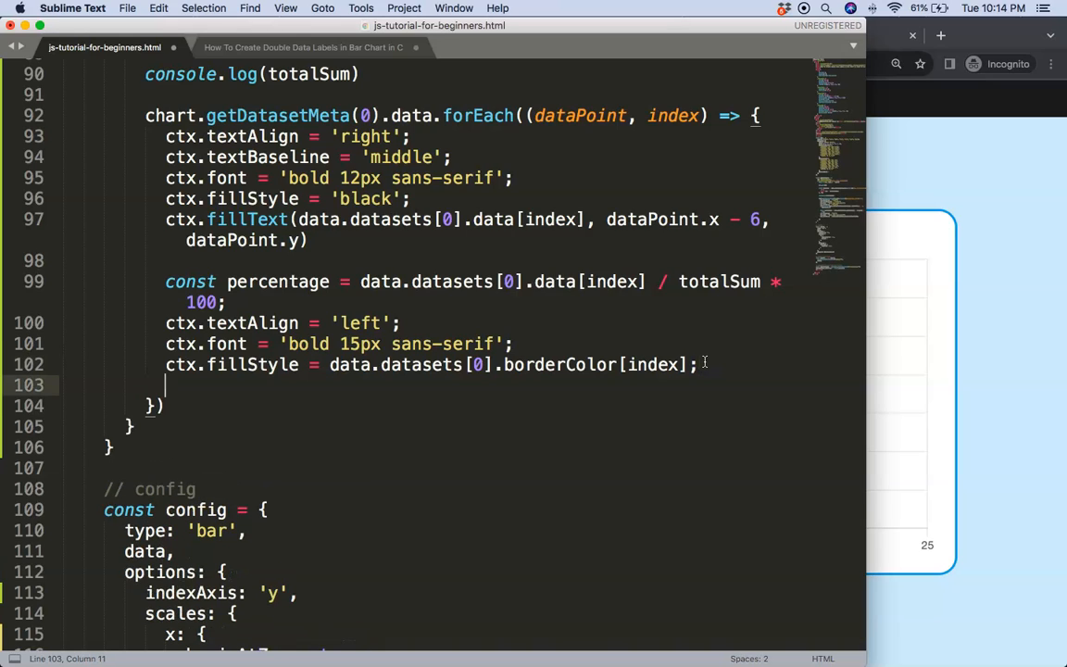
Add a ctx.fillText call drawing ${percentage} with a '+ 6' offset past each bar.
{"action": "type", "text": "ctx."}
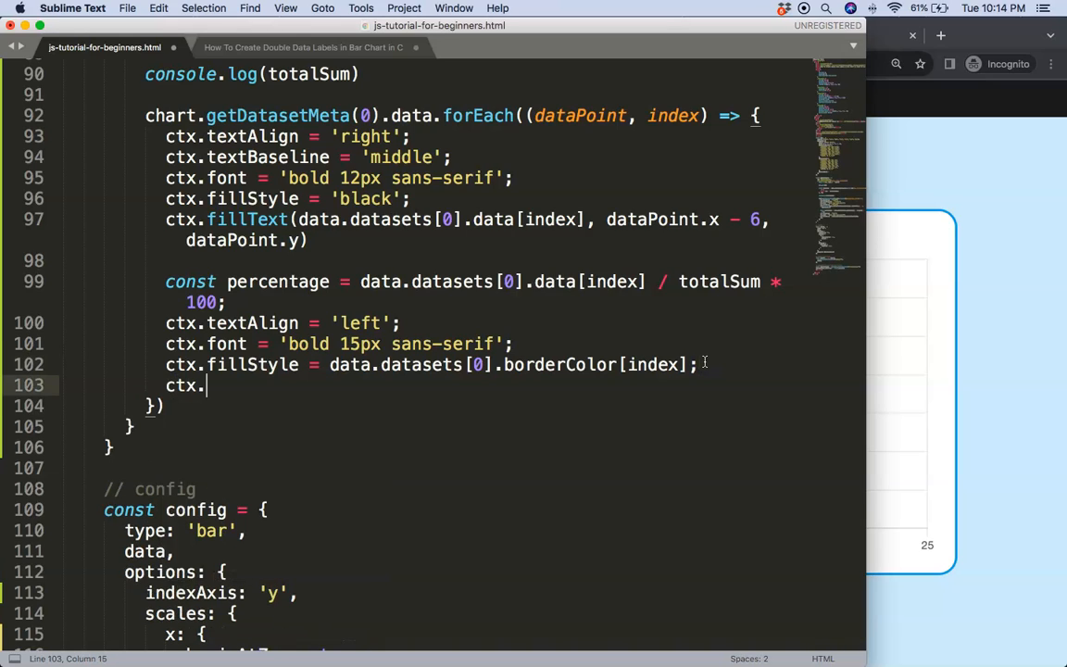
{"action": "type", "text": "fillText"}
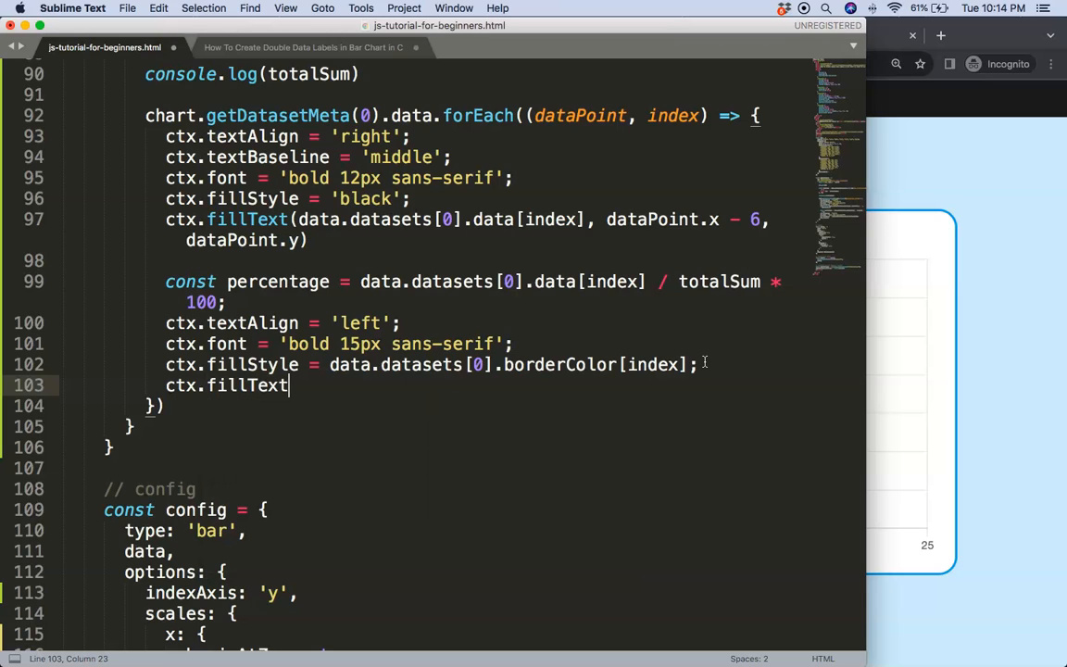
{"action": "type", "text": "()"}
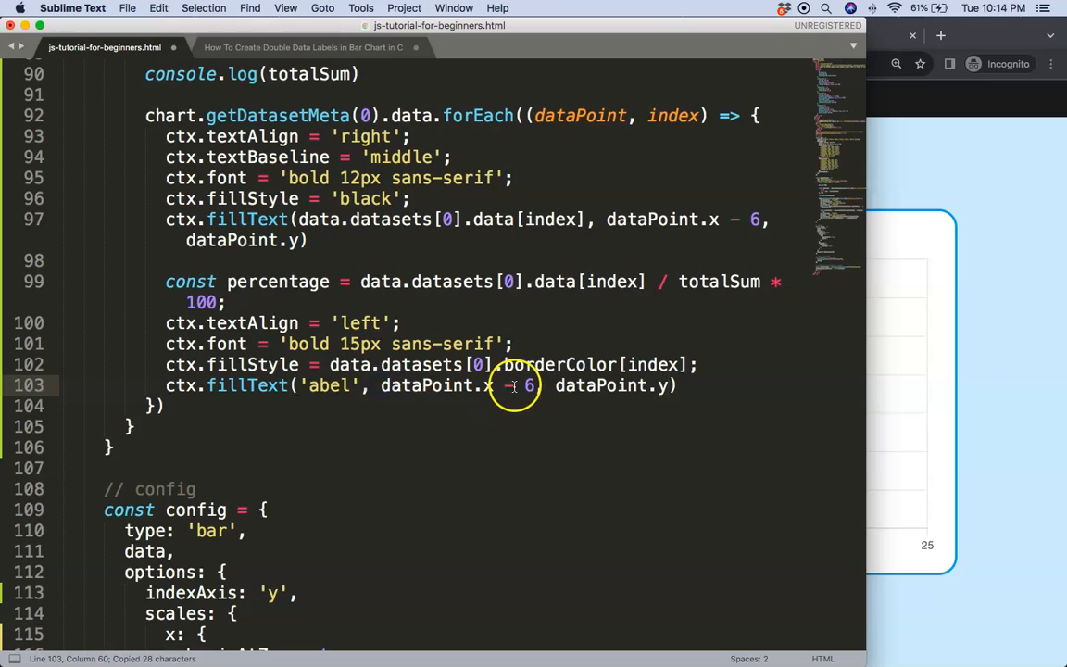
{"action": "left_click", "coordinate": [504, 386]}
{"action": "type", "text": "+"}
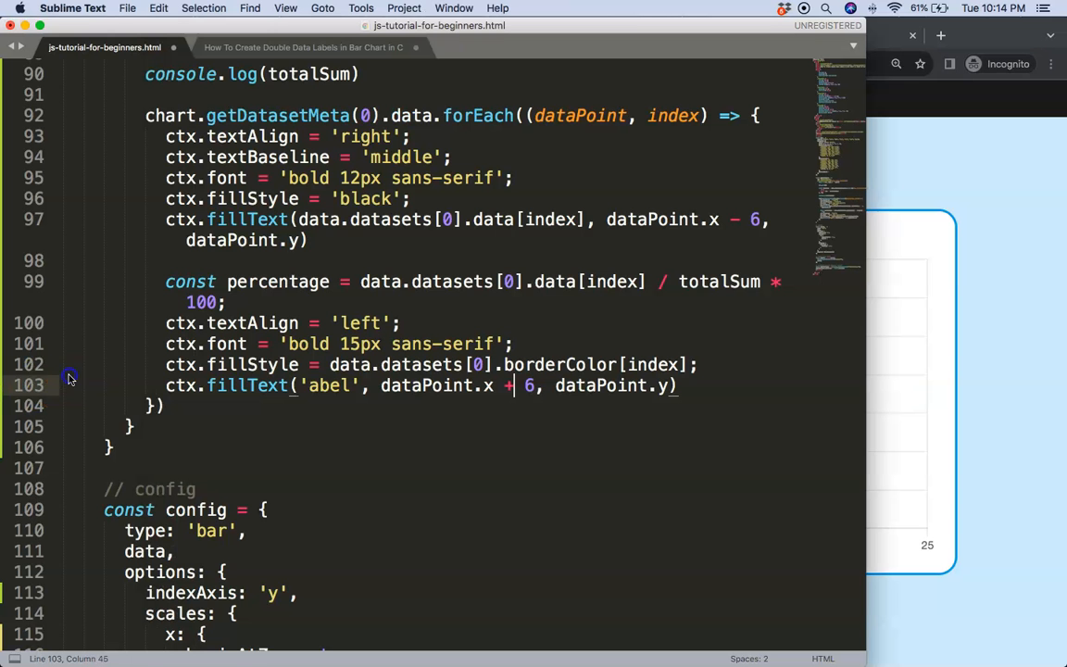
{"action": "double_click", "coordinate": [328, 386]}
{"action": "type", "text": "`"}
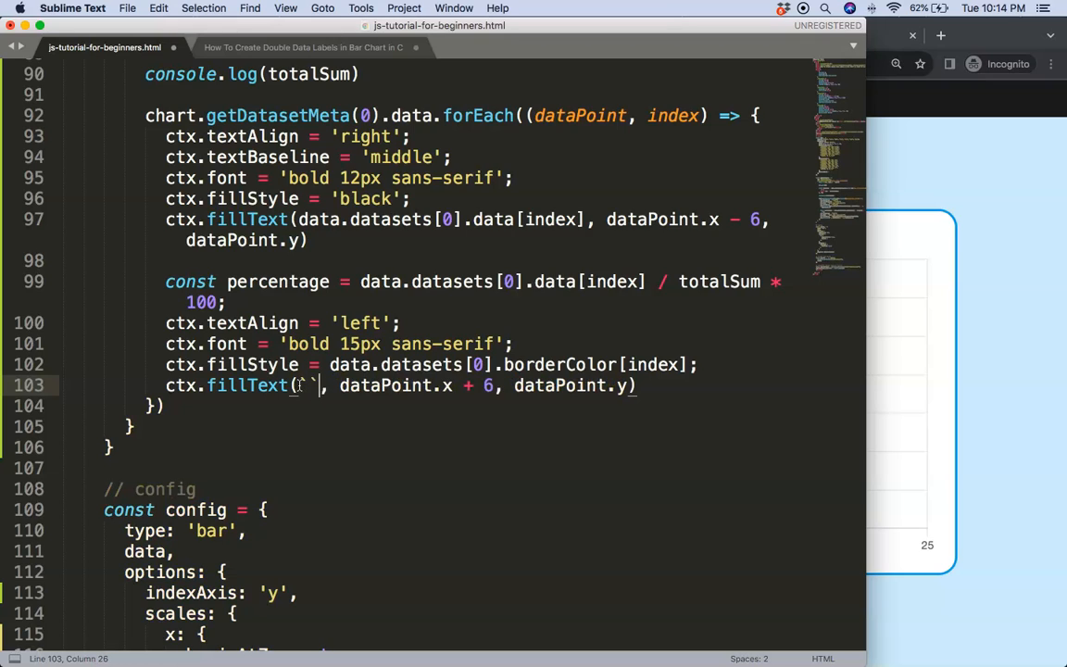
{"action": "type", "text": "${percentage}"}
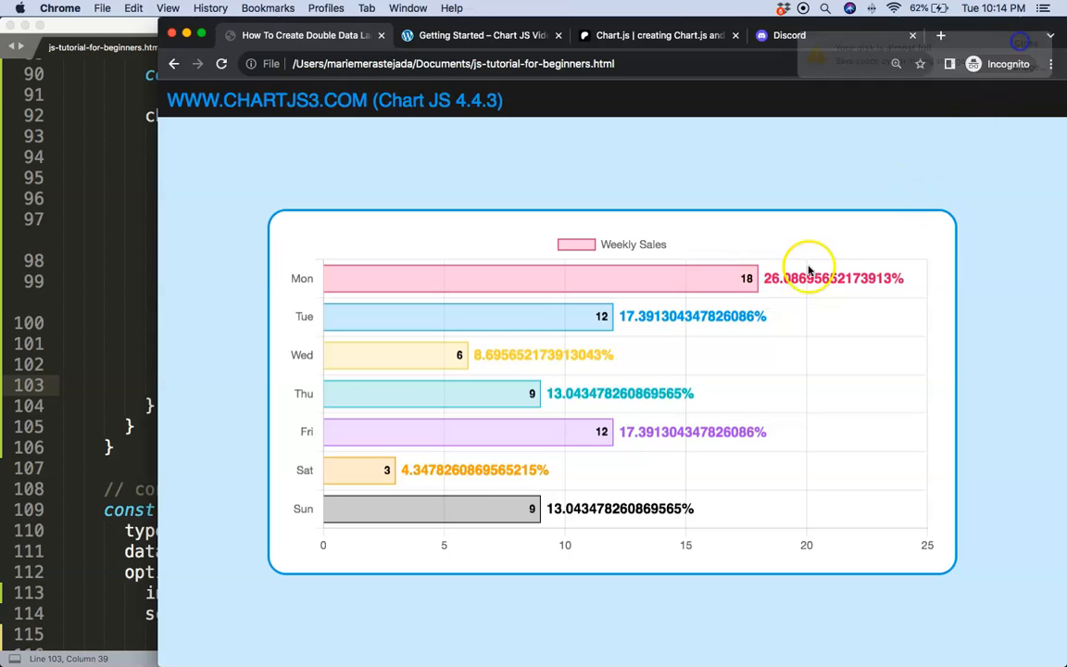
{"action": "mouse_move", "coordinate": [743, 324]}
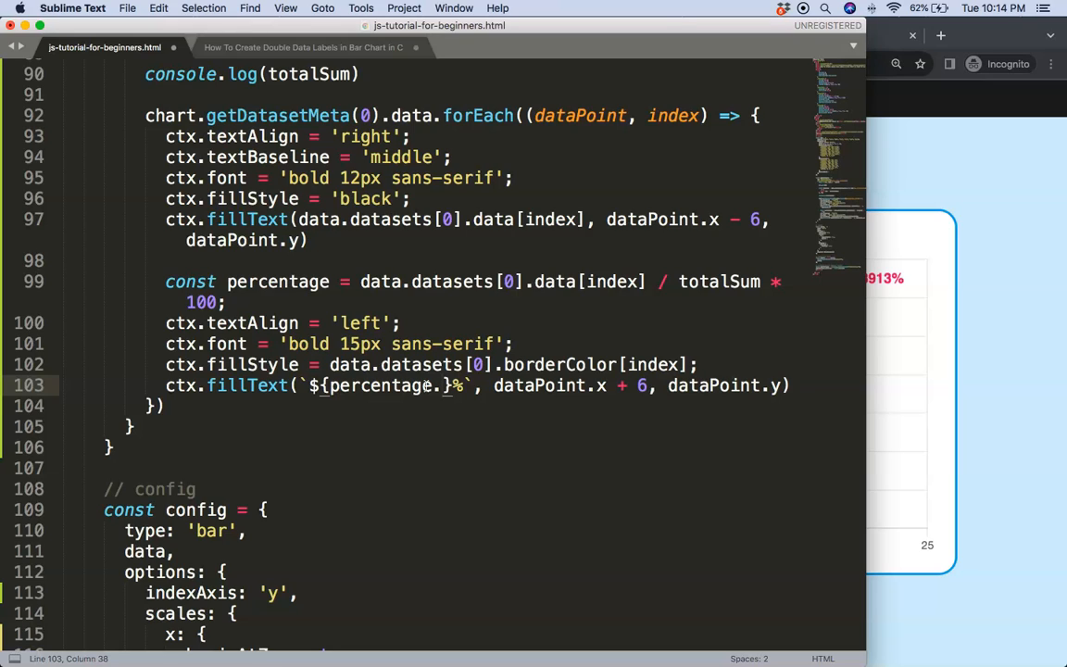
{"action": "mouse_move", "coordinate": [596, 364]}
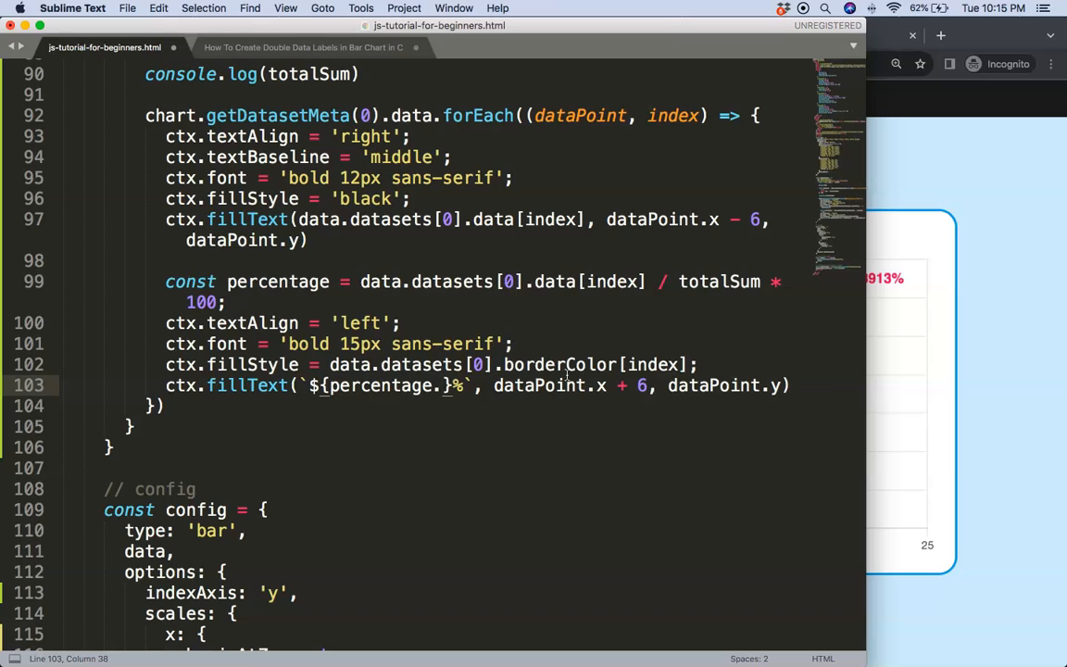
Append .toFixed(1) to percentage inside the template literal.
{"action": "type", "text": ".toFx"}
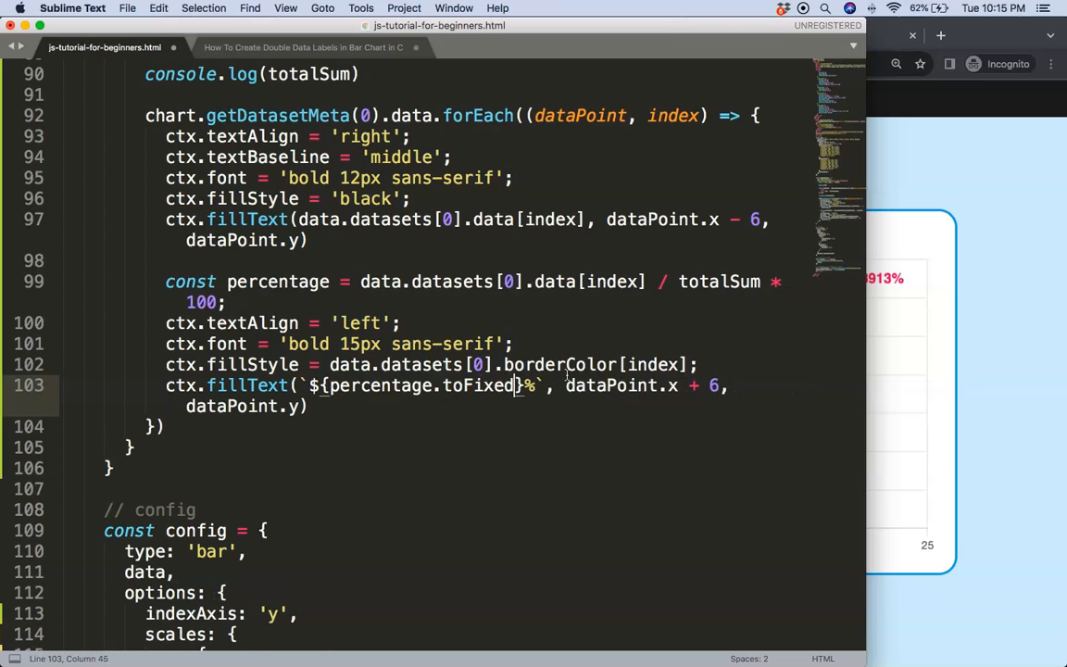
{"action": "type", "text": "1"}
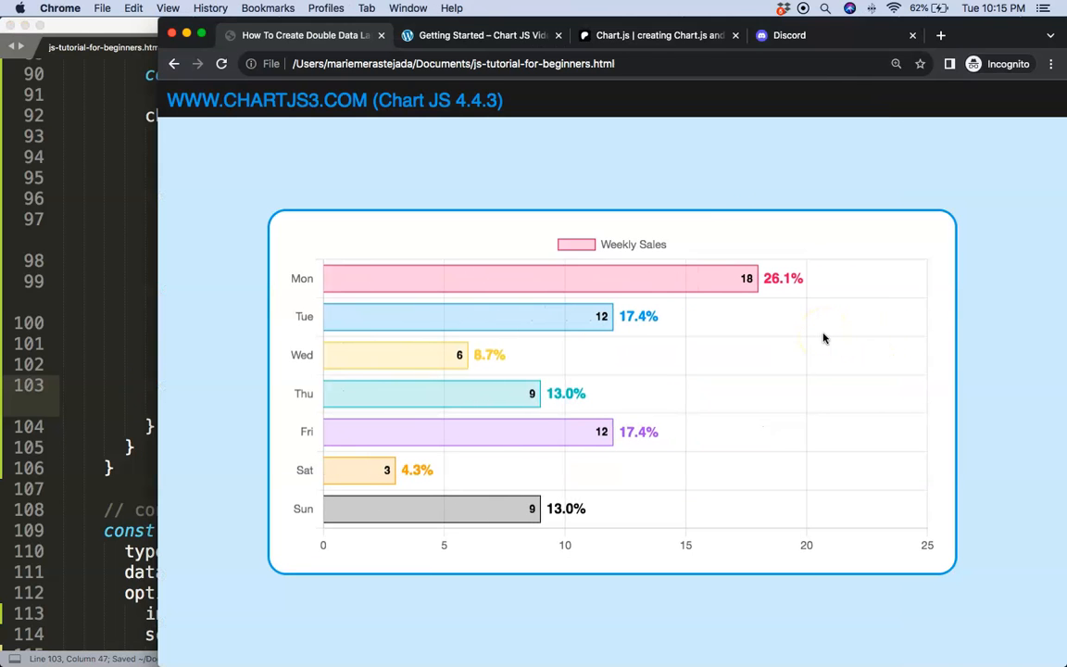
{"action": "mouse_move", "coordinate": [787, 282]}
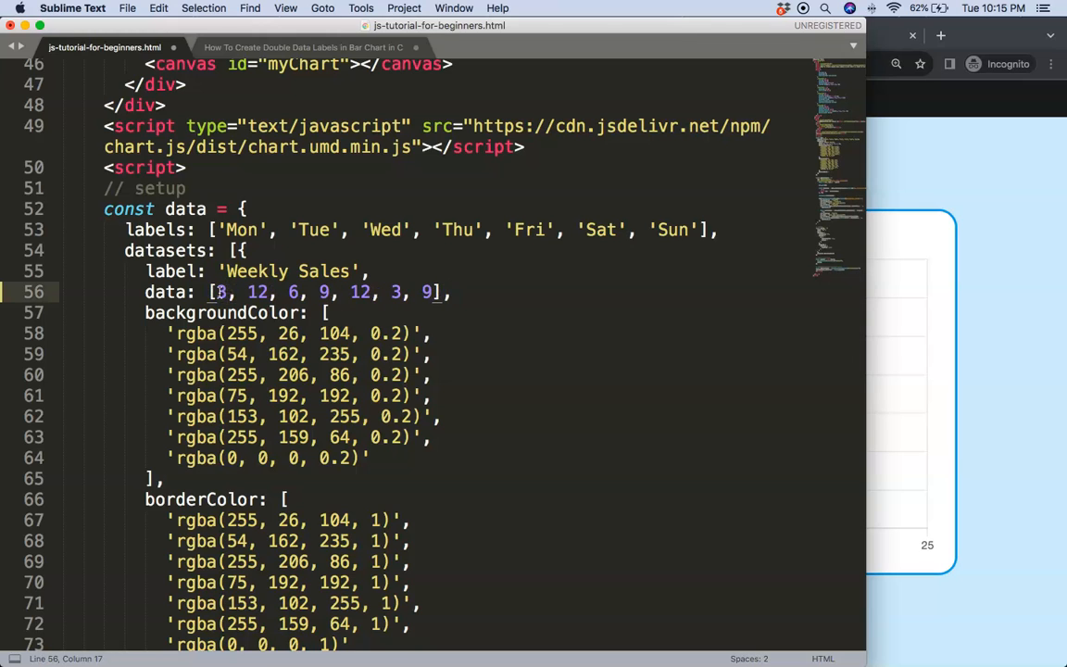
Change Monday's sales value to 36 in the data array.
{"action": "type", "text": "3"}
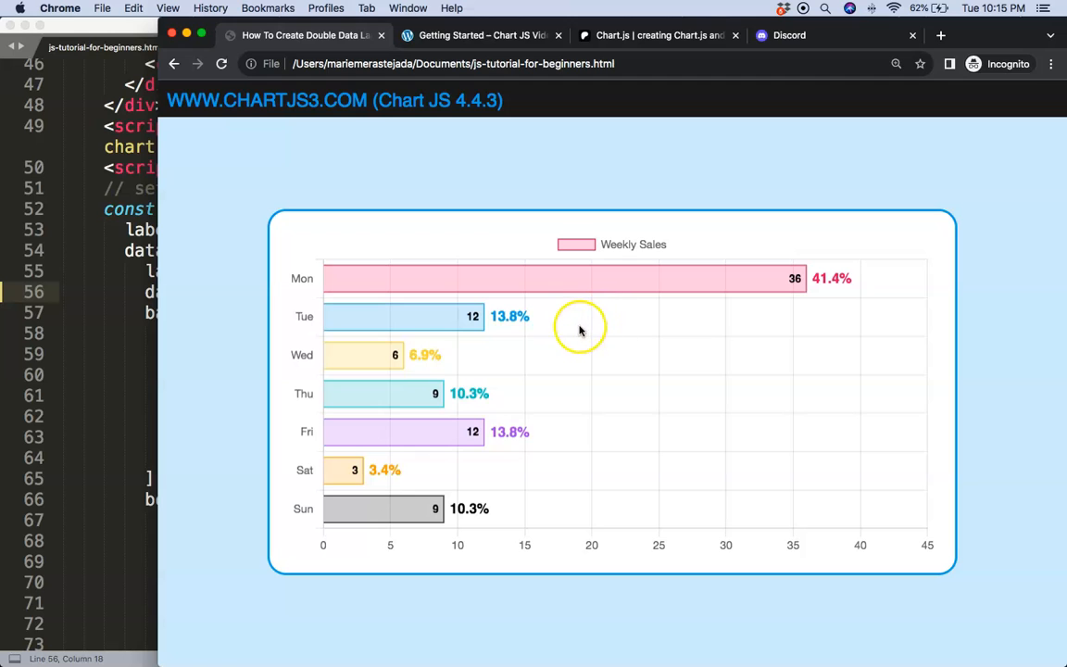
{"action": "mouse_move", "coordinate": [382, 468]}
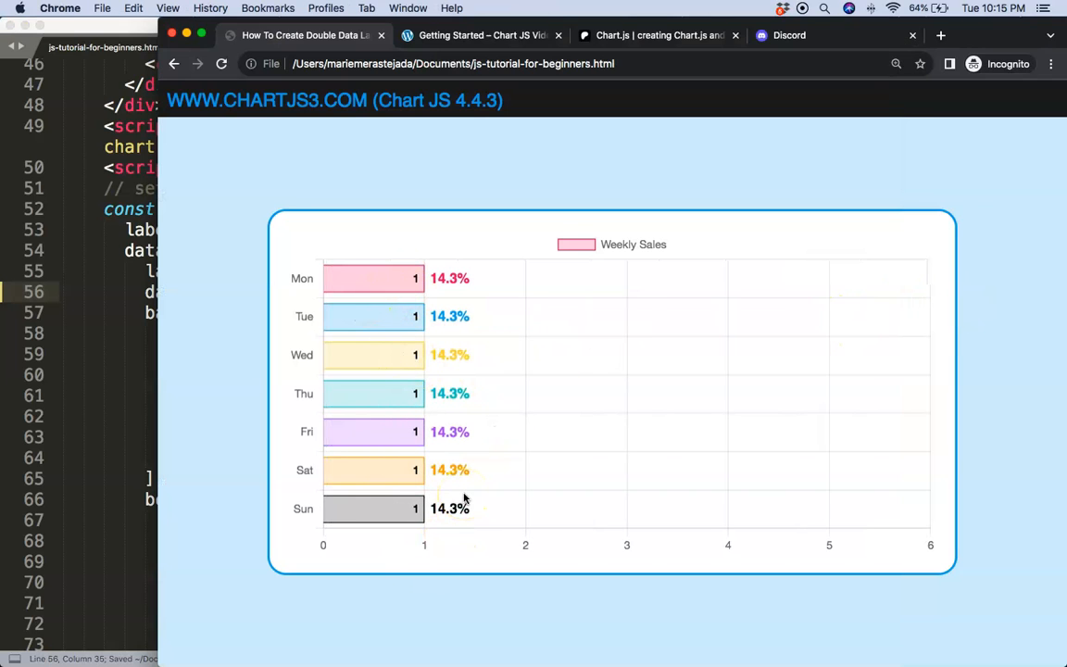
{"action": "mouse_move", "coordinate": [113, 312]}
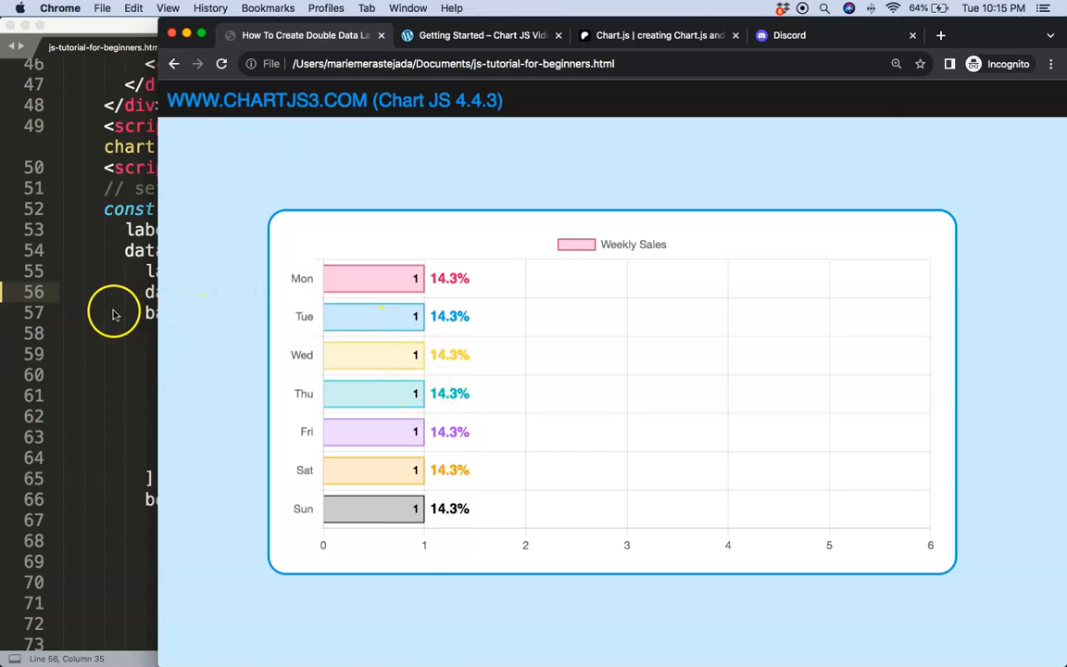